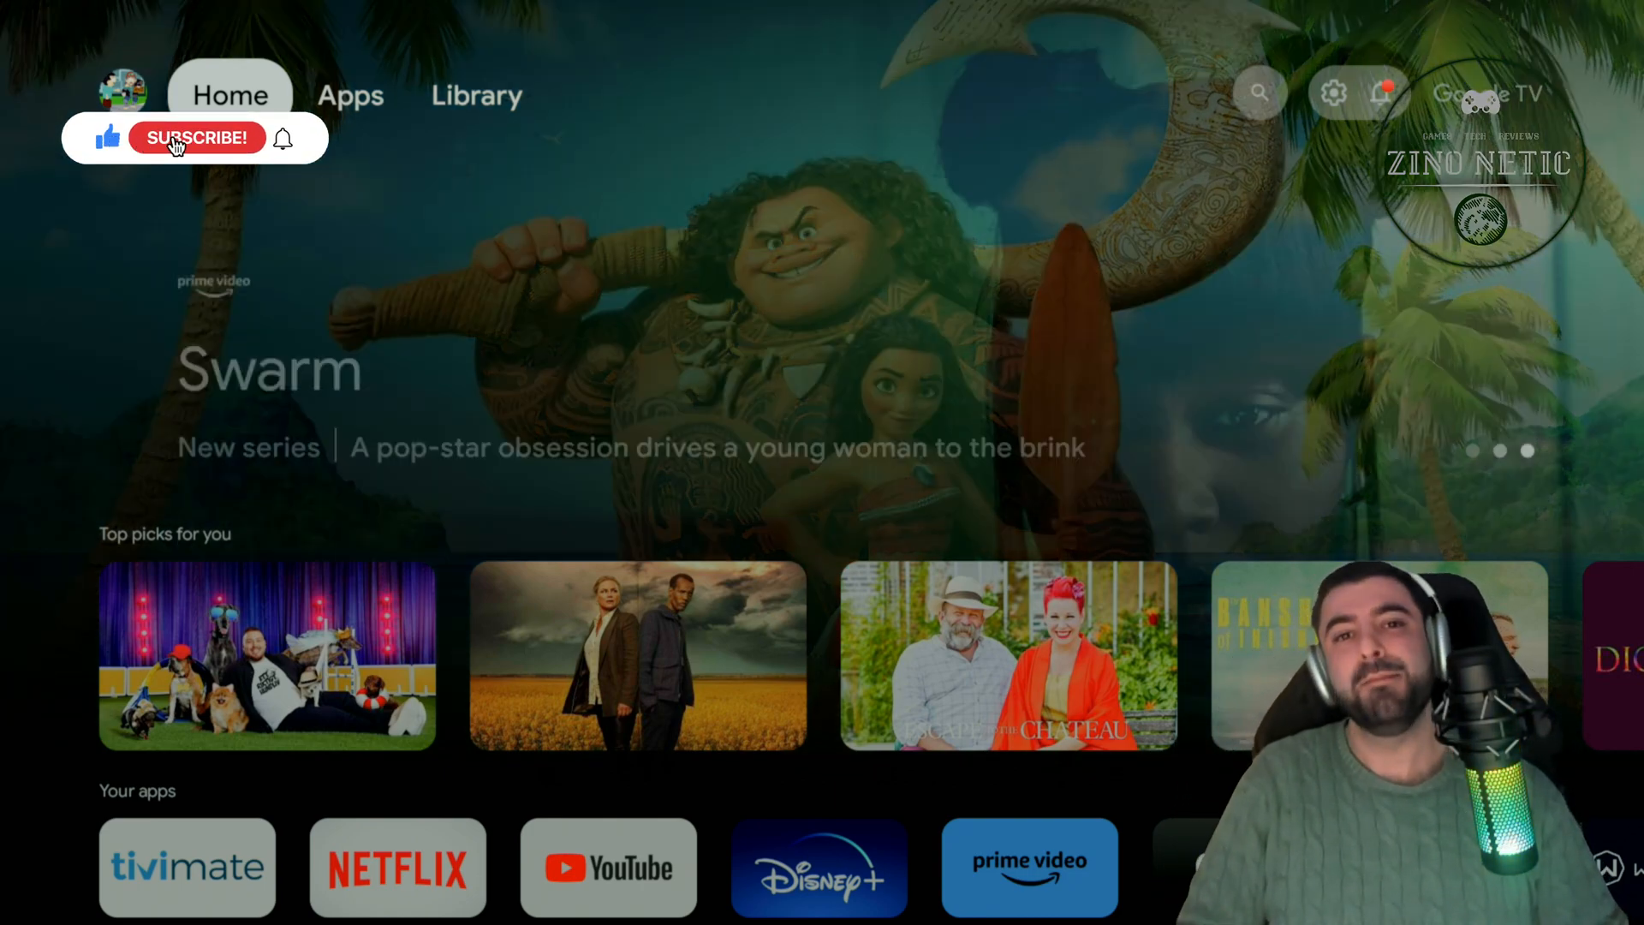
Move along the home screen's top row until the Library tab with purchases and watchlist is shown
left_click(197, 137)
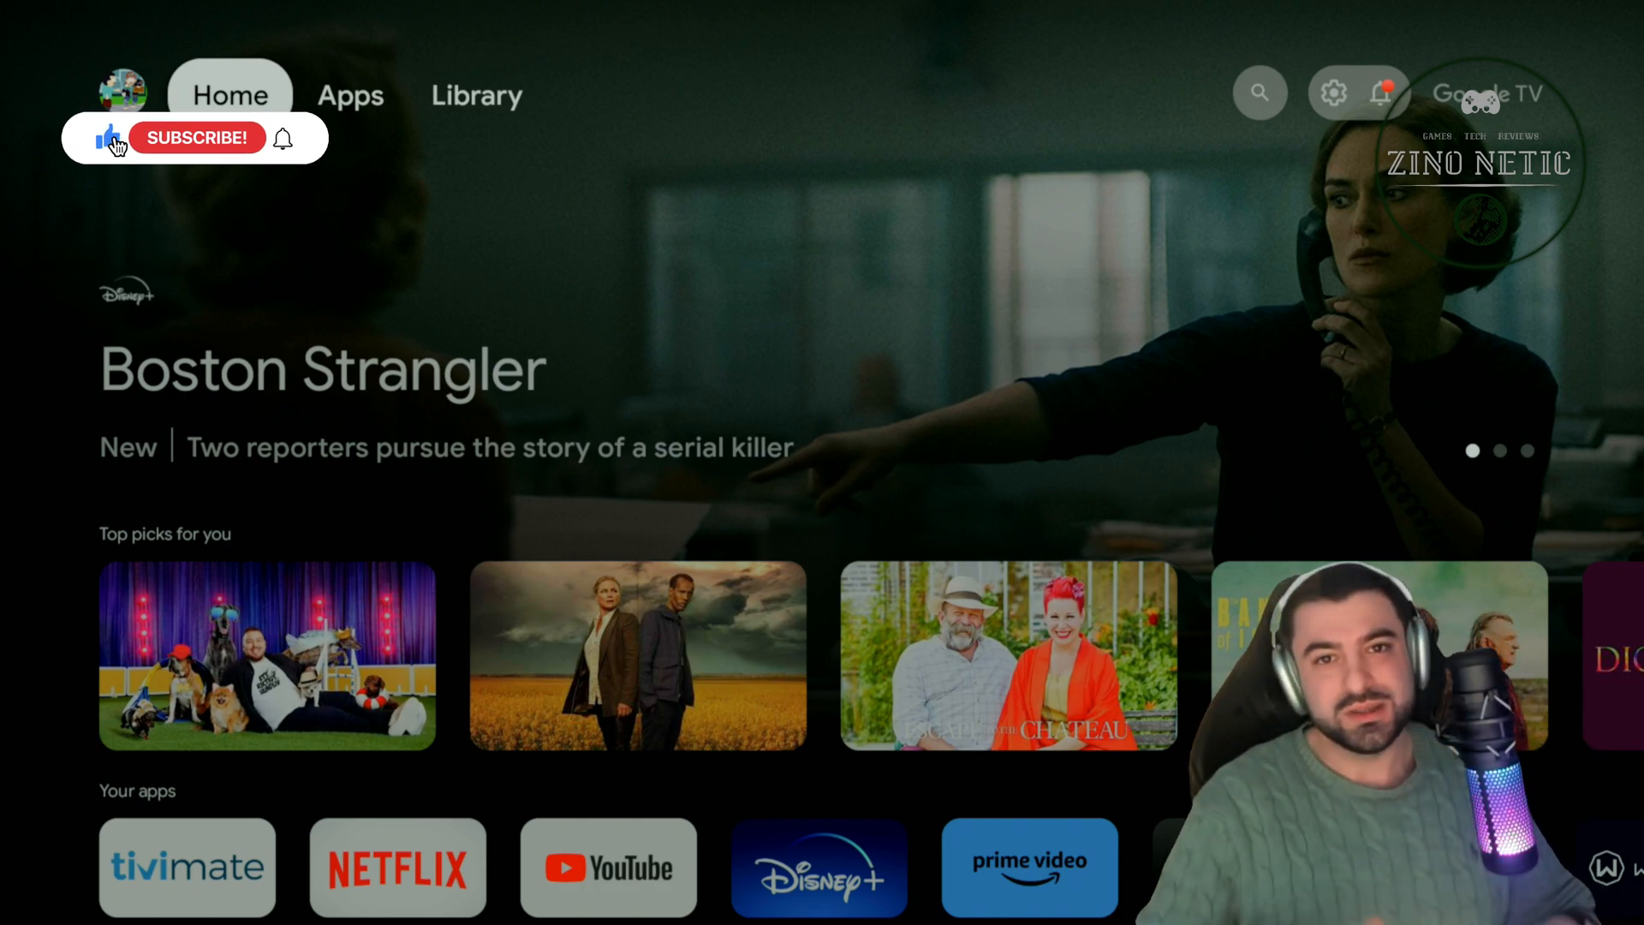
left_click(197, 137)
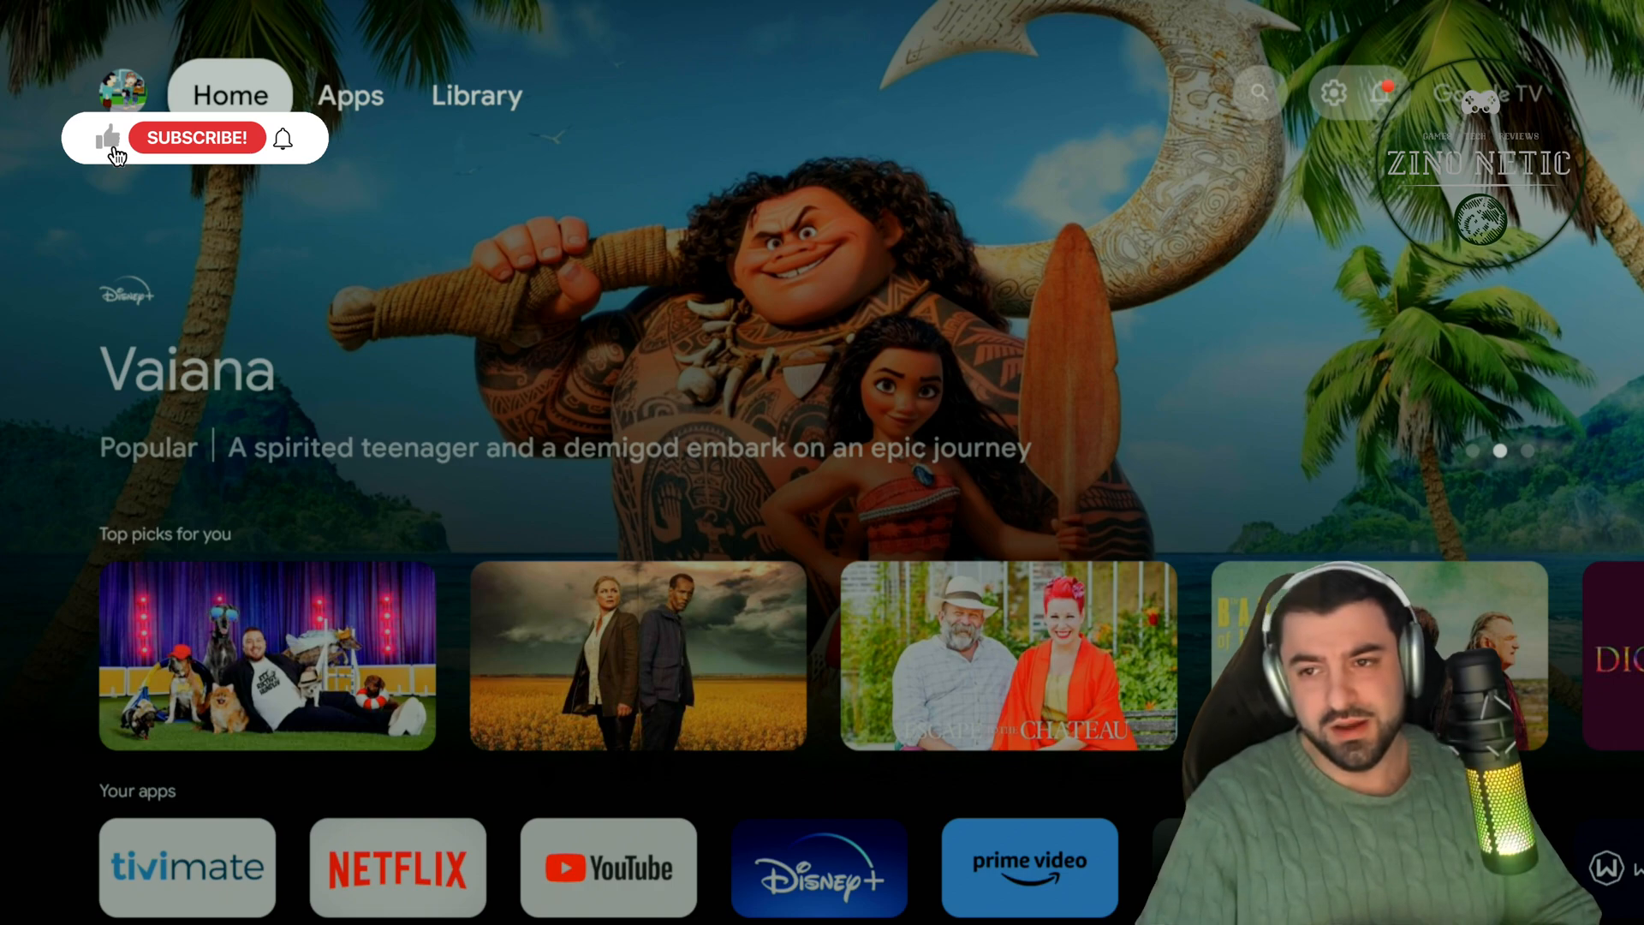
left_click(196, 137)
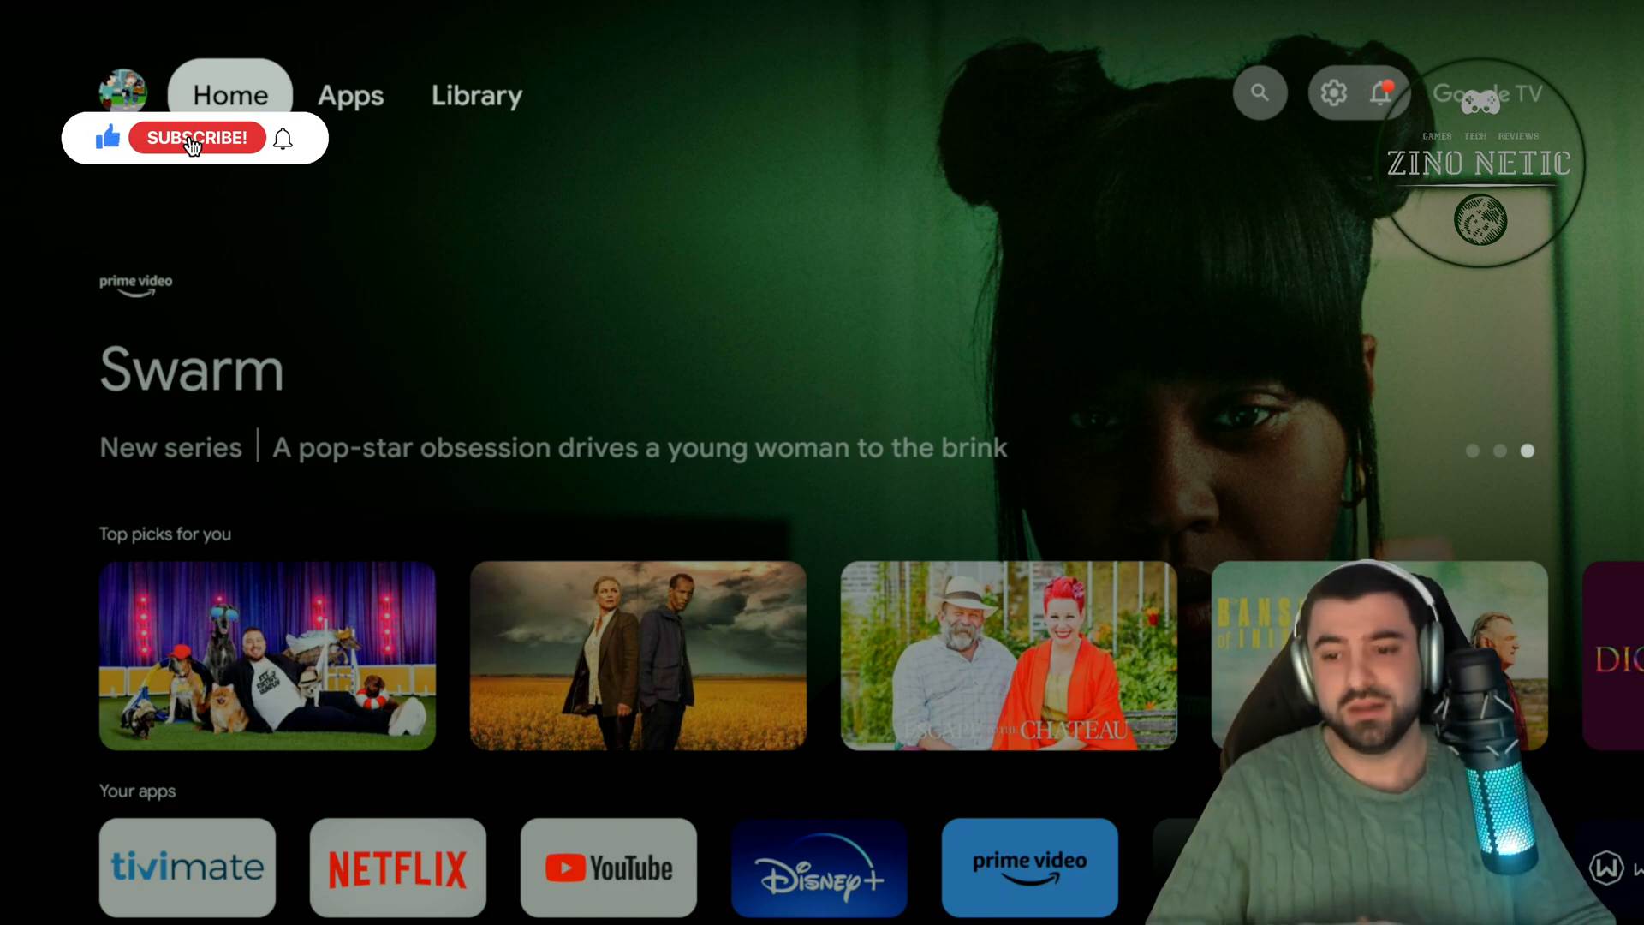
left_click(199, 137)
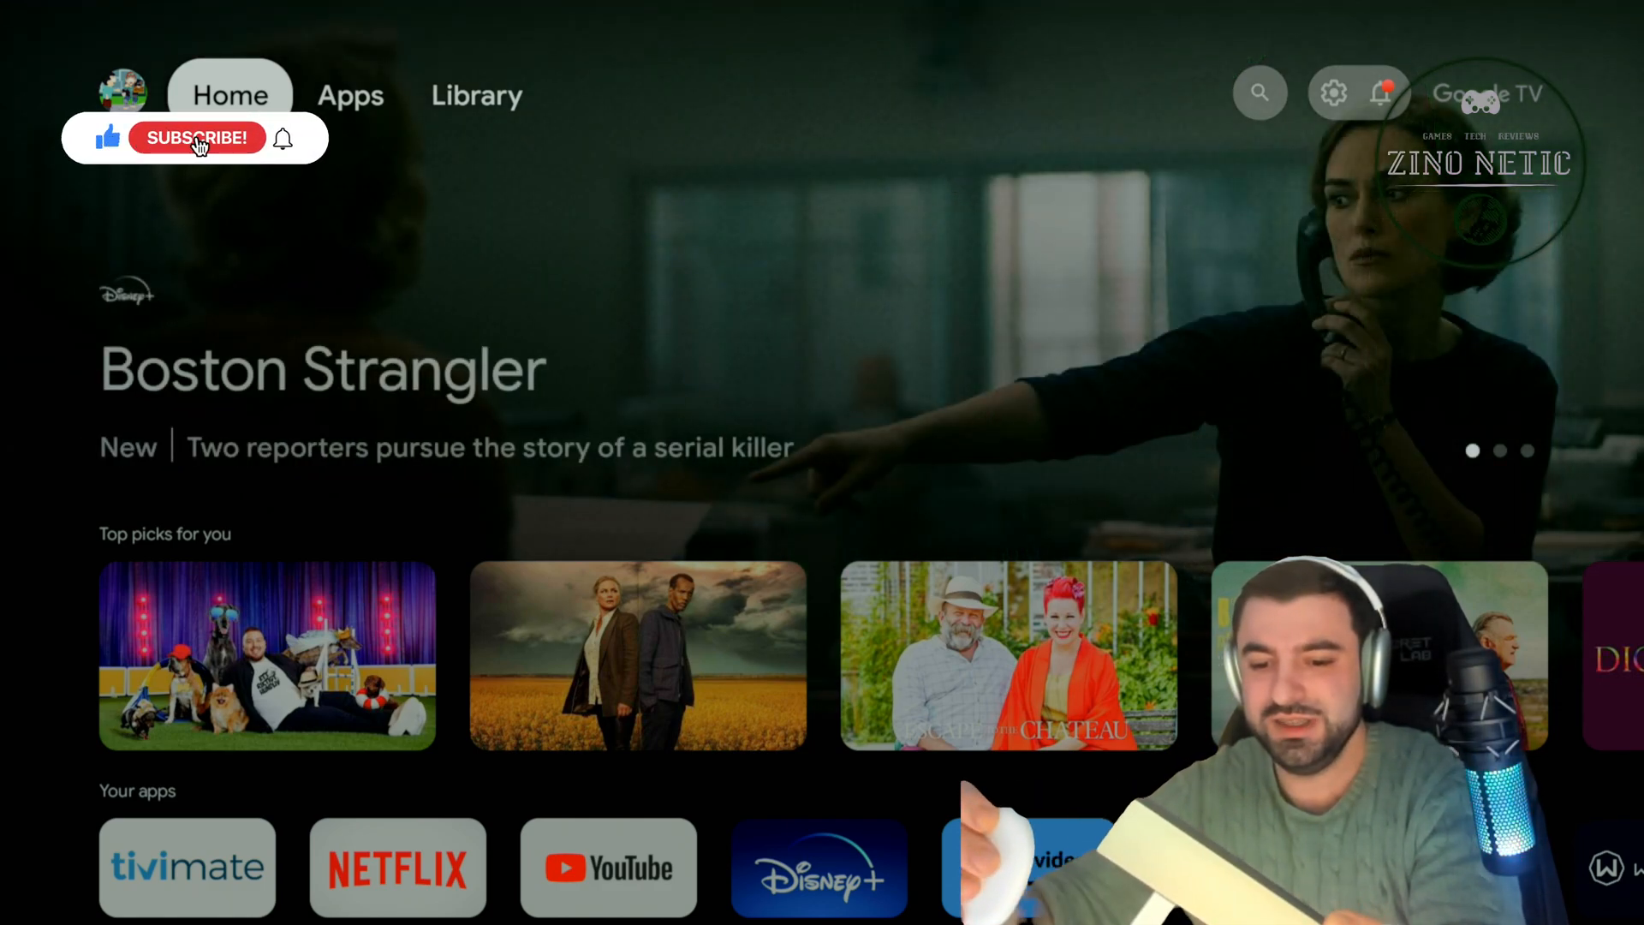
left_click(197, 137)
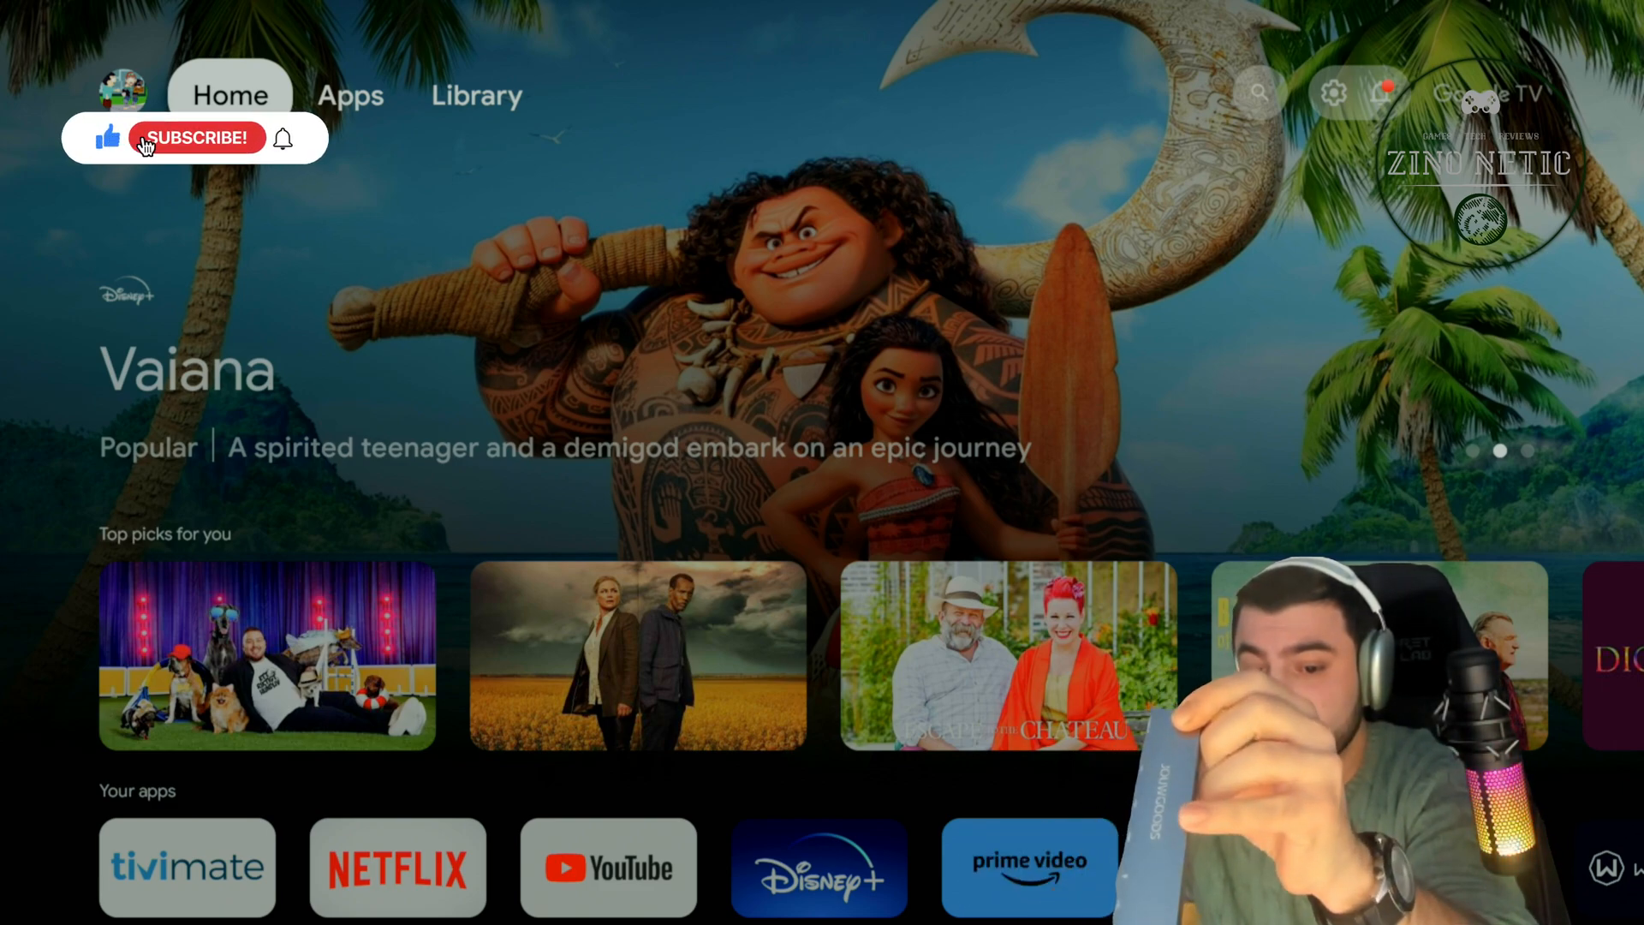
left_click(196, 137)
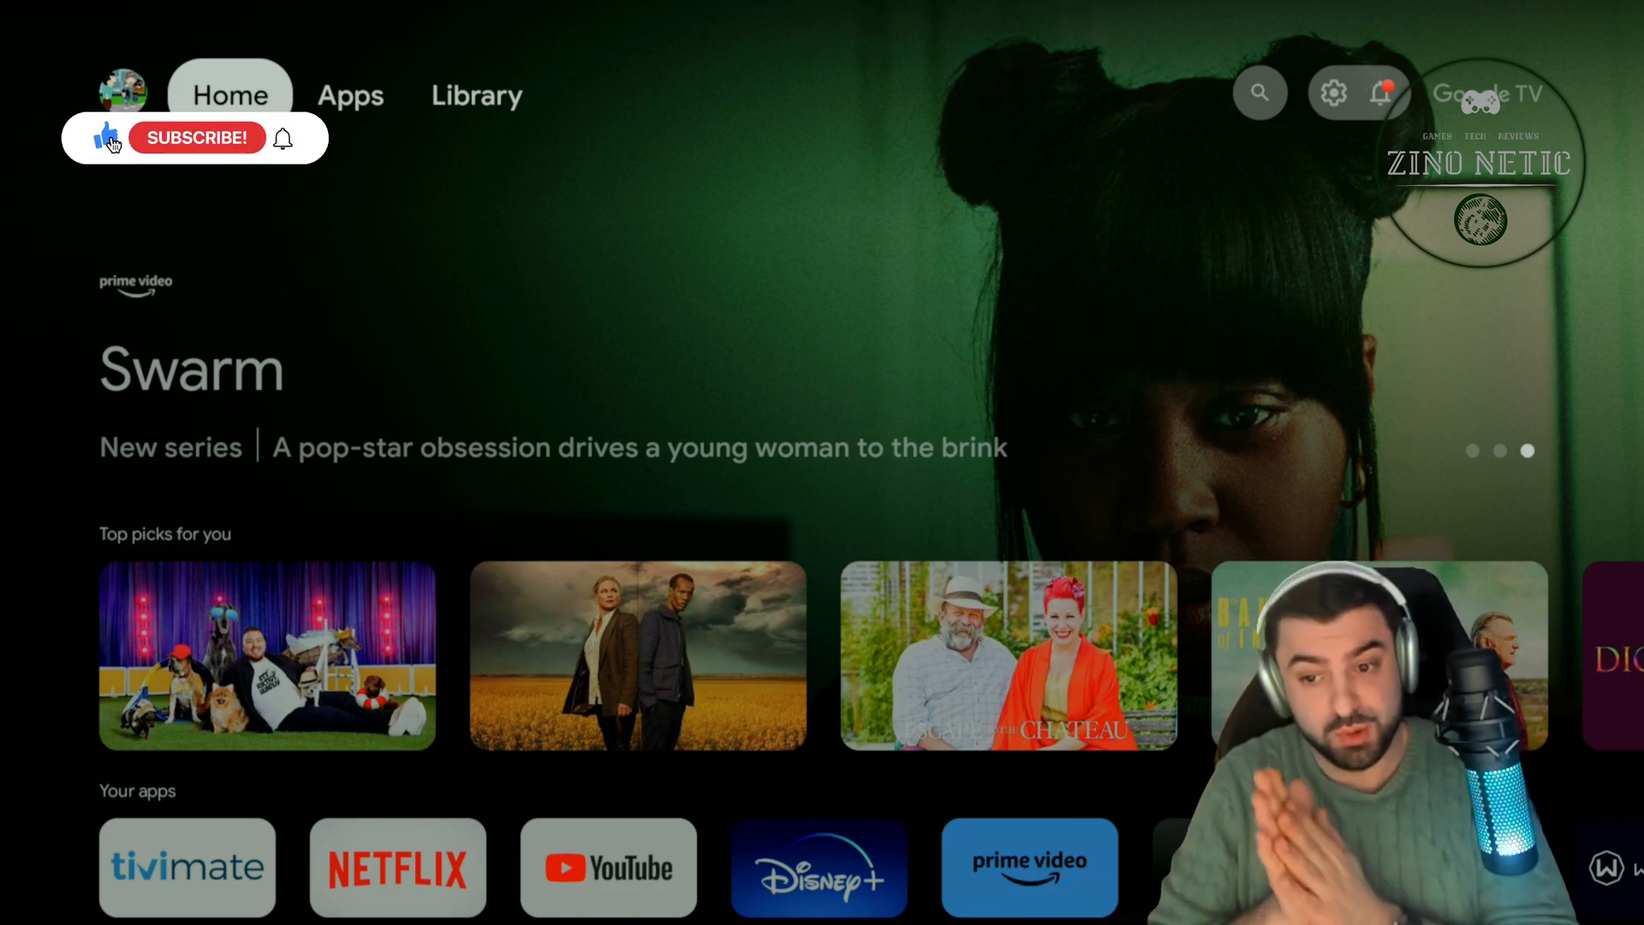
left_click(196, 137)
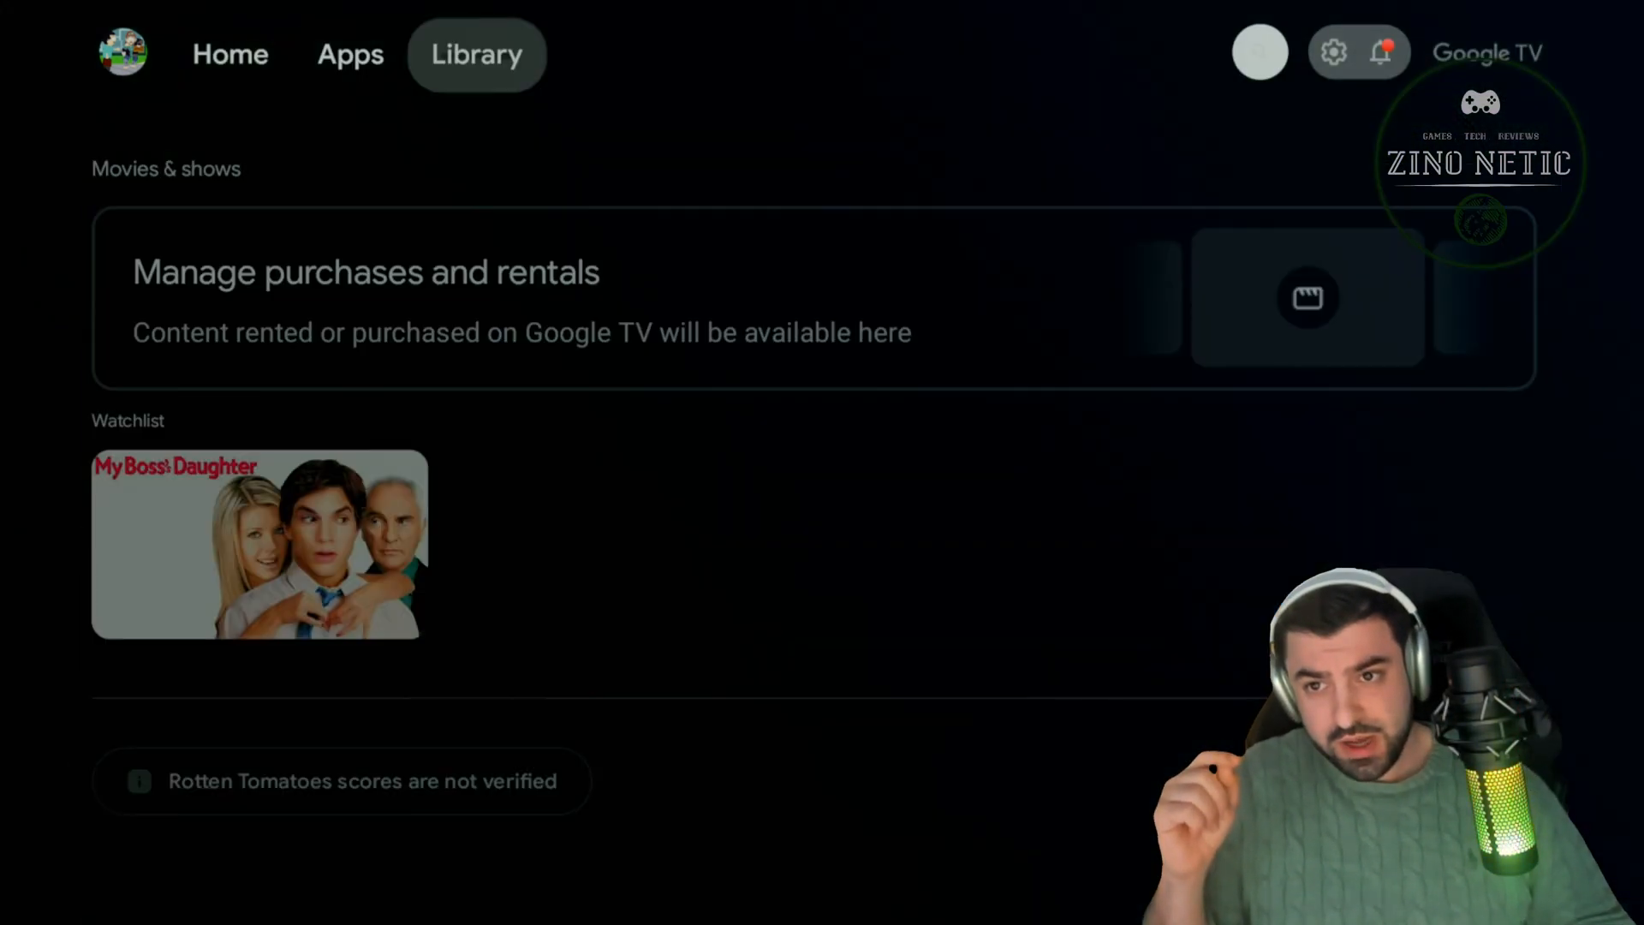
Read the 'Issue with USB drive' notice in the notifications panel, then leave it for the Search page
left_click(1332, 53)
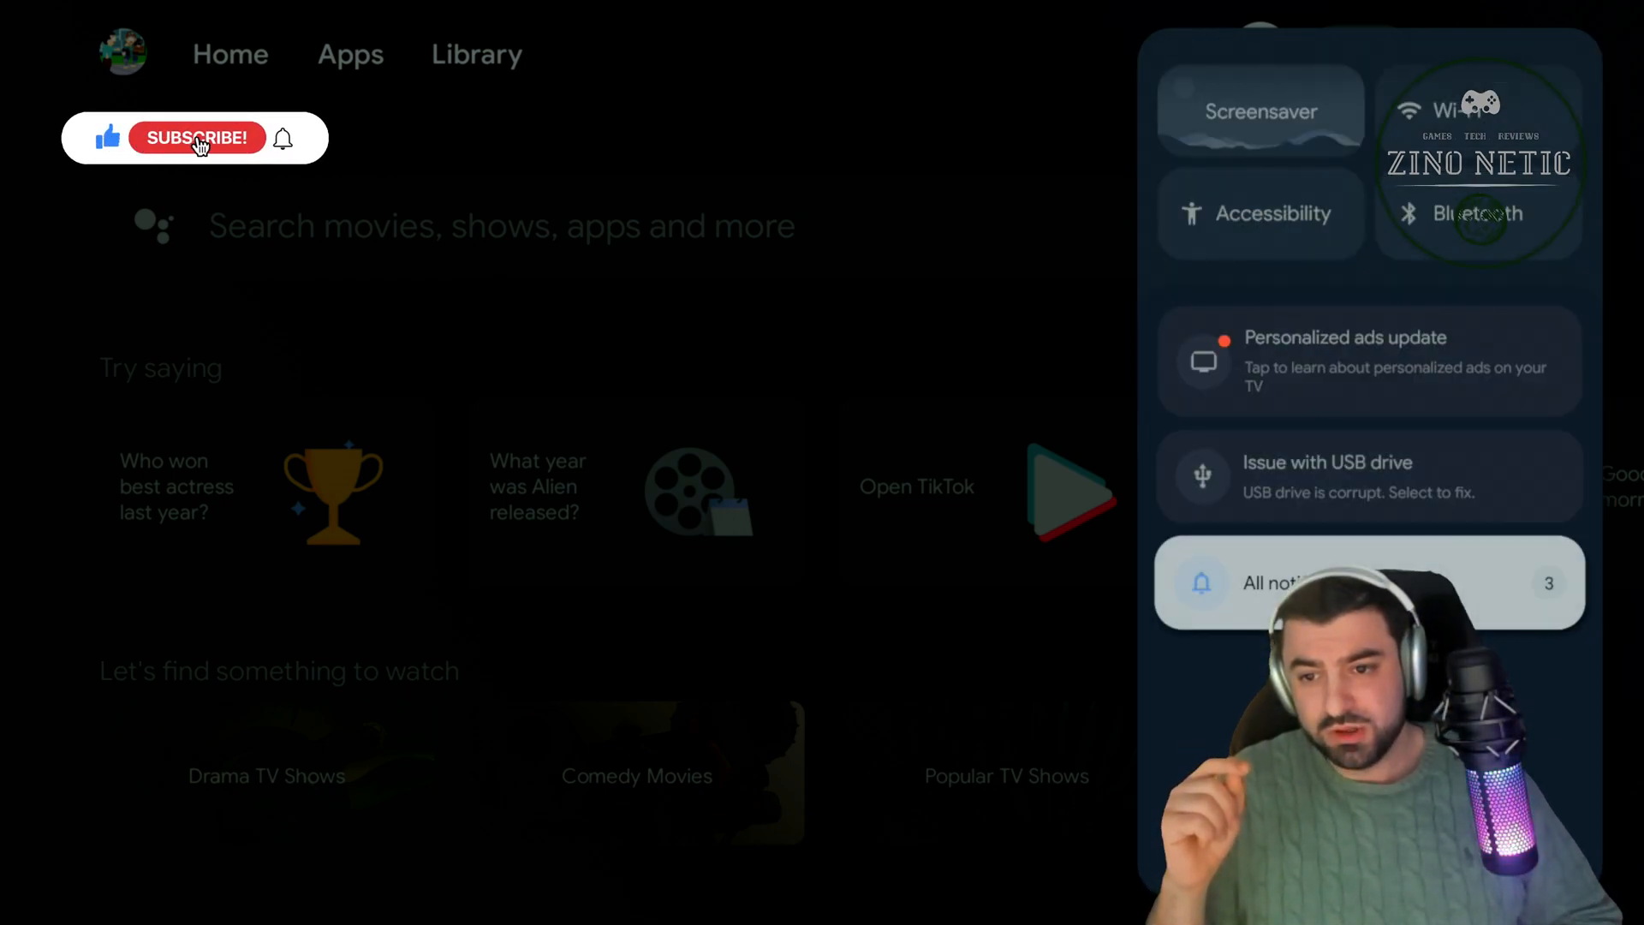
left_click(1368, 476)
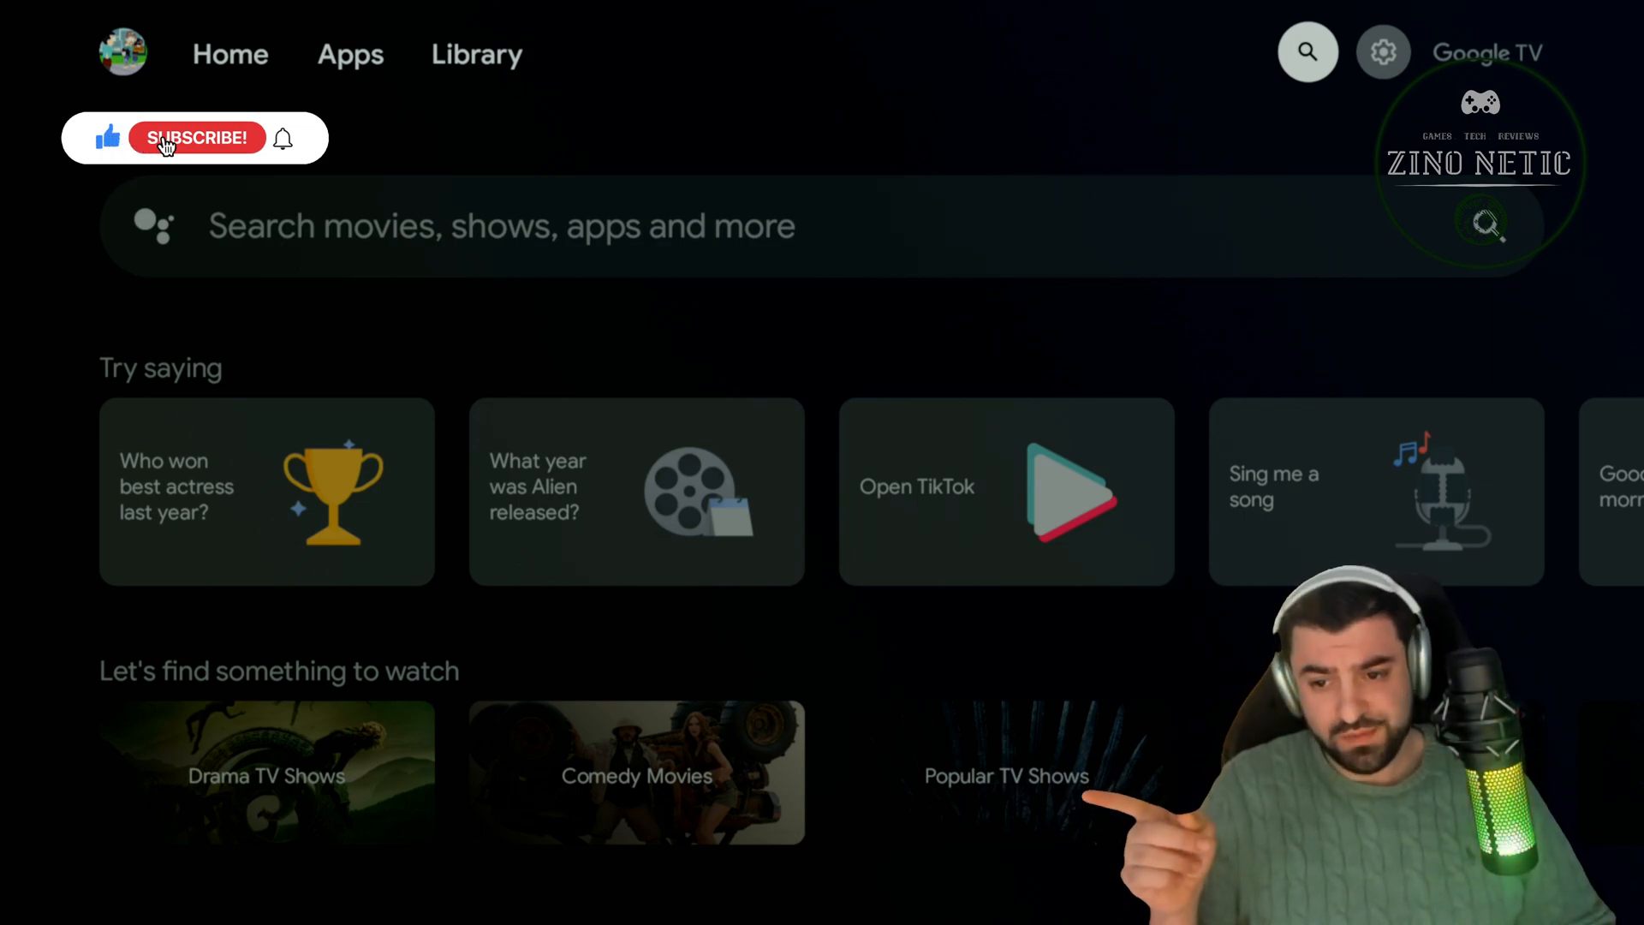
left_click(195, 137)
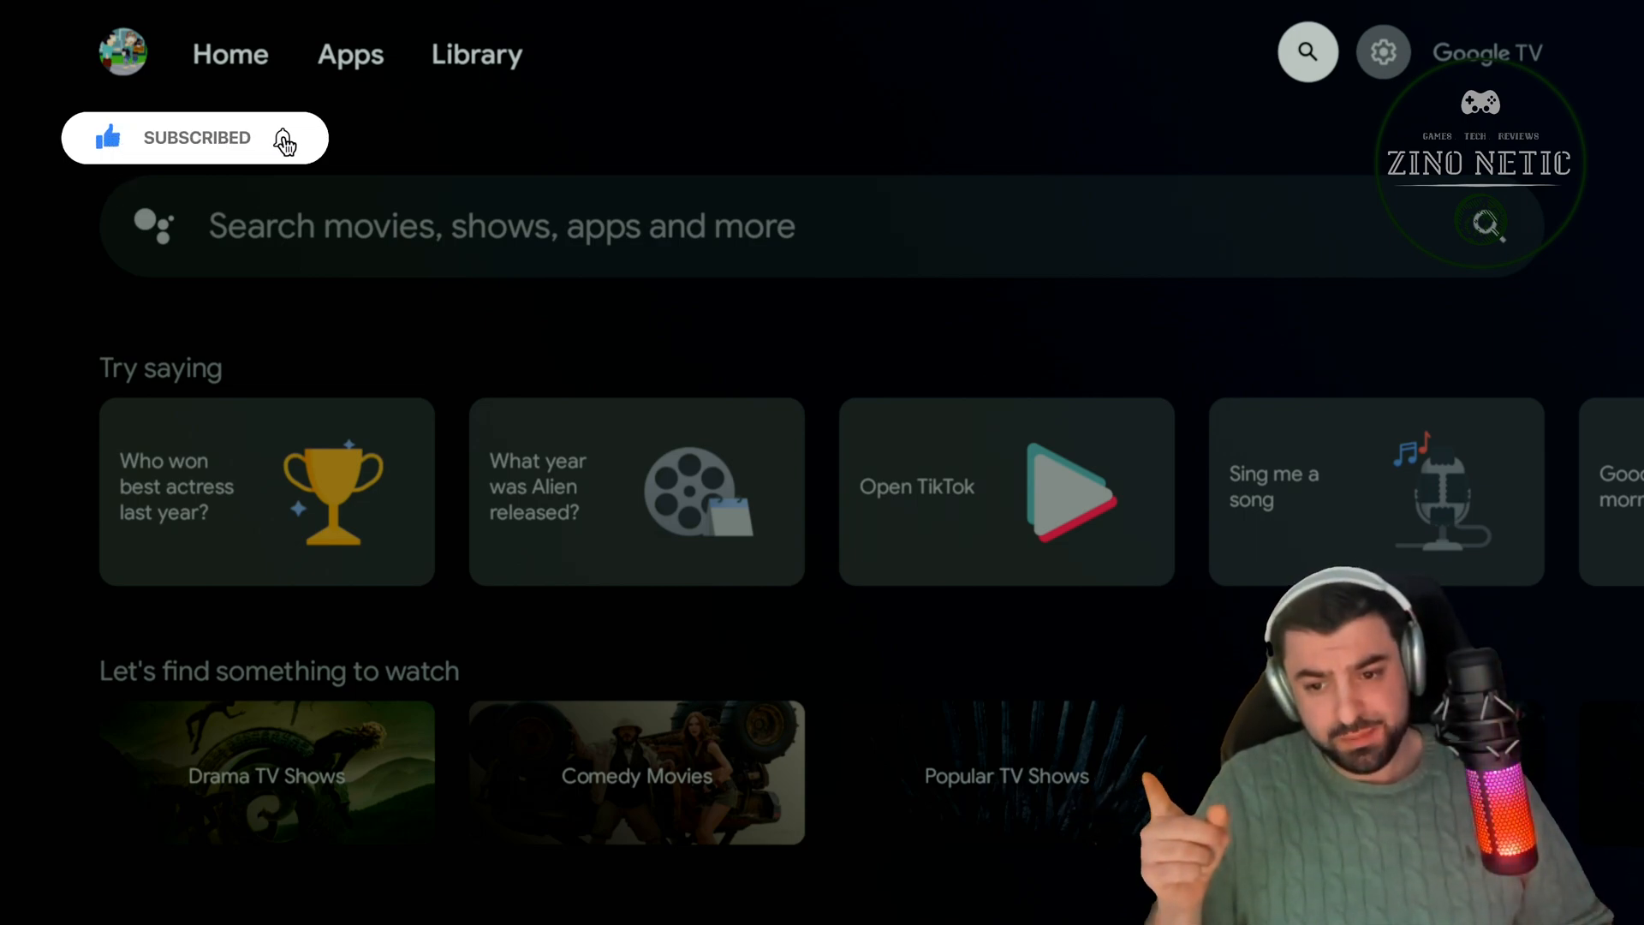
left_click(281, 137)
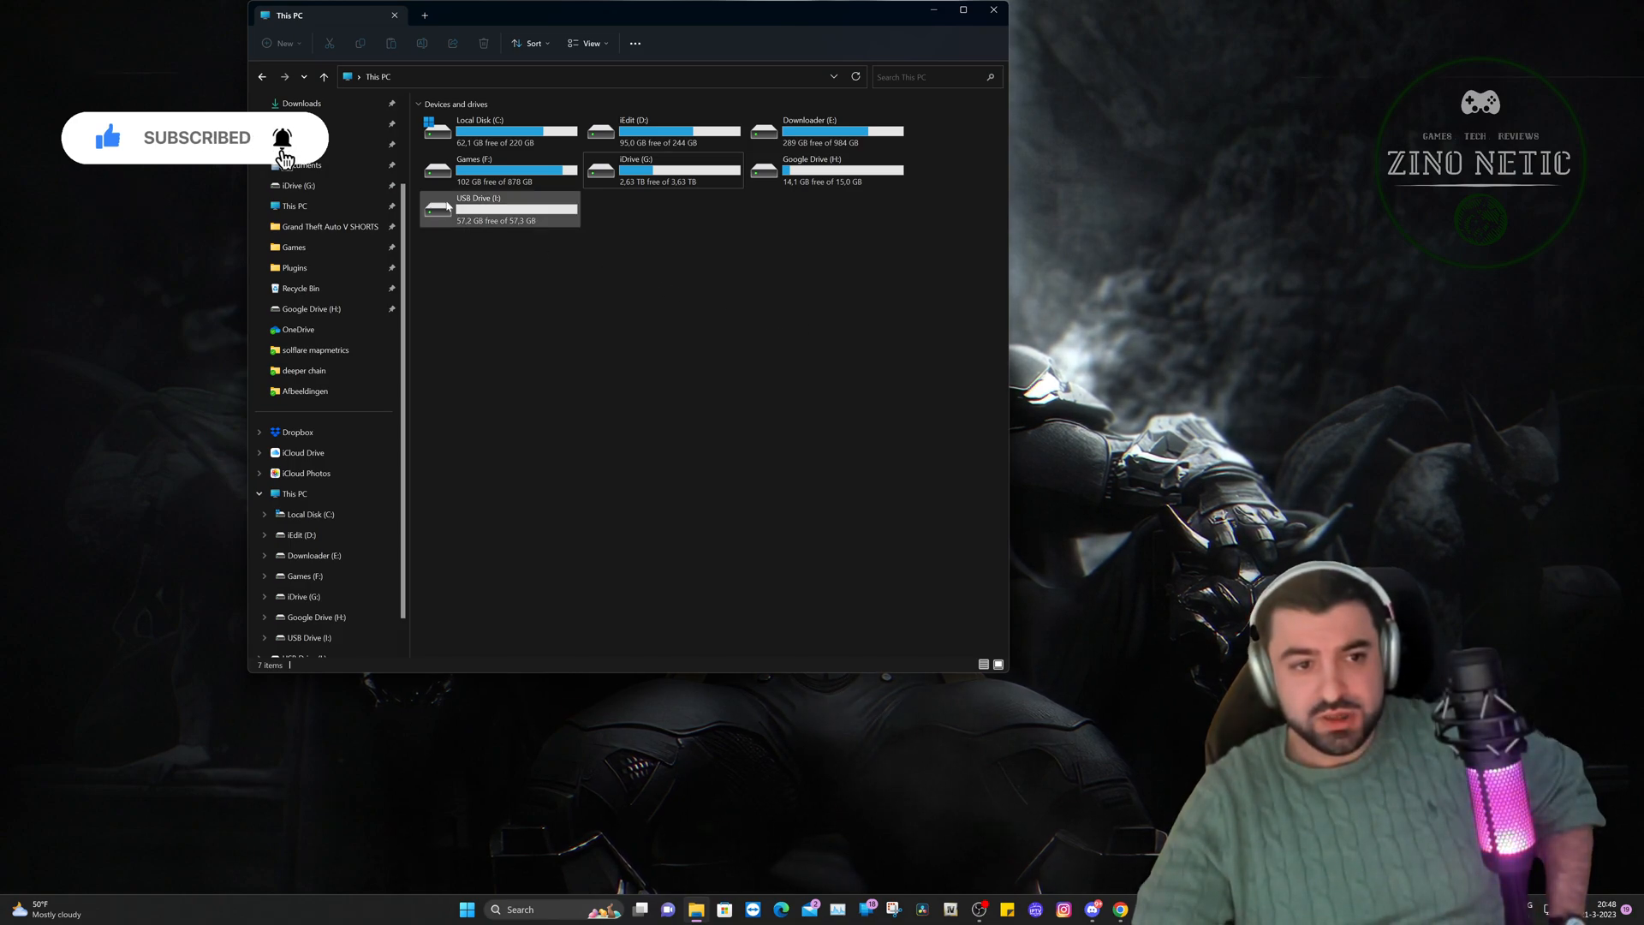
Quick-format USB Drive (I:) as NTFS, confirming the erase warning, leaving 57.2 GB free
right_click(498, 208)
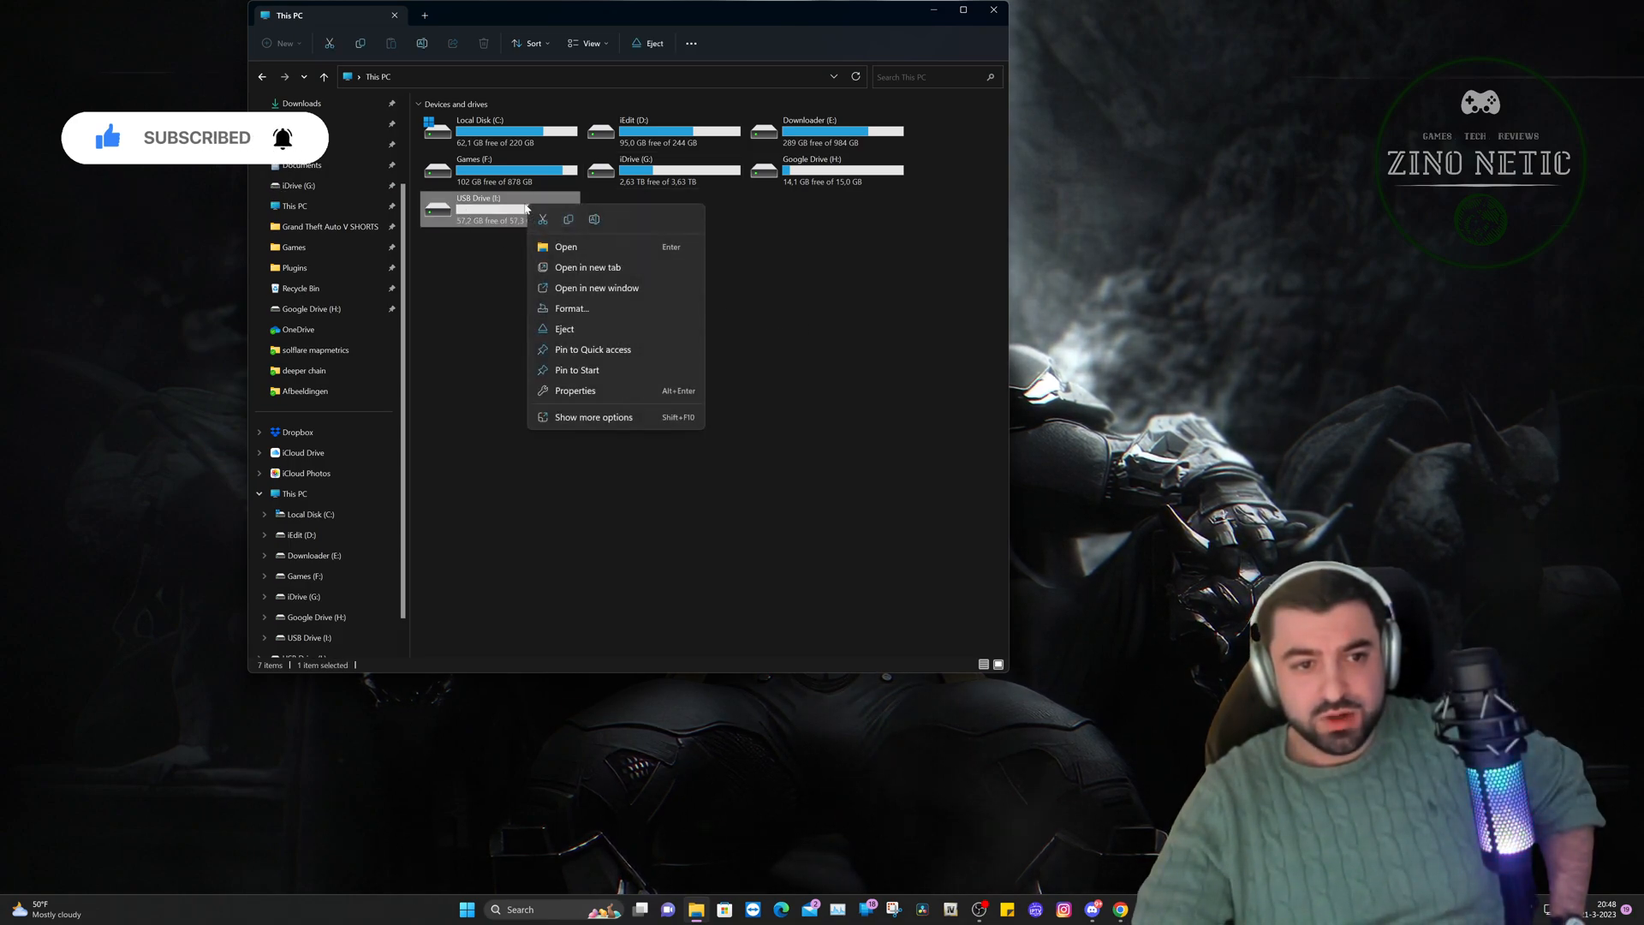
left_click(570, 308)
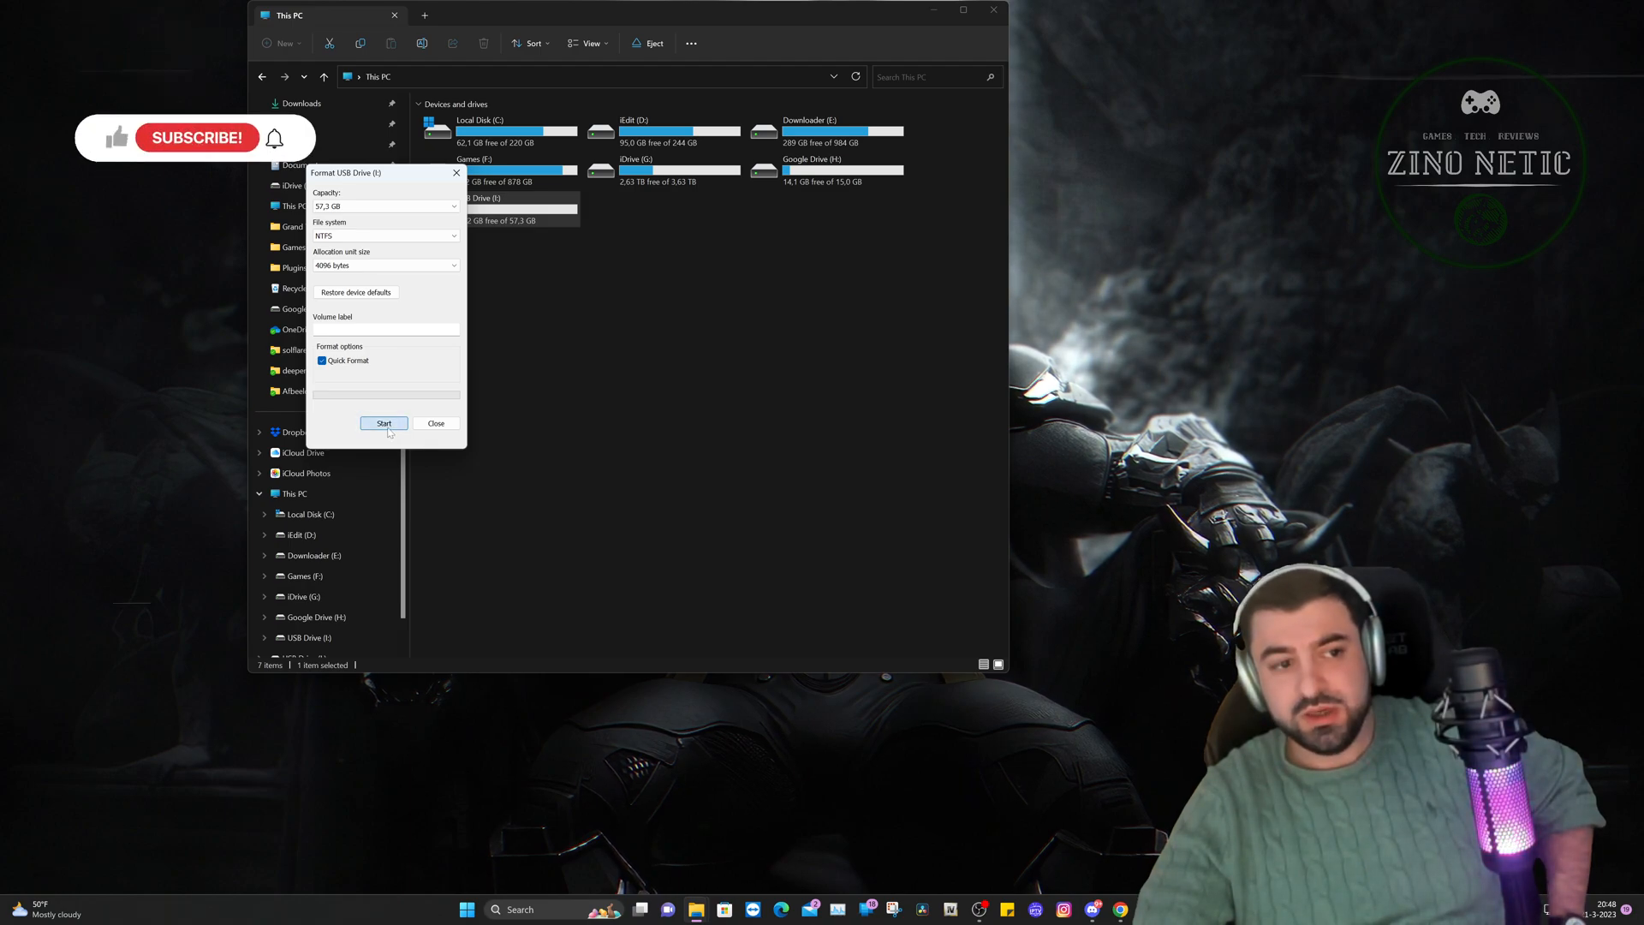
left_click(382, 423)
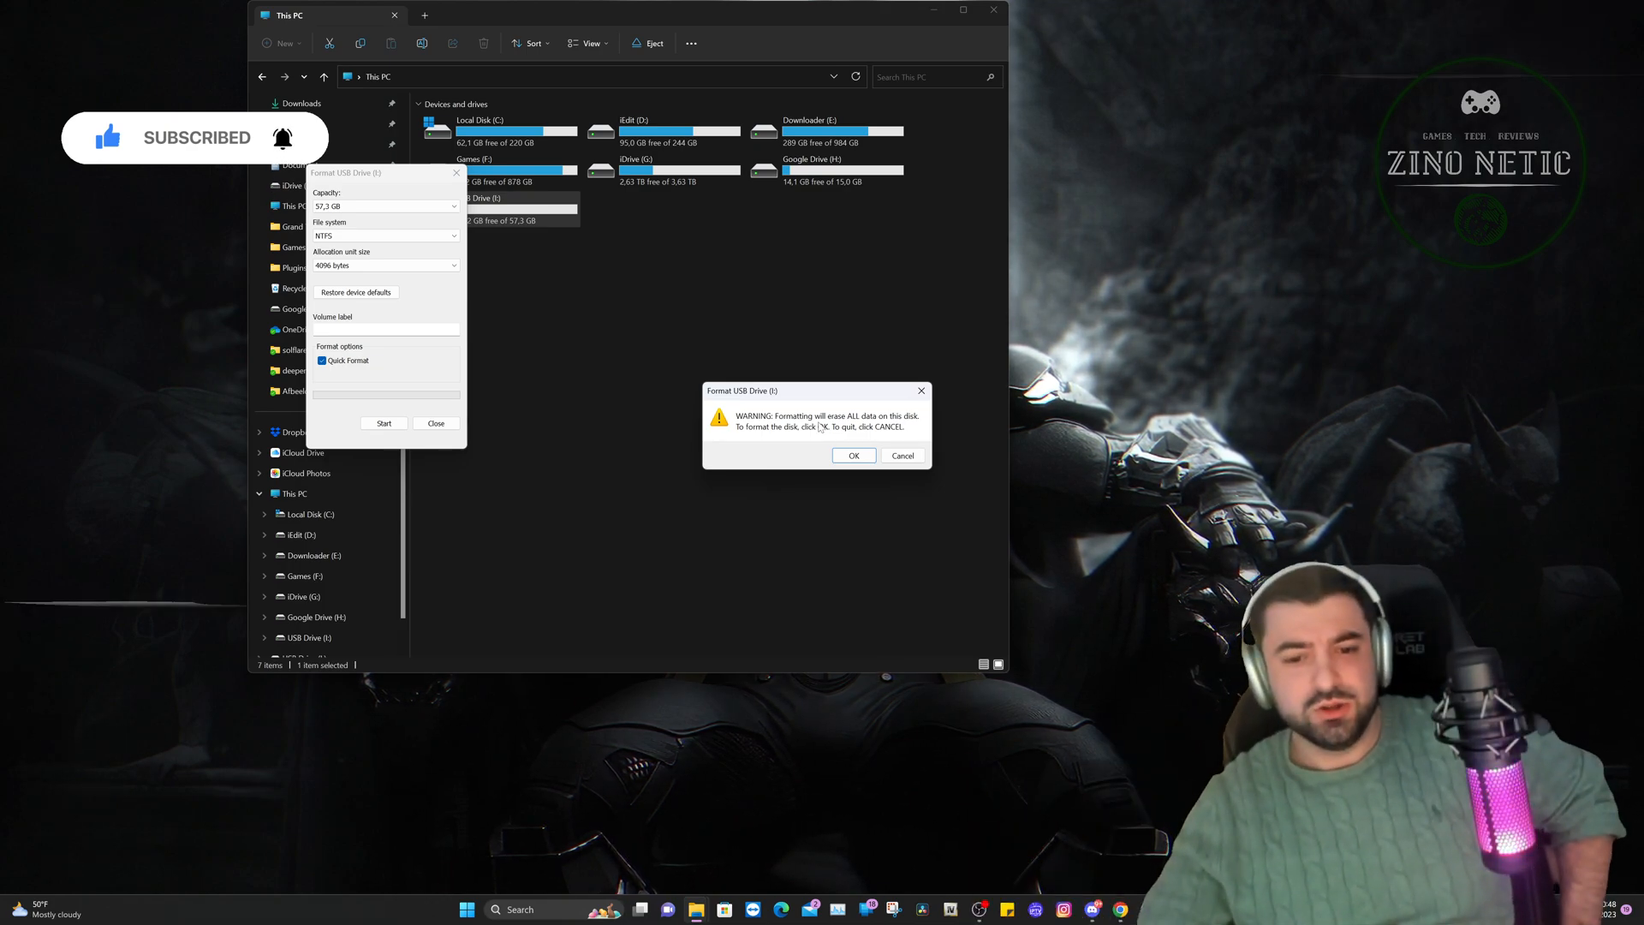
left_click(853, 455)
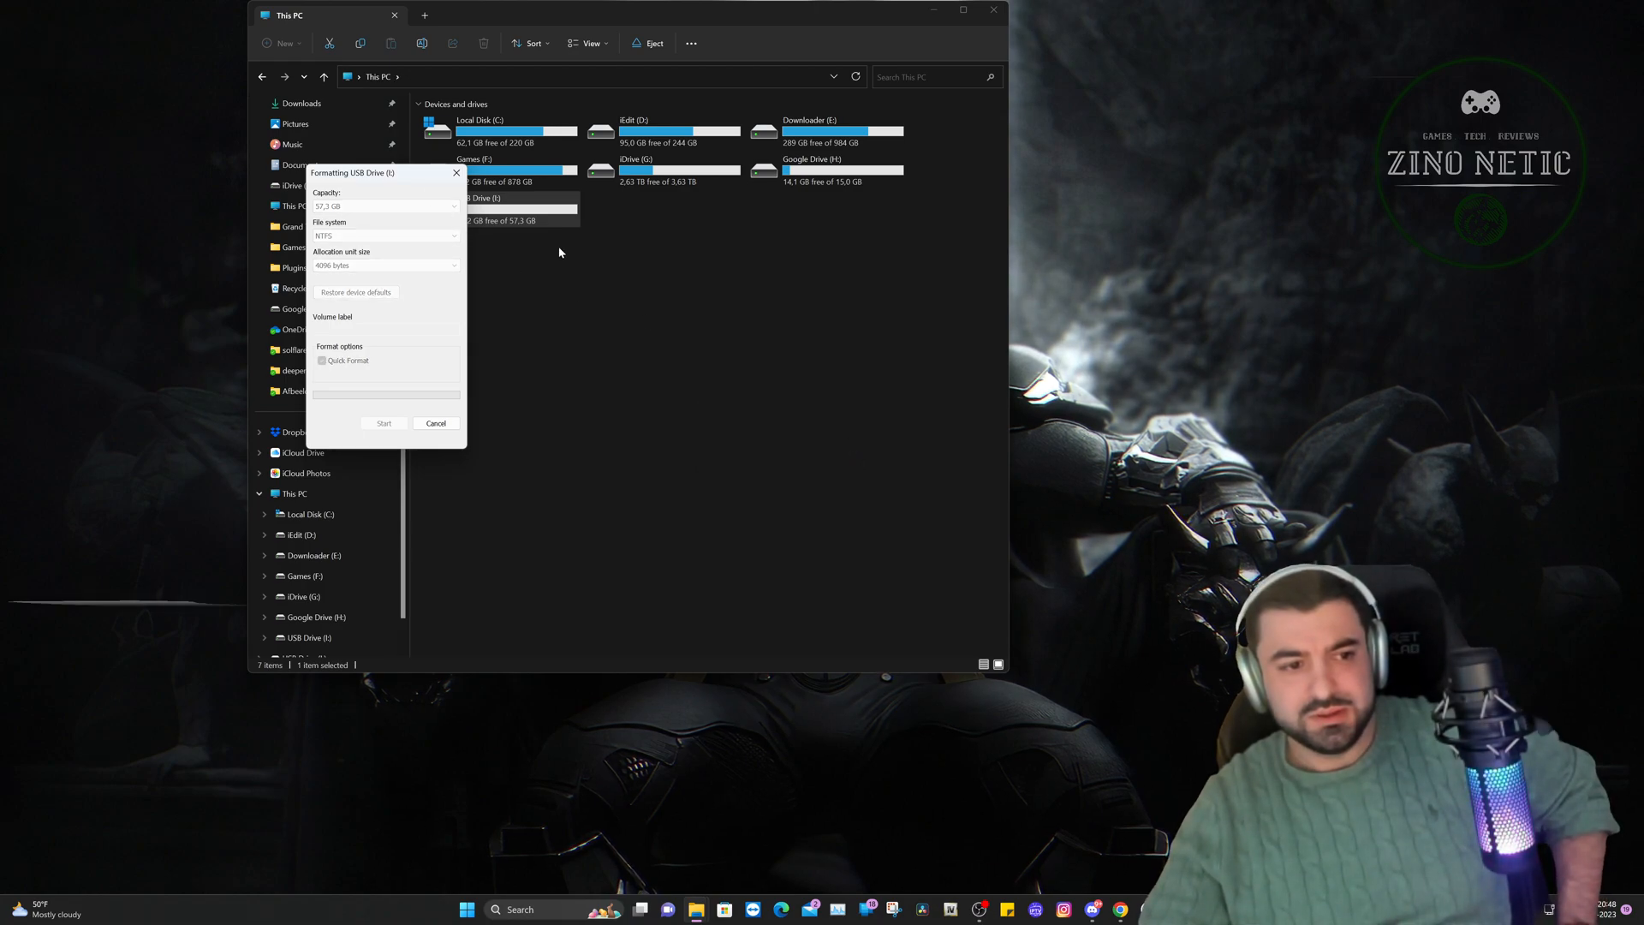
mouse_move(524, 350)
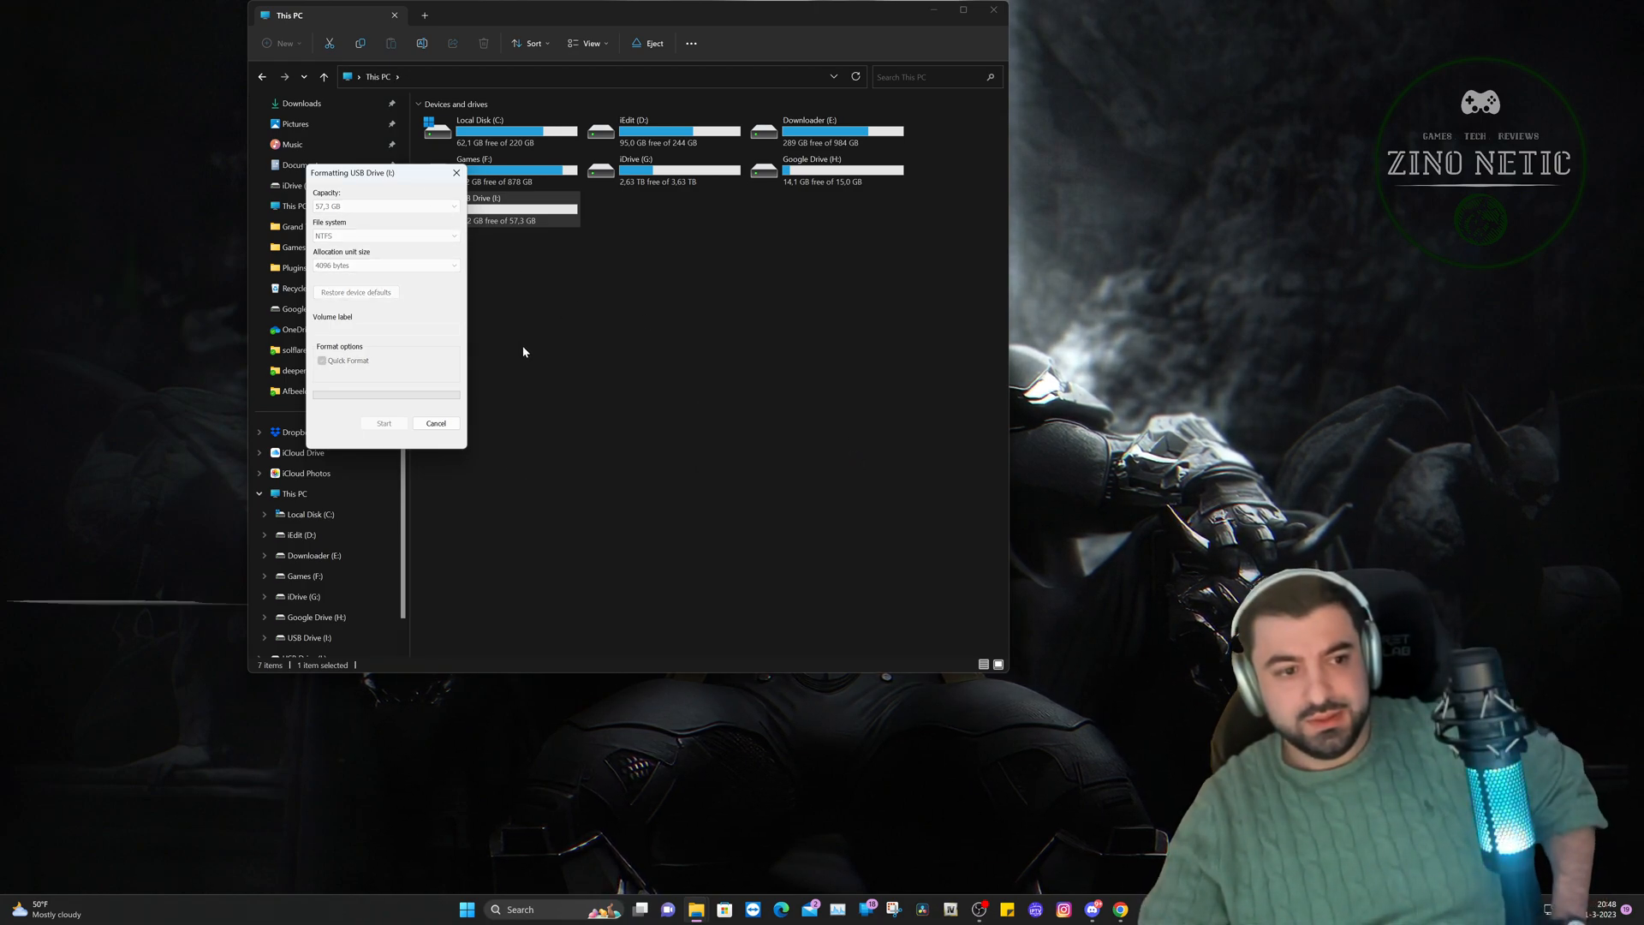
left_click(383, 423)
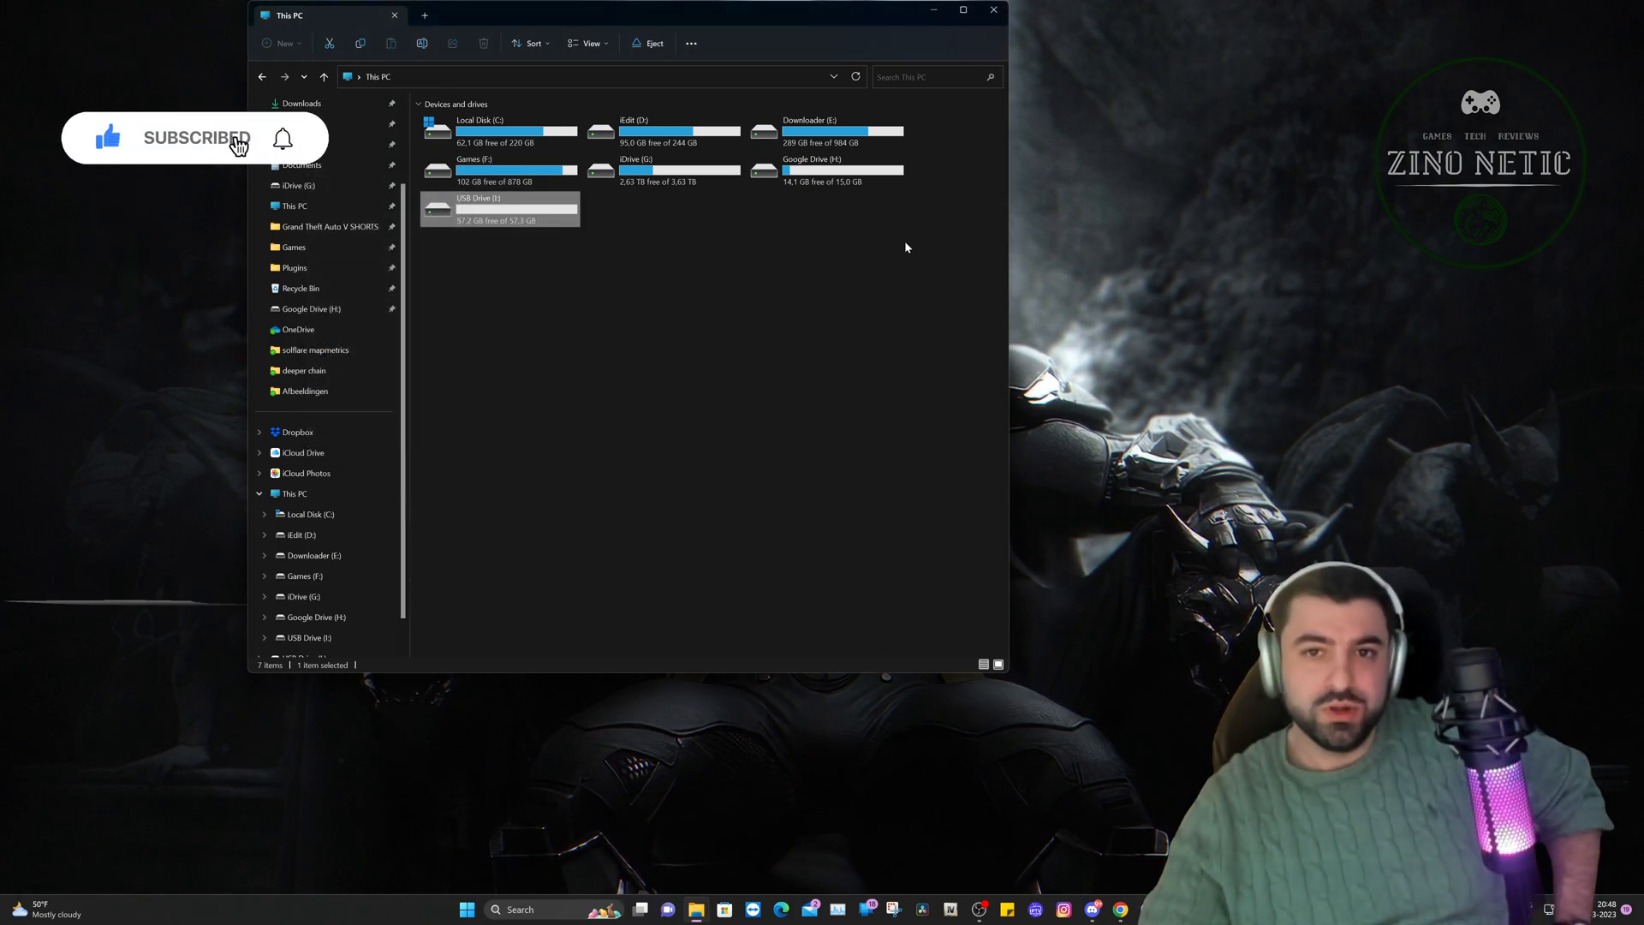
mouse_move(1092, 484)
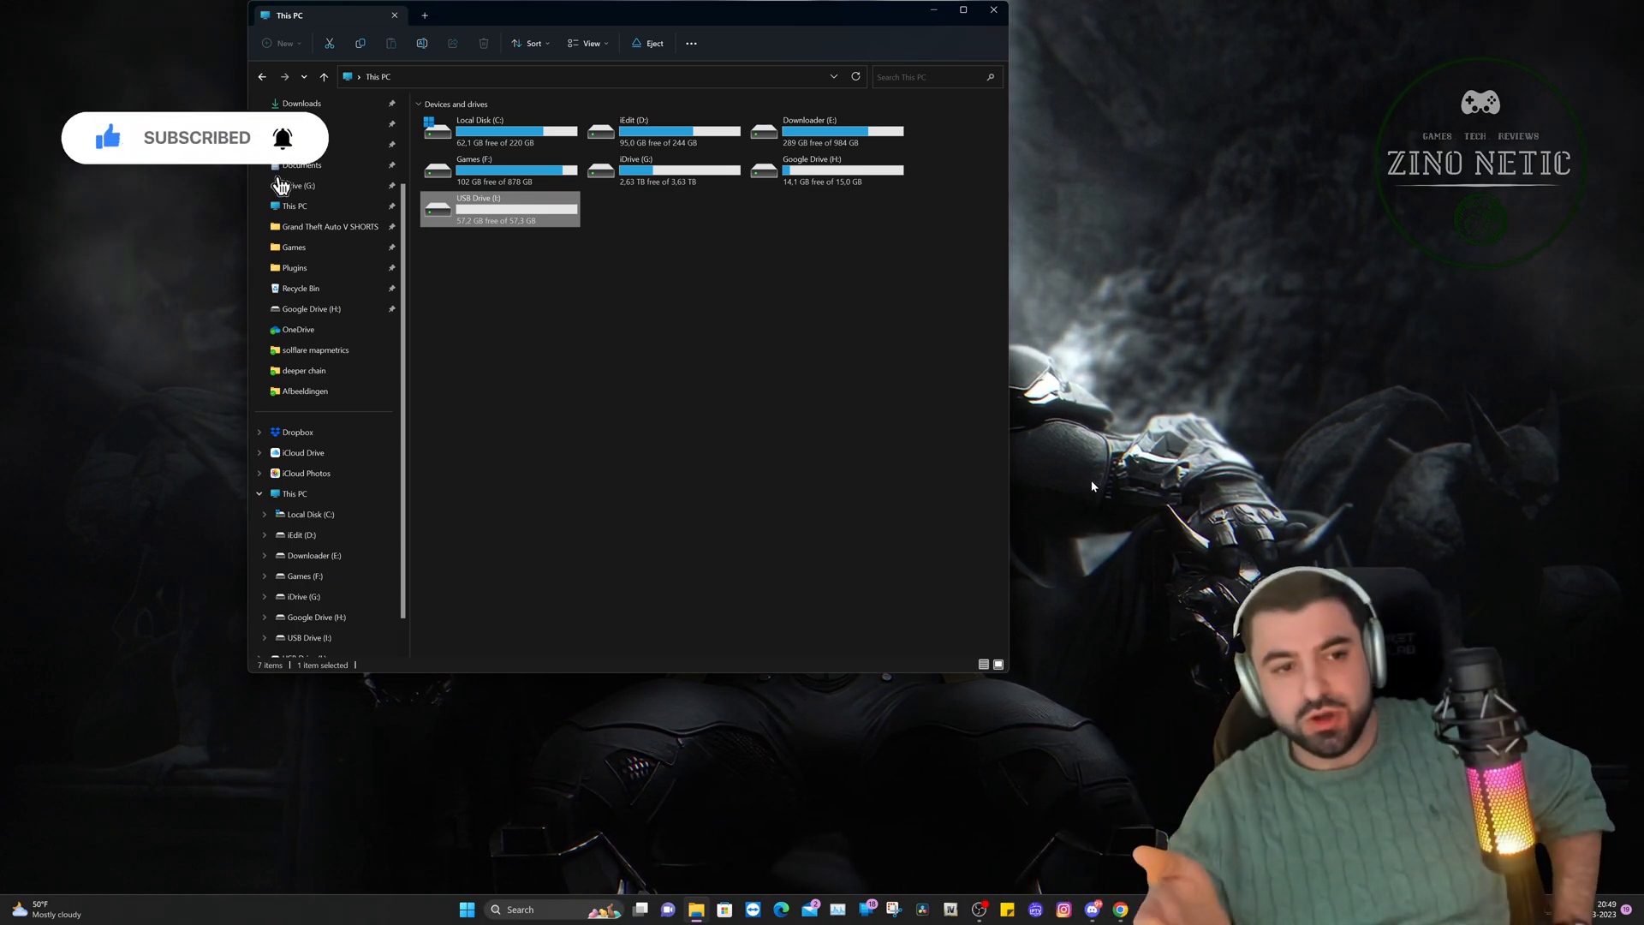
mouse_move(1062, 12)
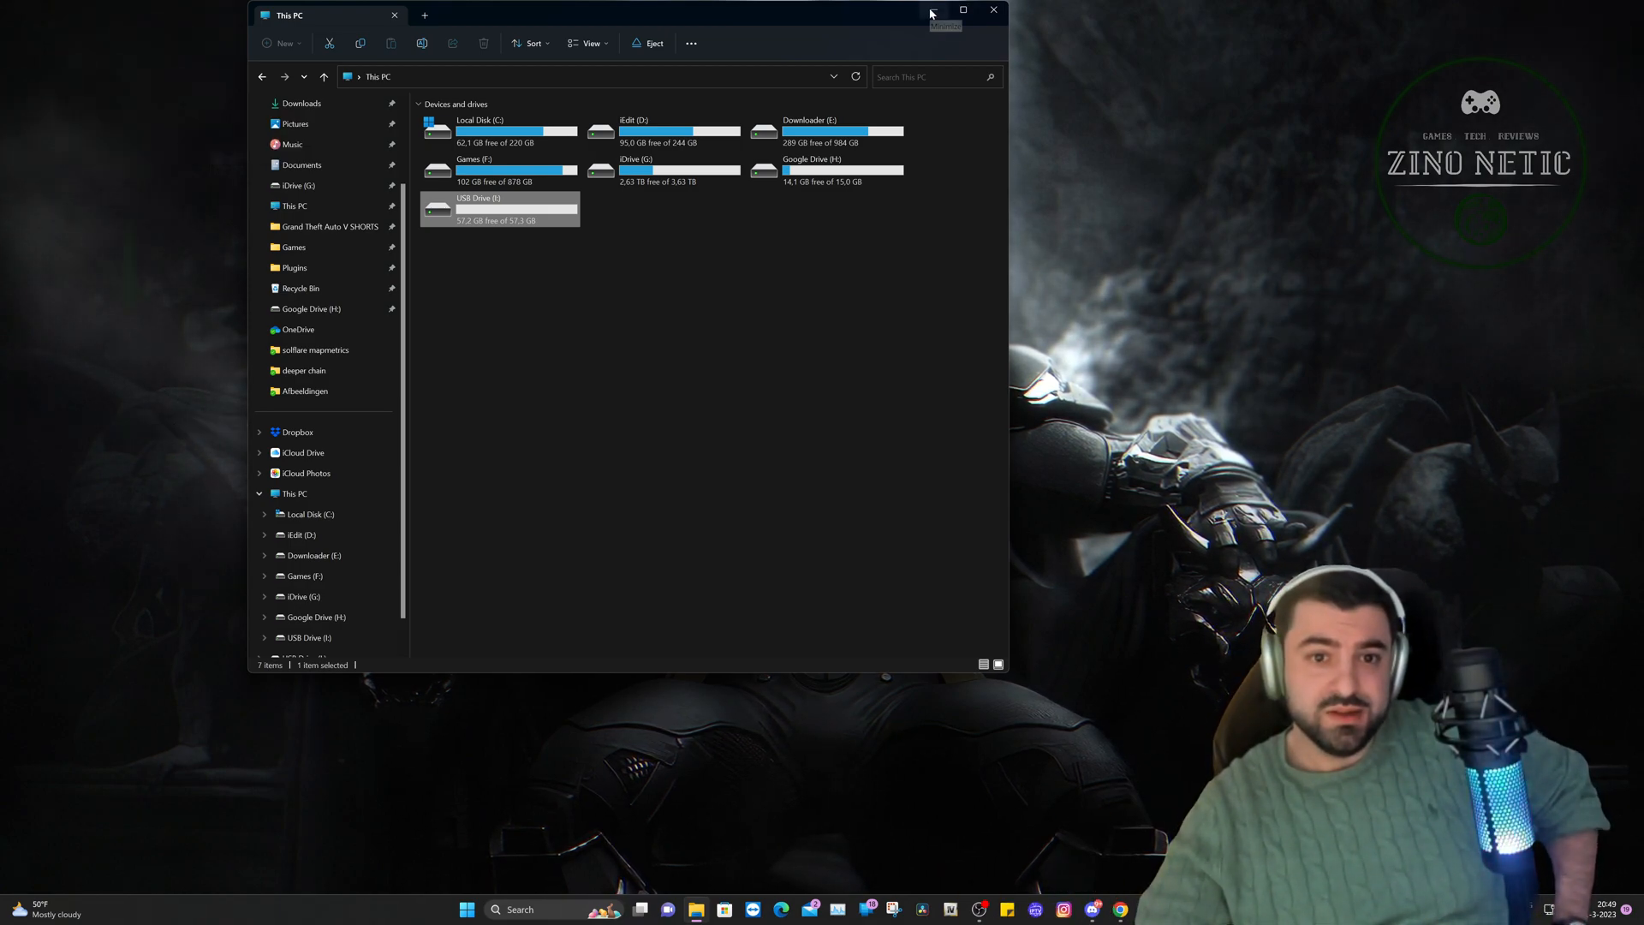
mouse_move(930, 11)
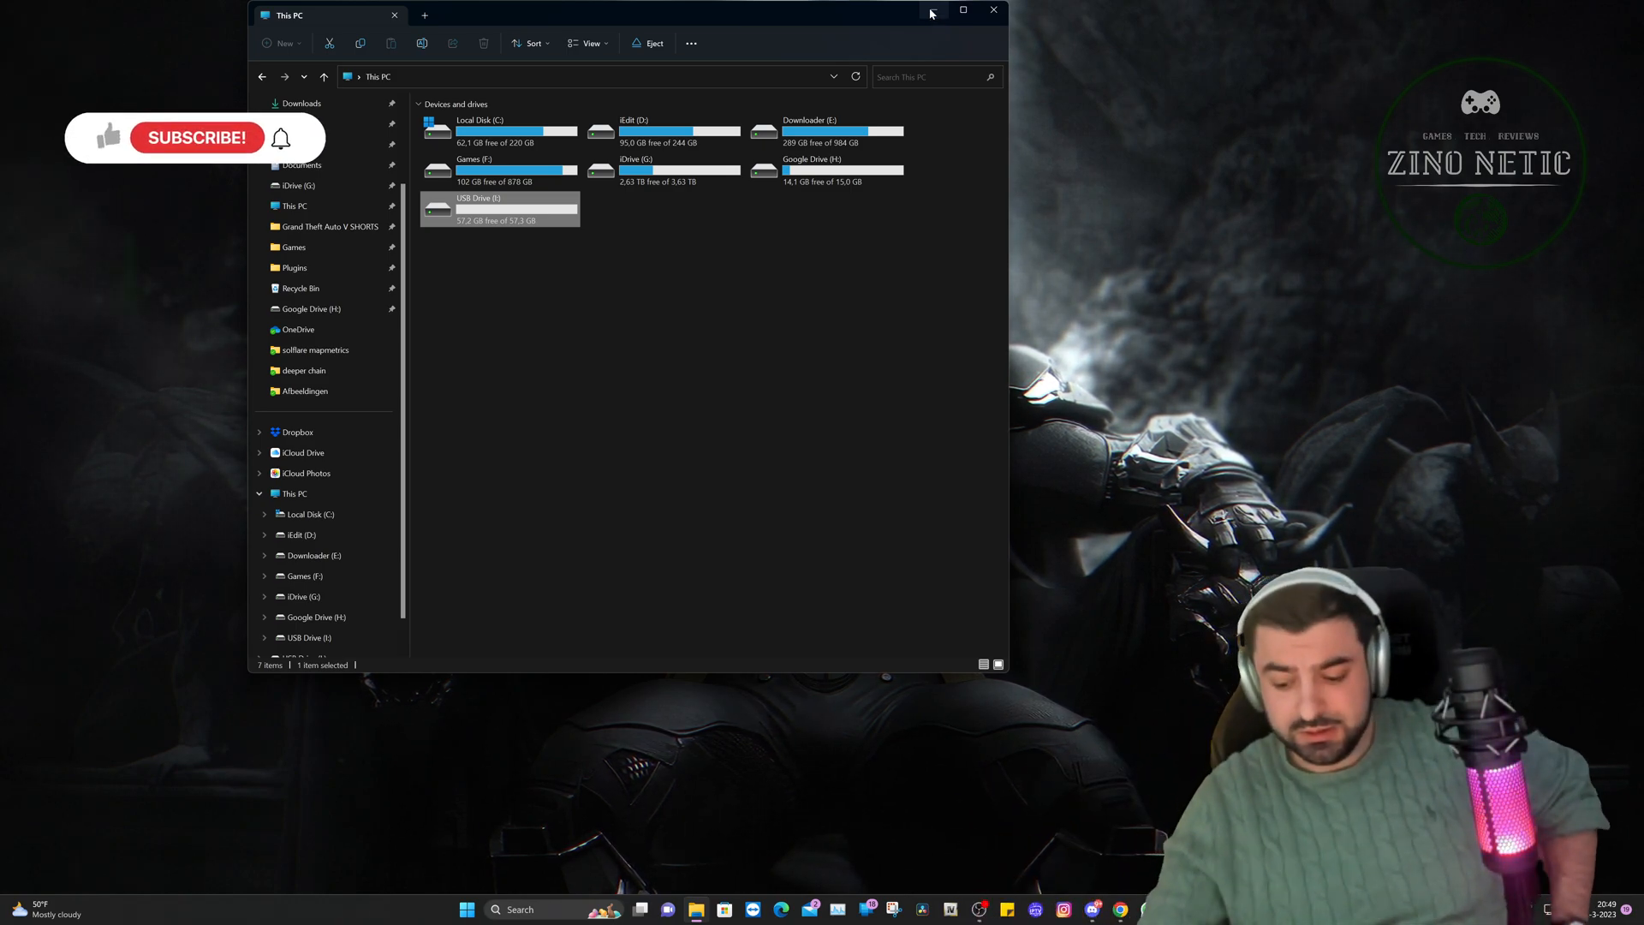
double_click(498, 209)
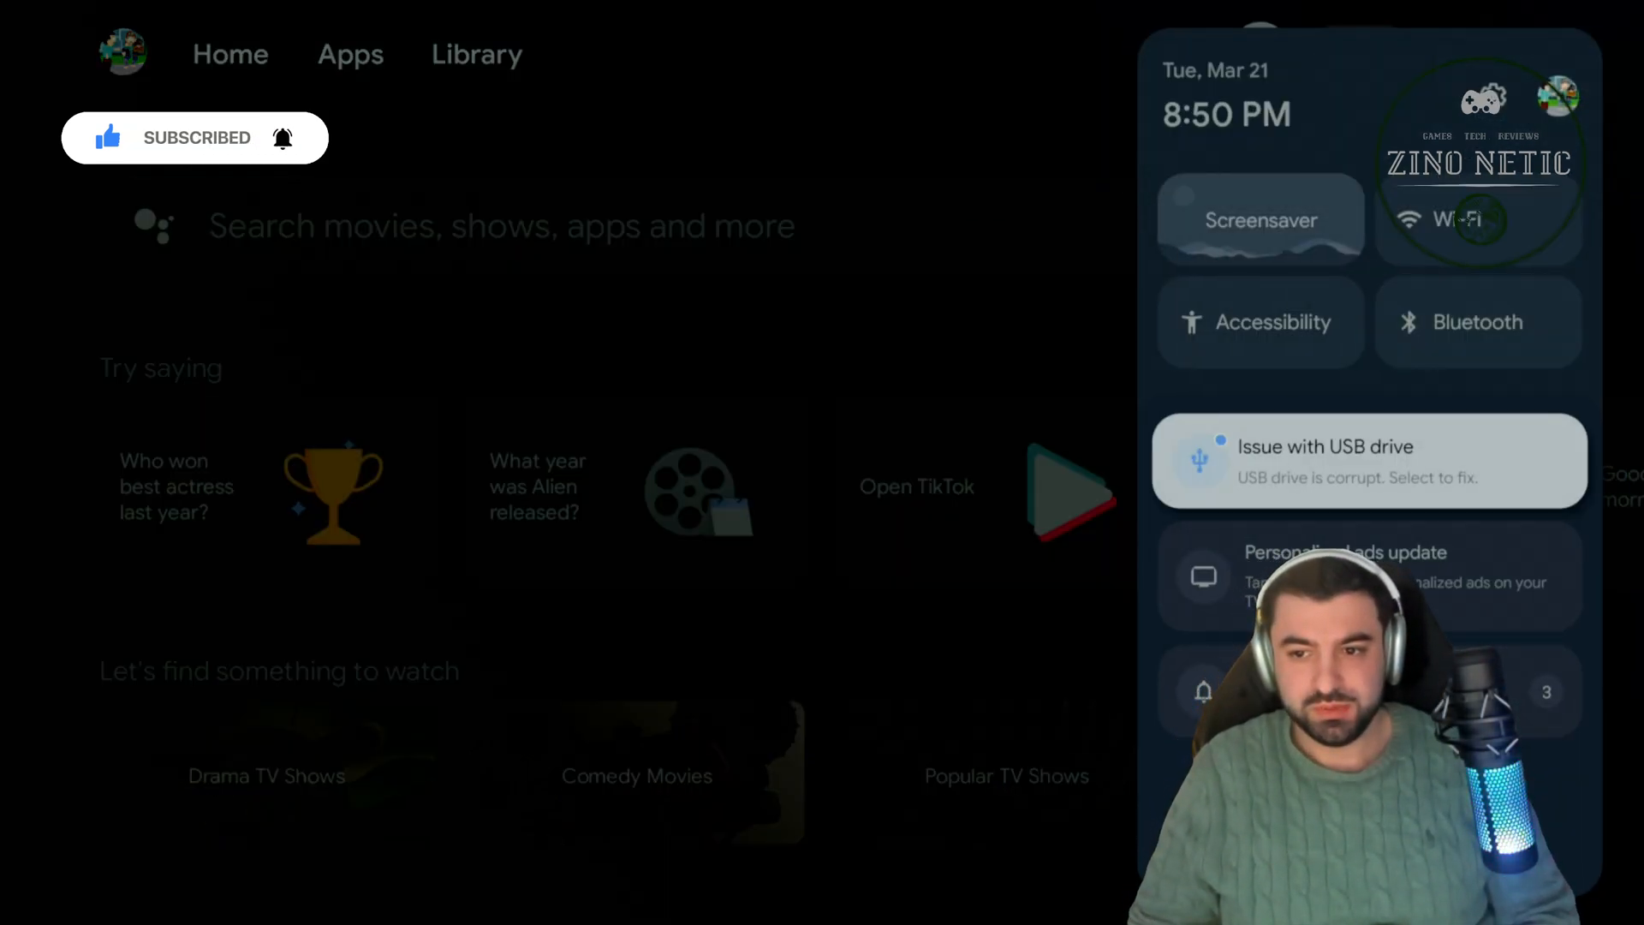
View the USB drive notice now reporting 'USB drive connected', then go back to the Home tab
left_click(1366, 461)
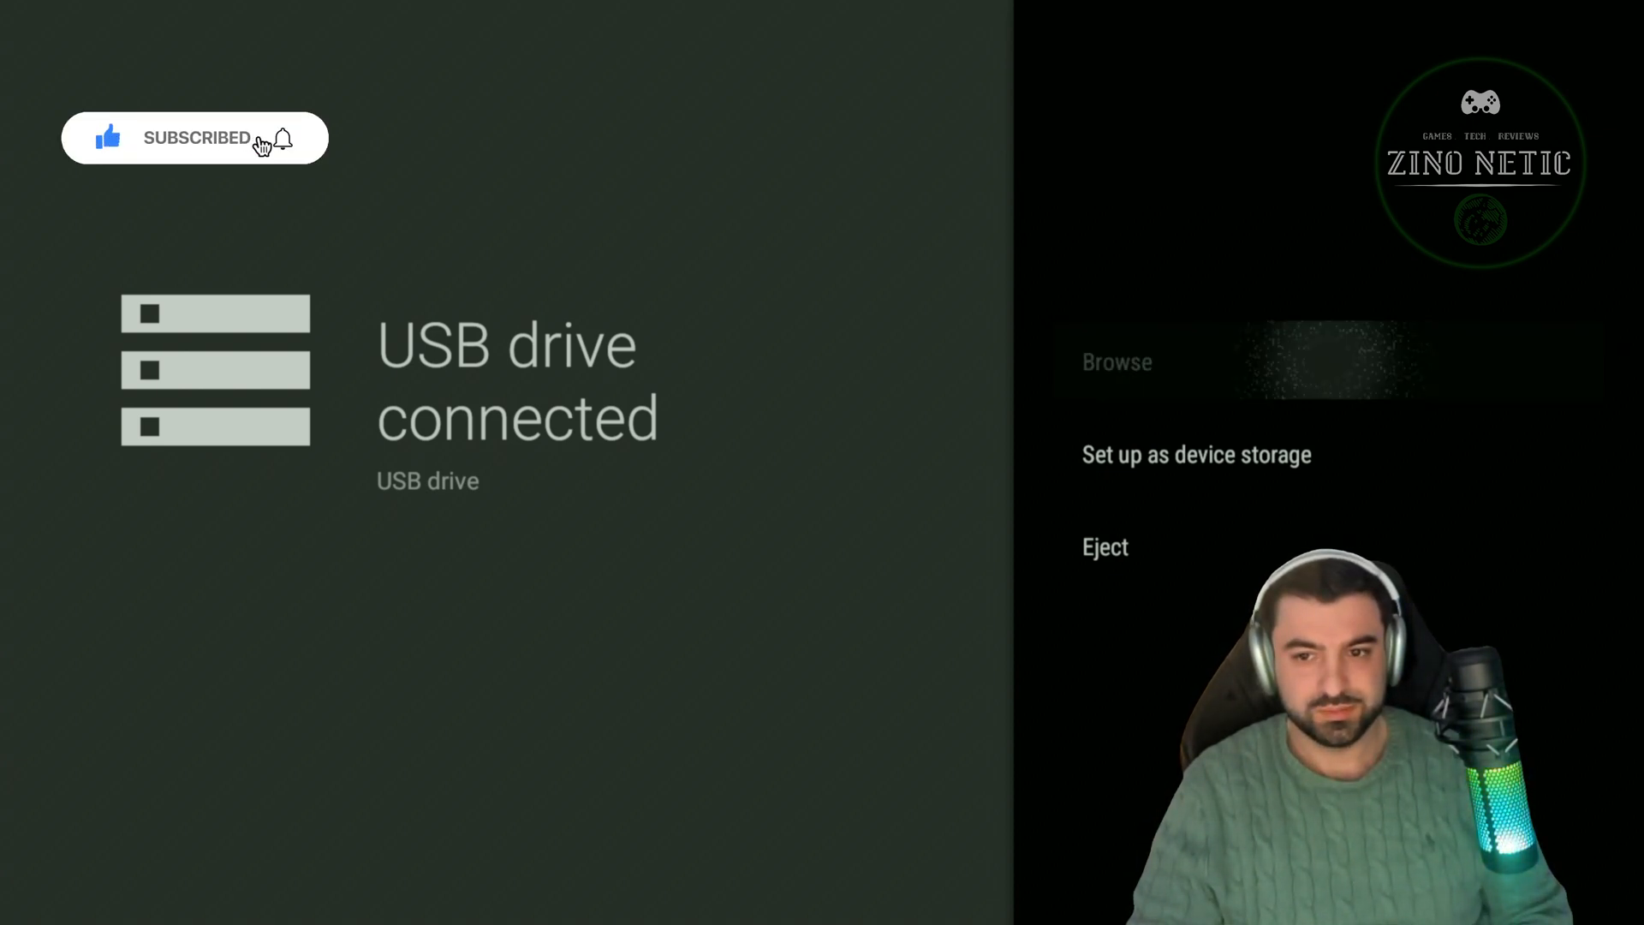
left_click(1105, 546)
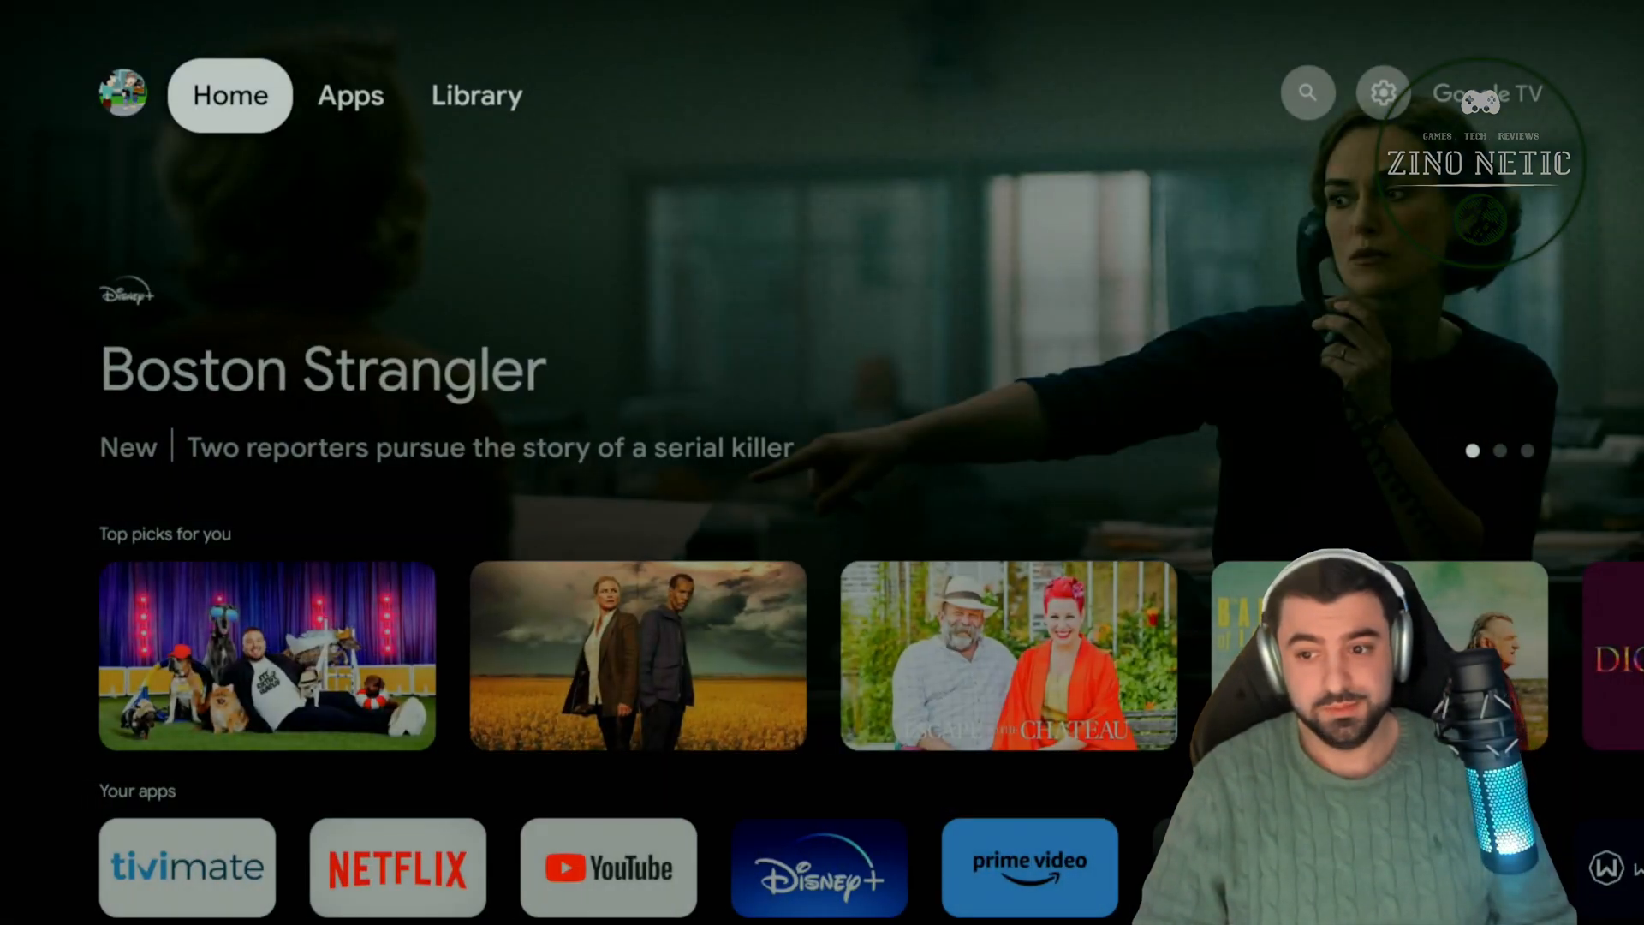
From the Apps tab, search apps and games and view the MLUSB Mounter - File Manager store page
left_click(350, 94)
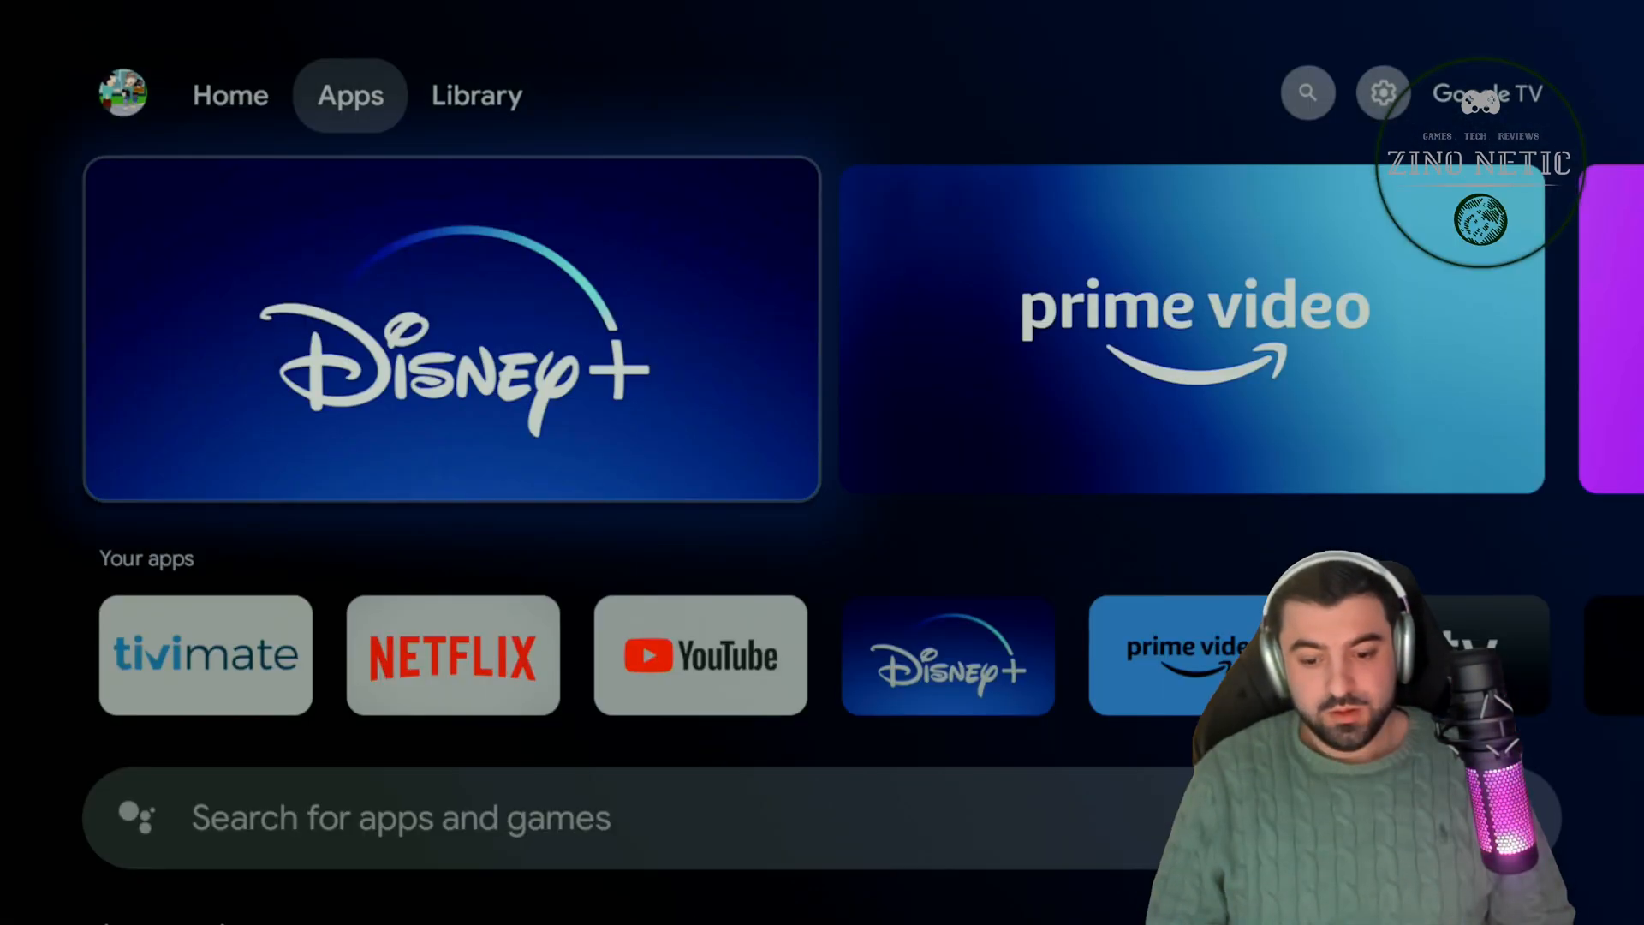
scroll("down", 3)
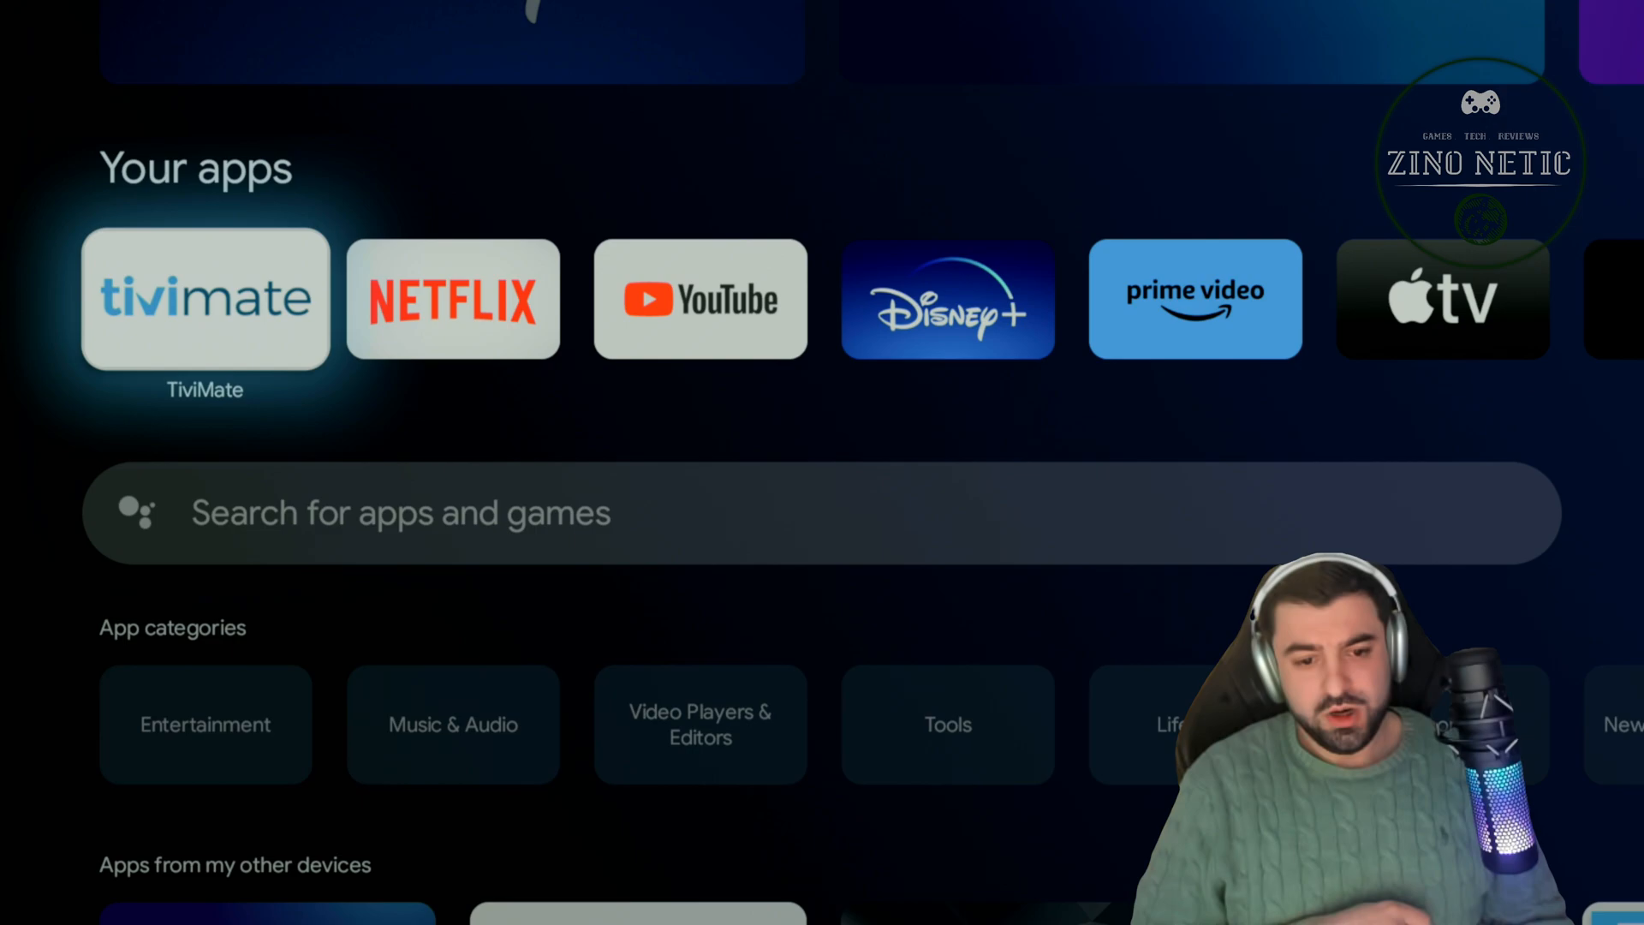
scroll("down", 3)
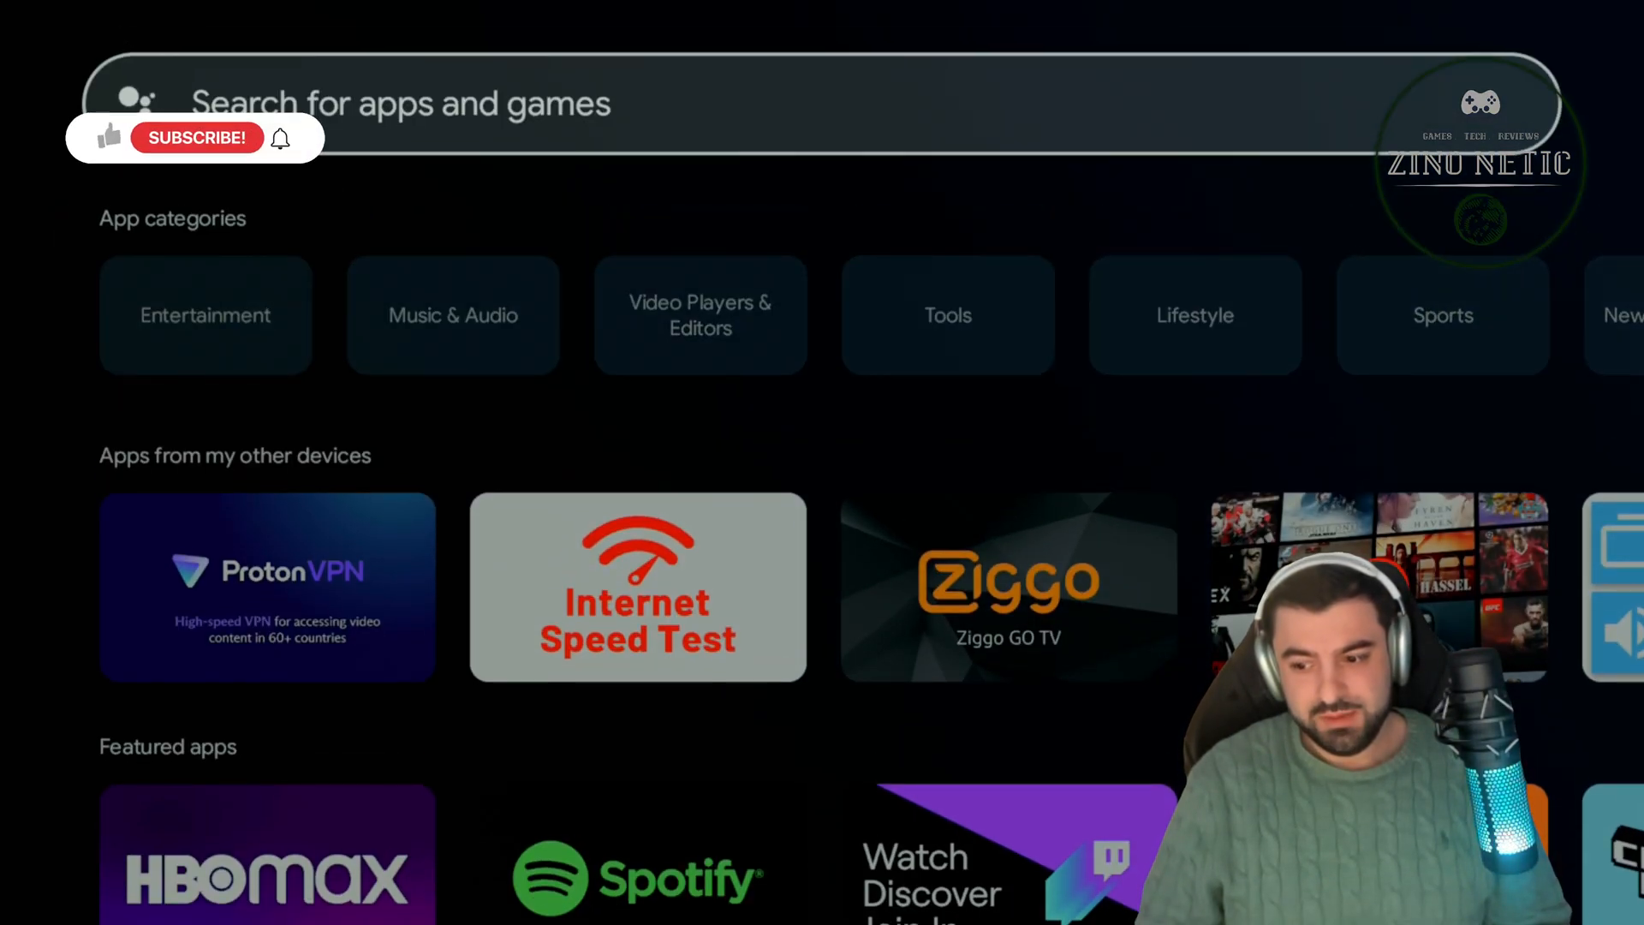
left_click(399, 103)
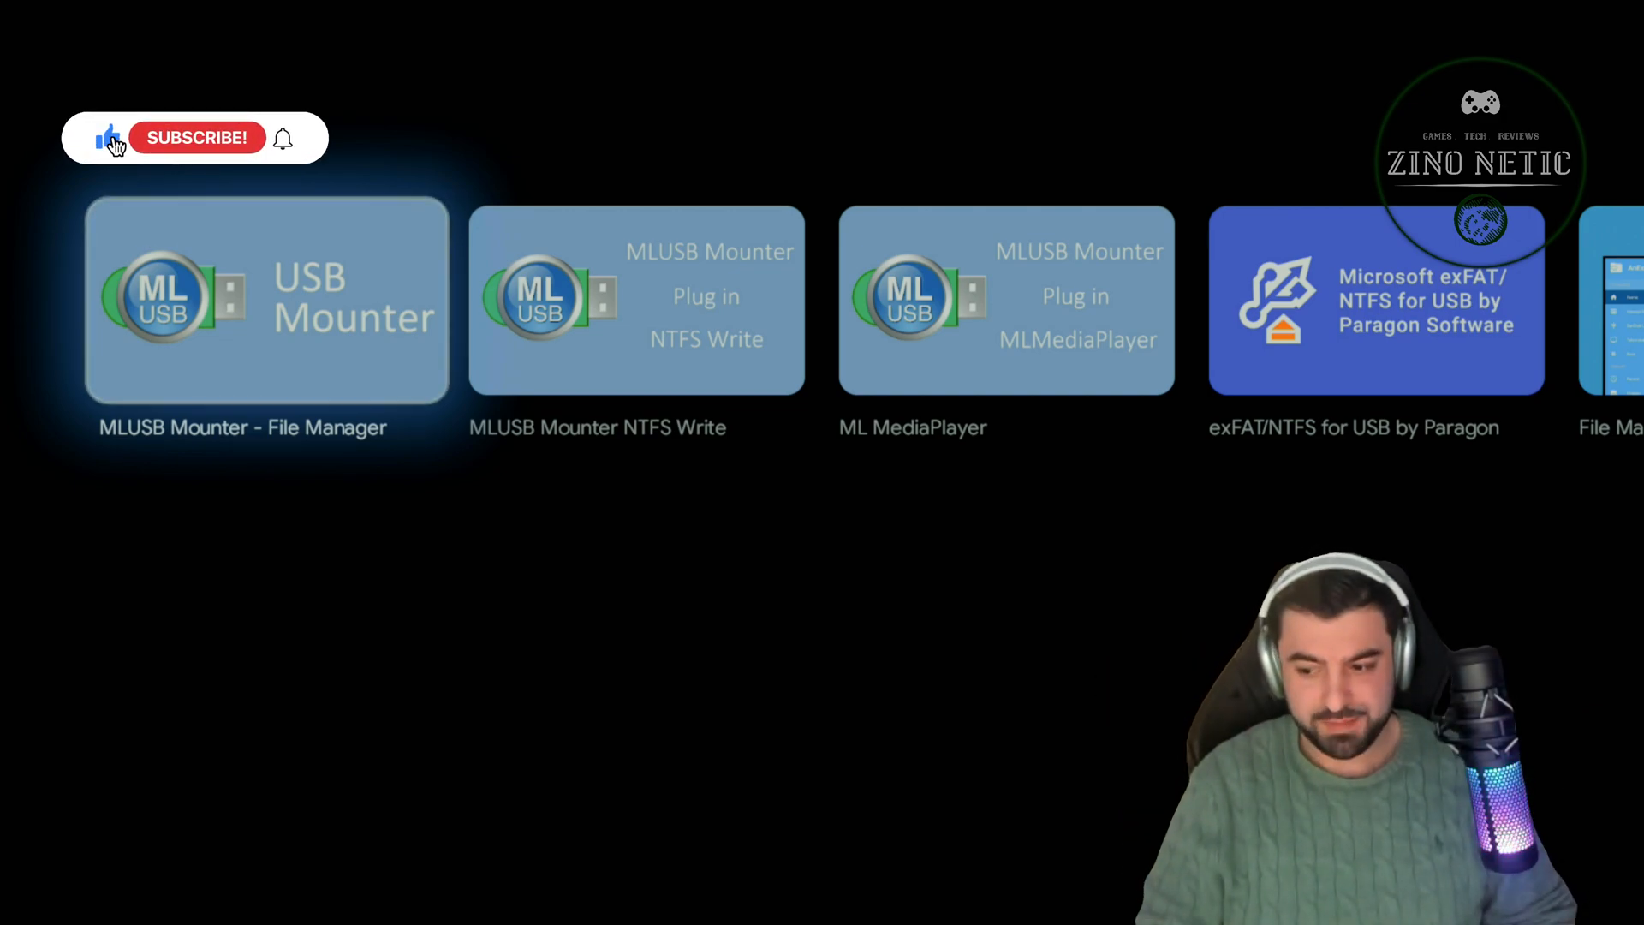
left_click(265, 301)
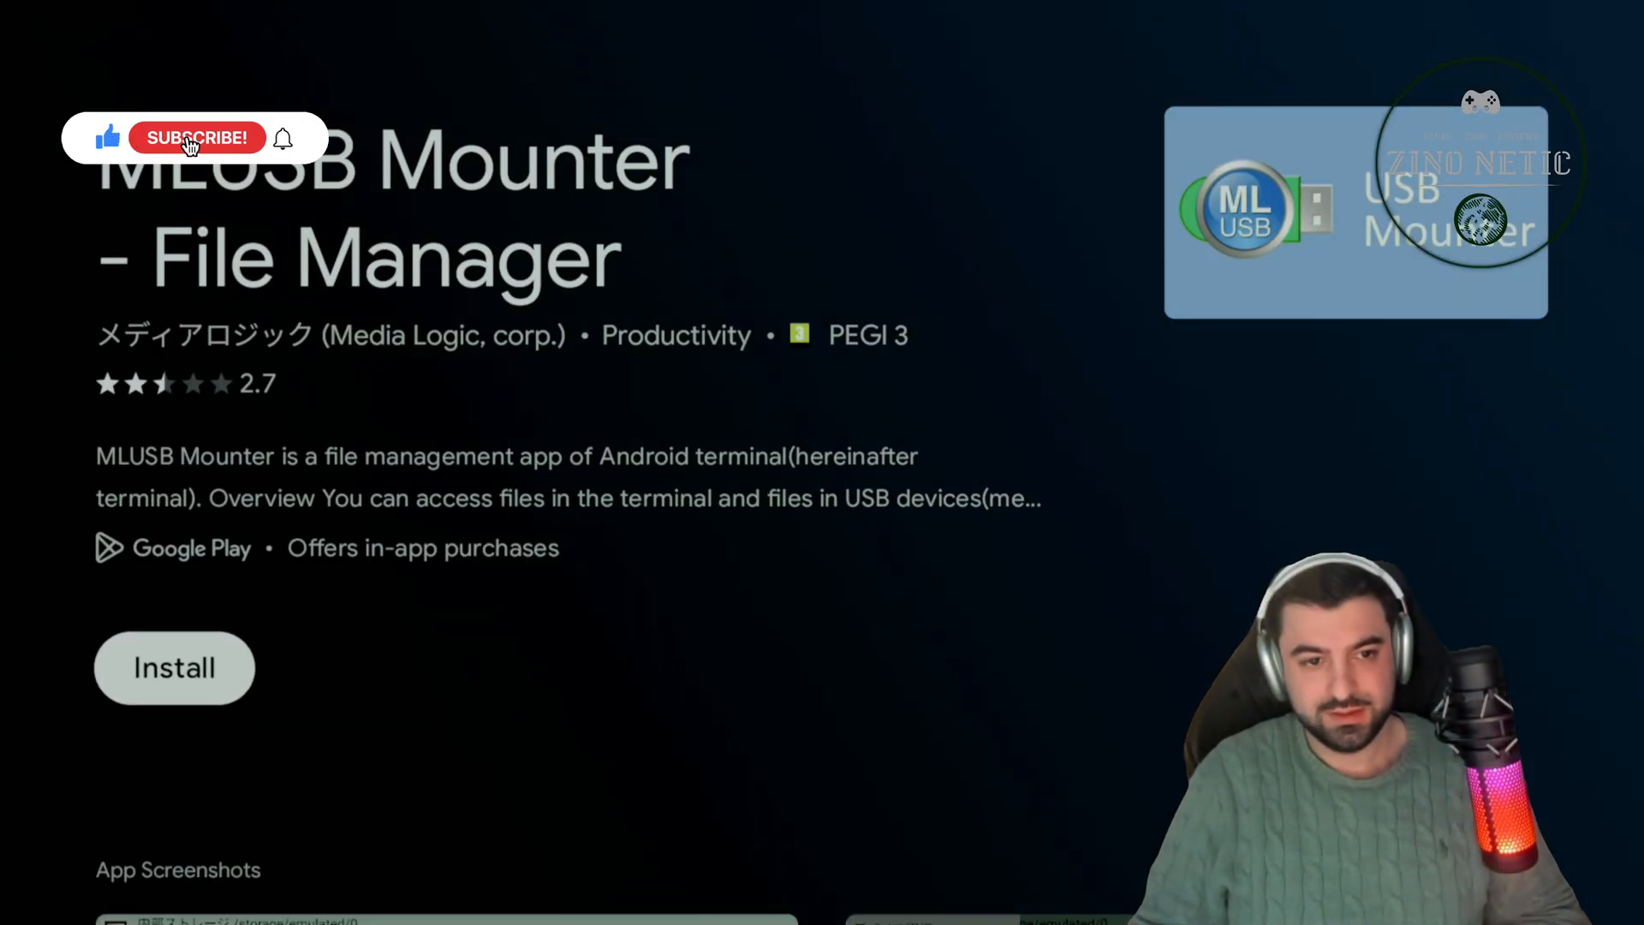
left_click(174, 668)
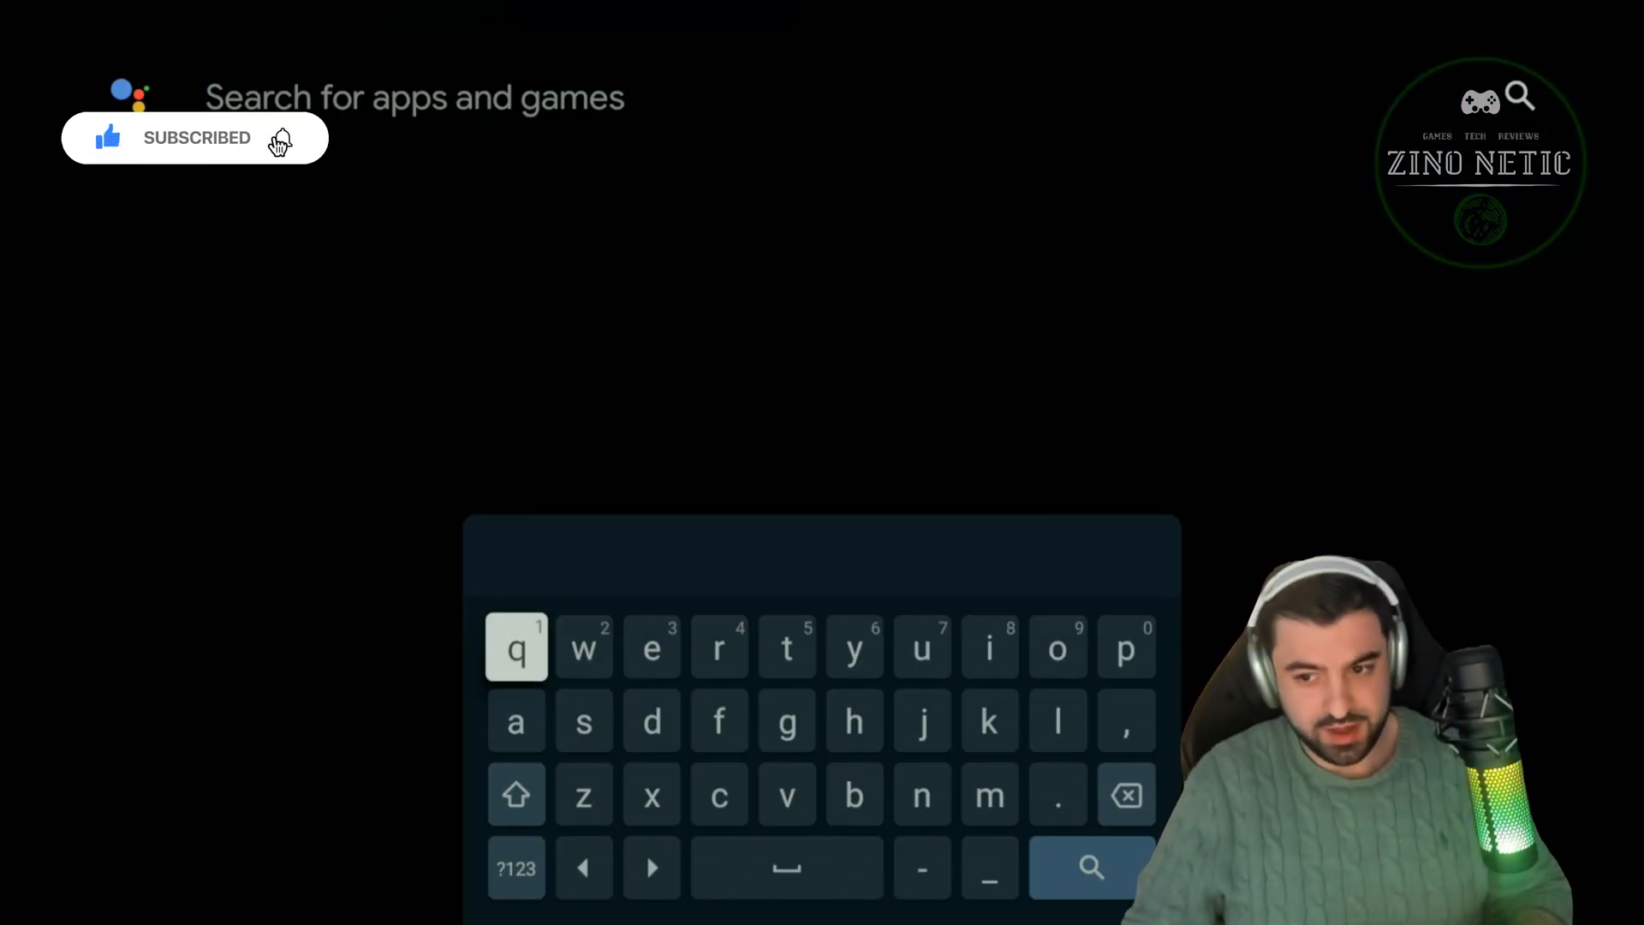
Search the Play Store for 'mlusb' and install the MLUSB Mounter NTFS Write plugin
type("mlusb")
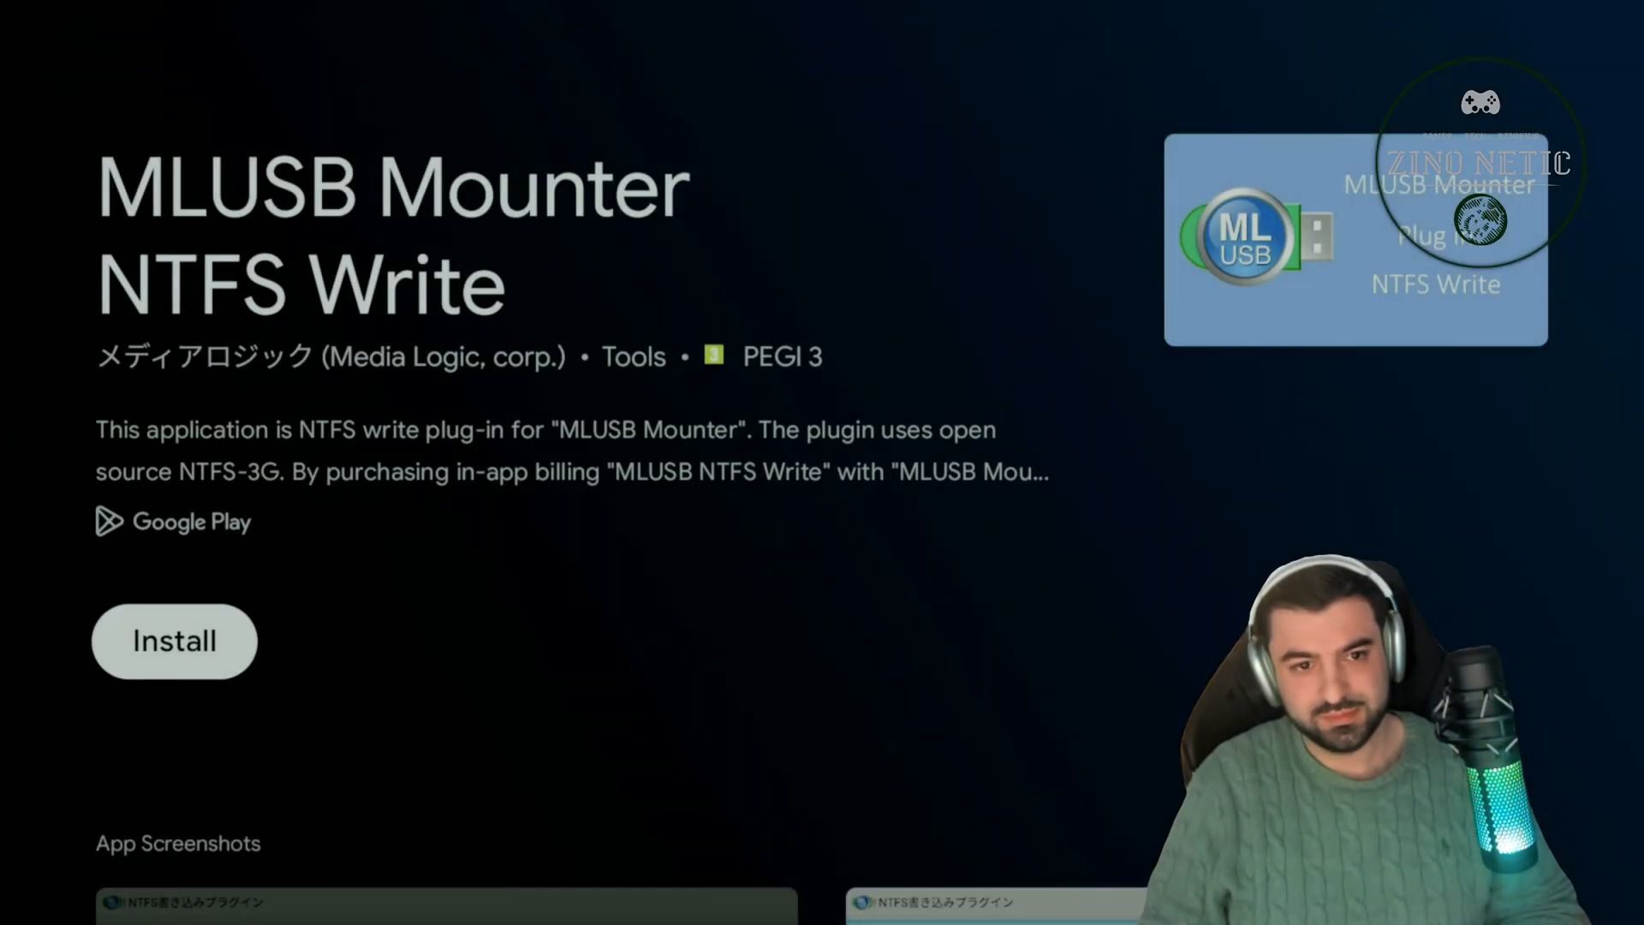
left_click(175, 641)
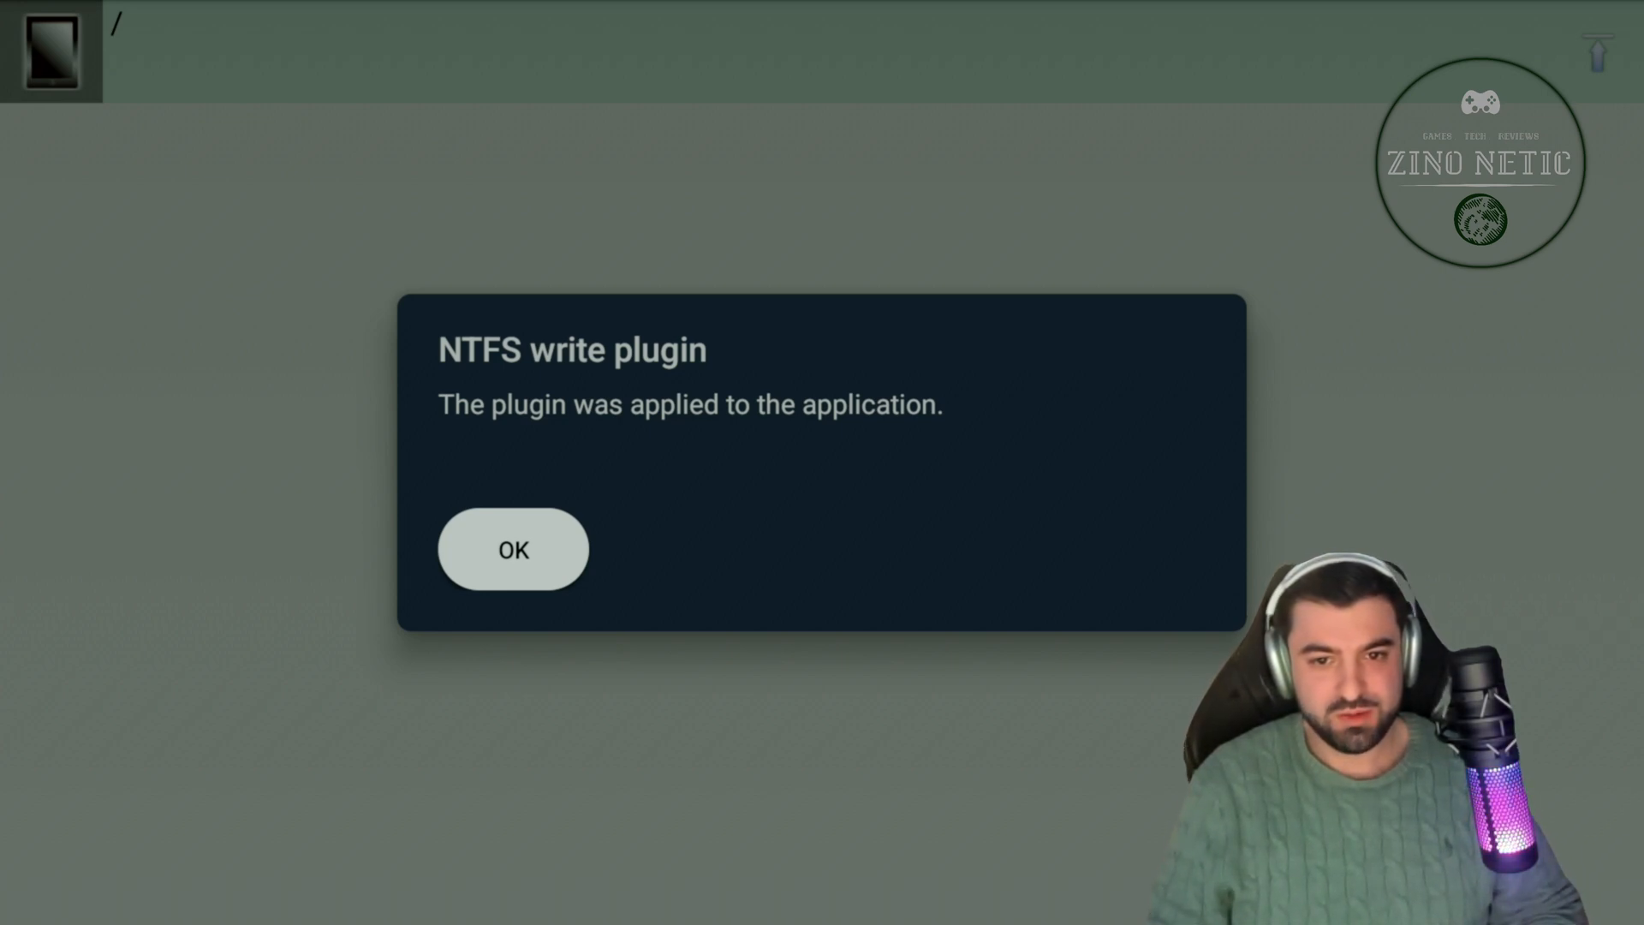
Confirm OK on the plugin-applied, file-access and manage-all-files permission notices
left_click(512, 549)
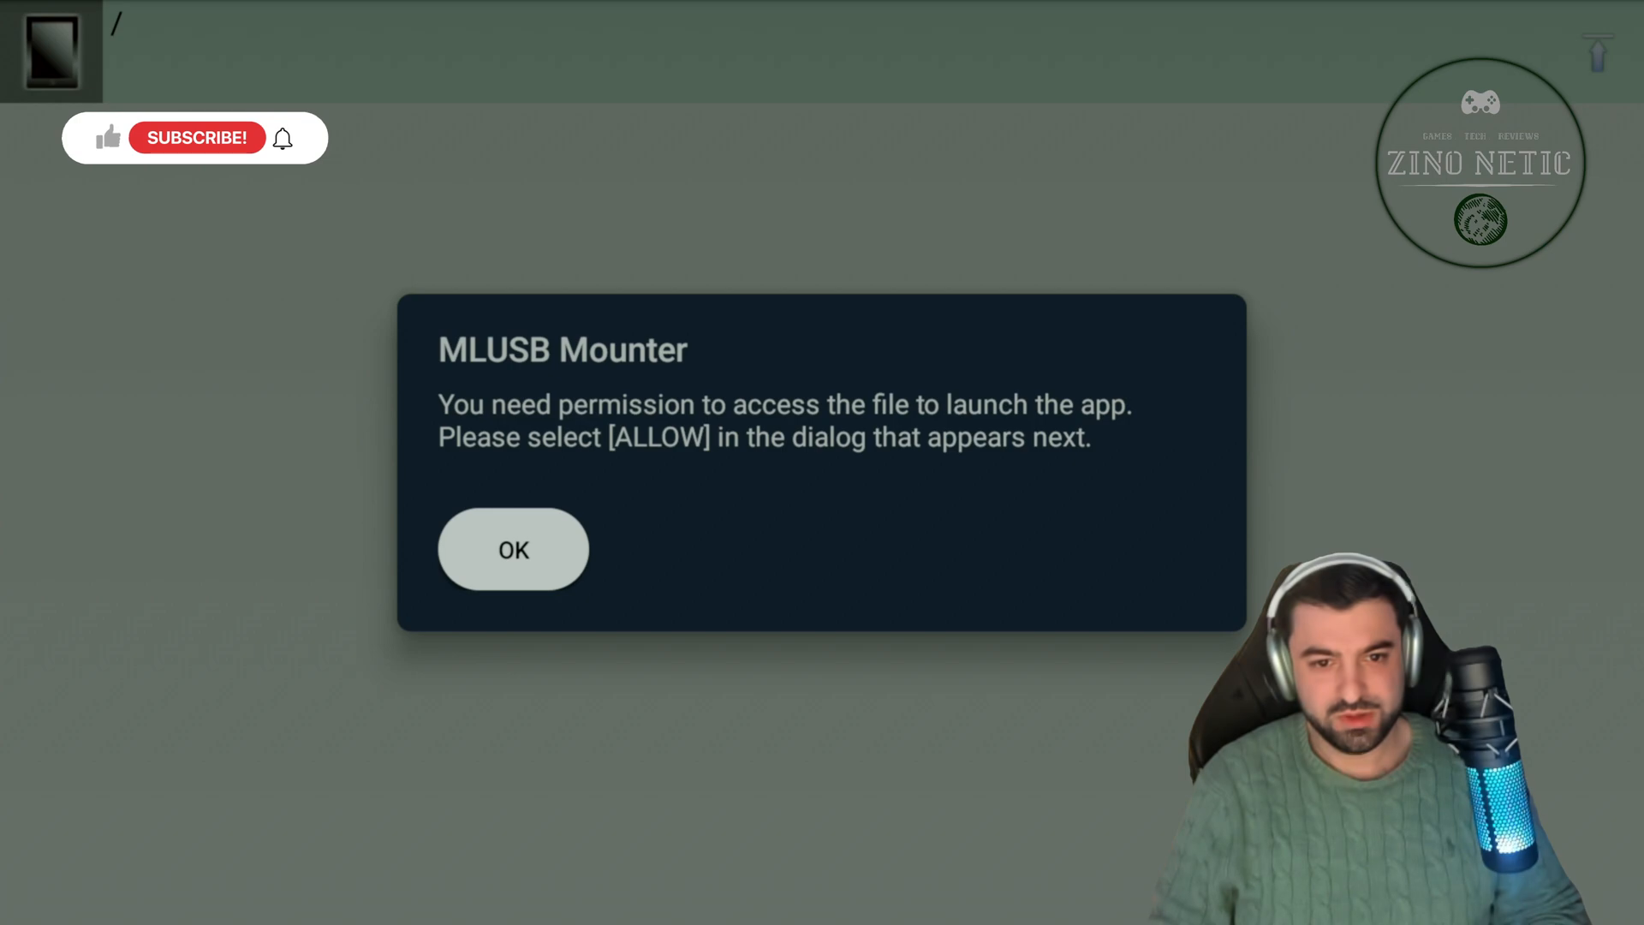
mouse_move(195, 144)
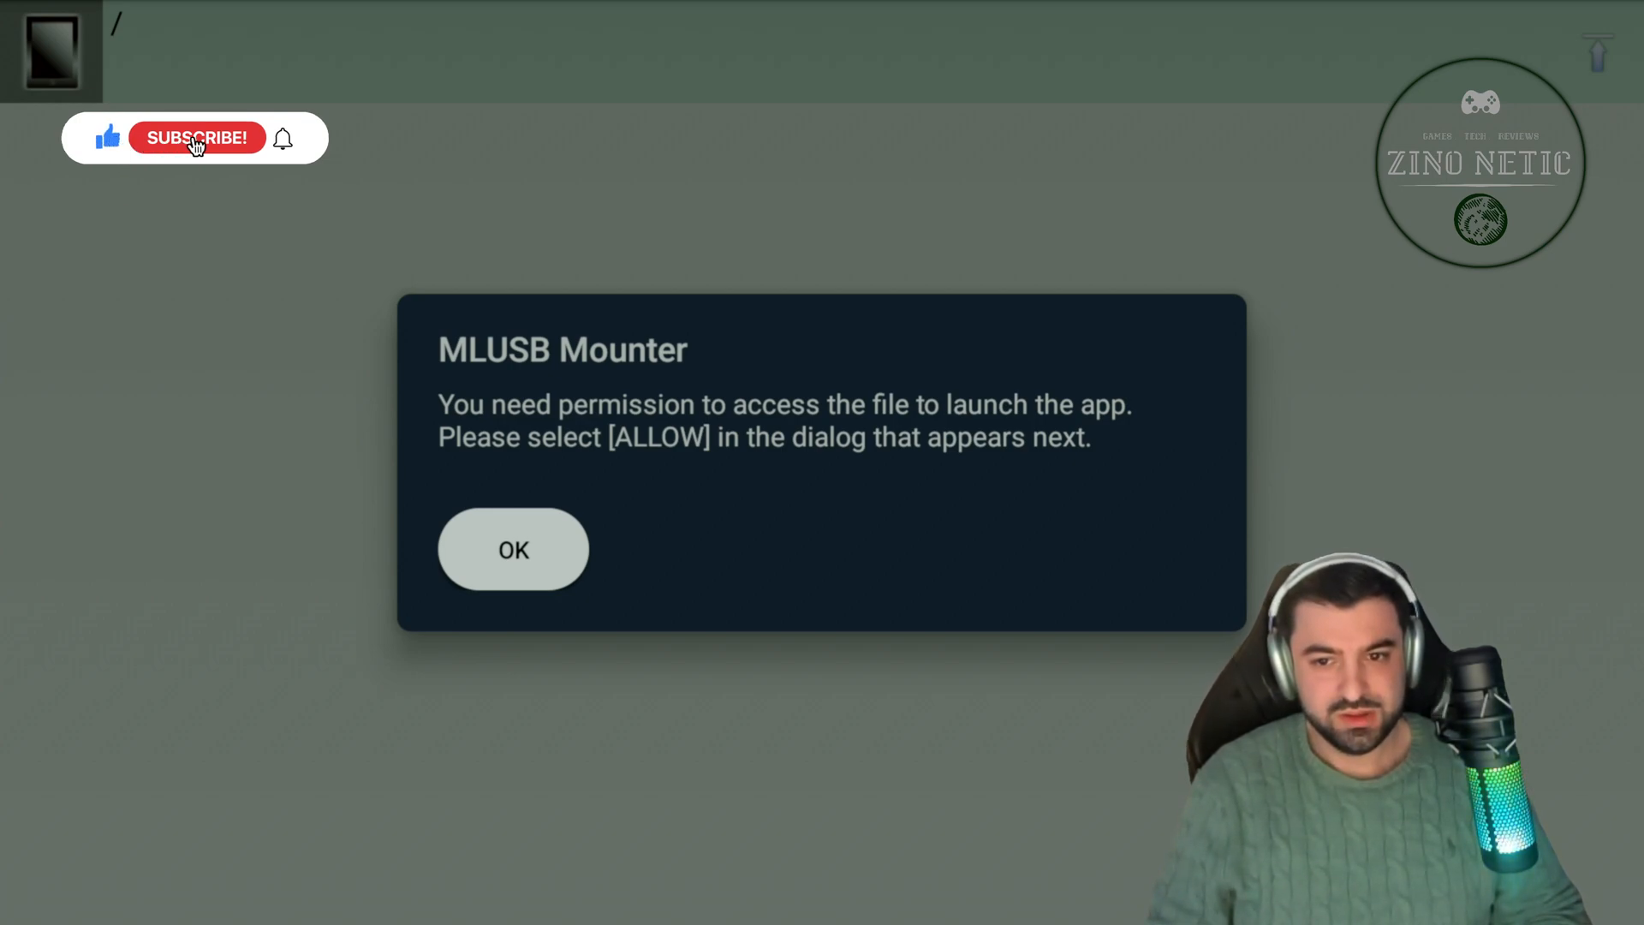
left_click(512, 548)
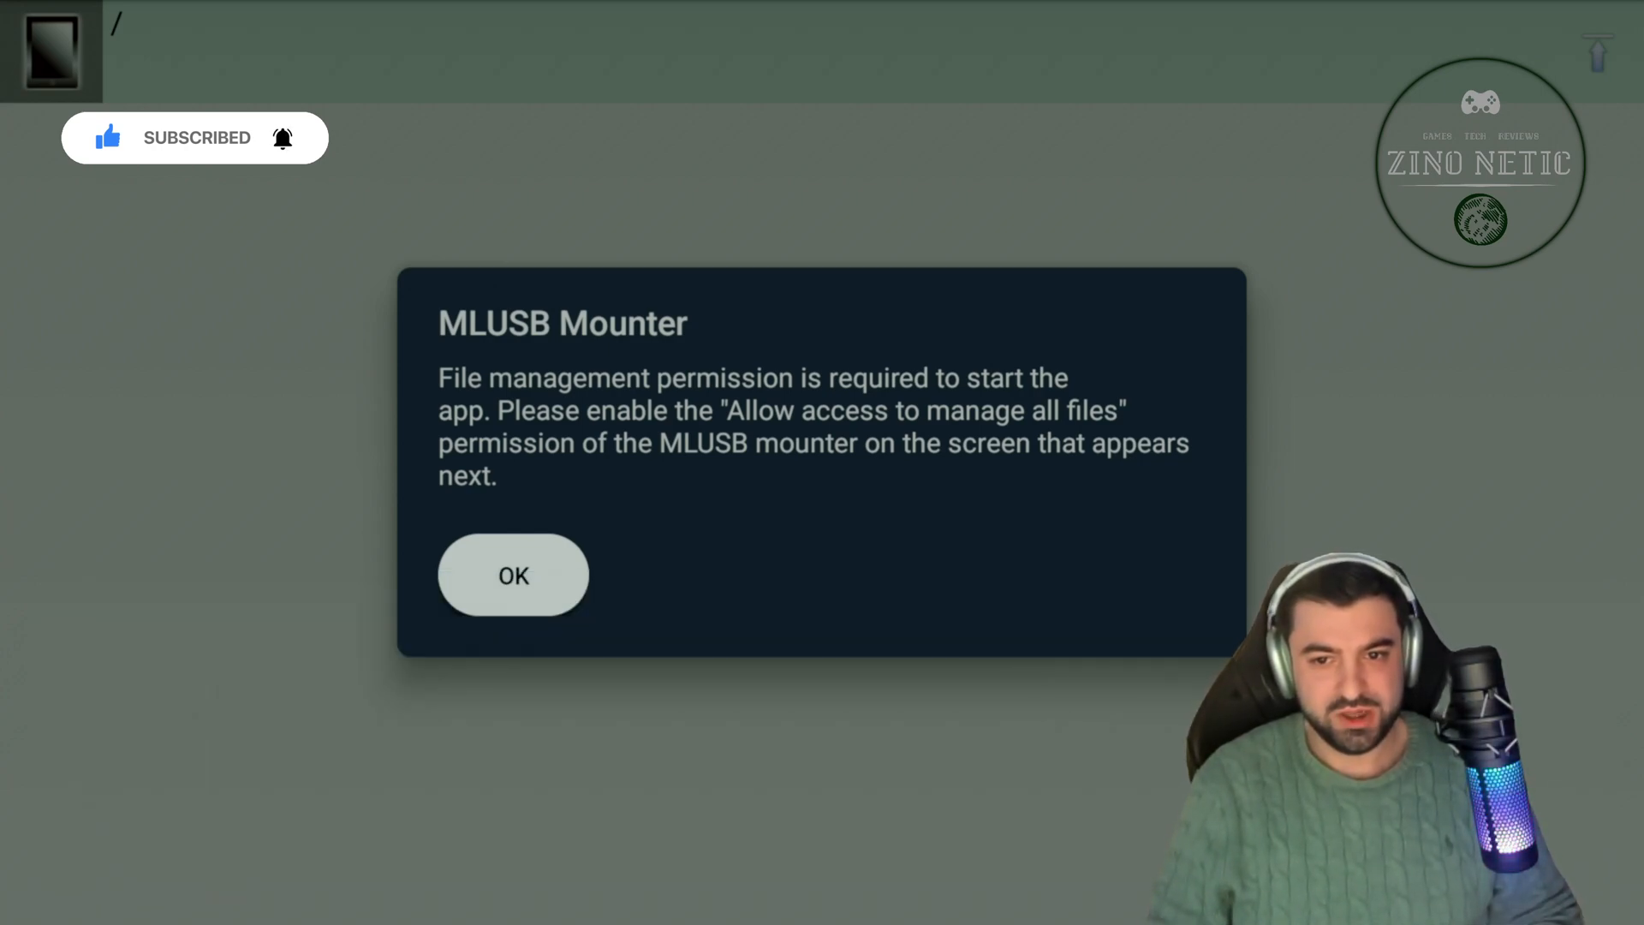
left_click(512, 575)
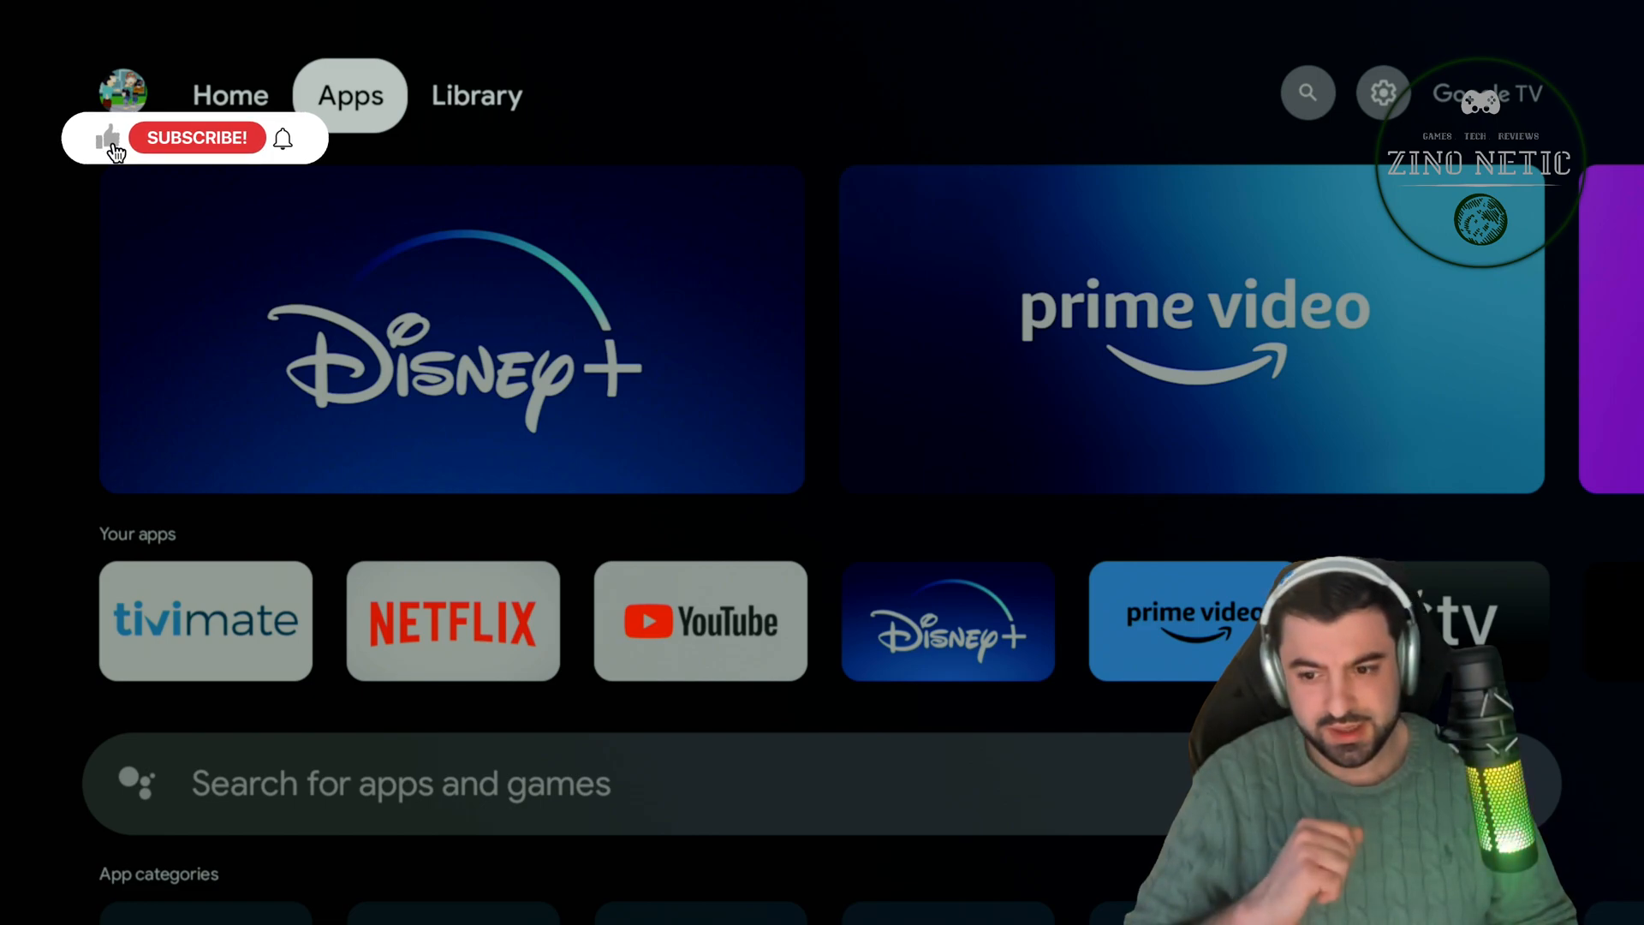
In Settings > Apps > MLUSB Mounter > Permissions, allow Files and media with full file access
left_click(476, 95)
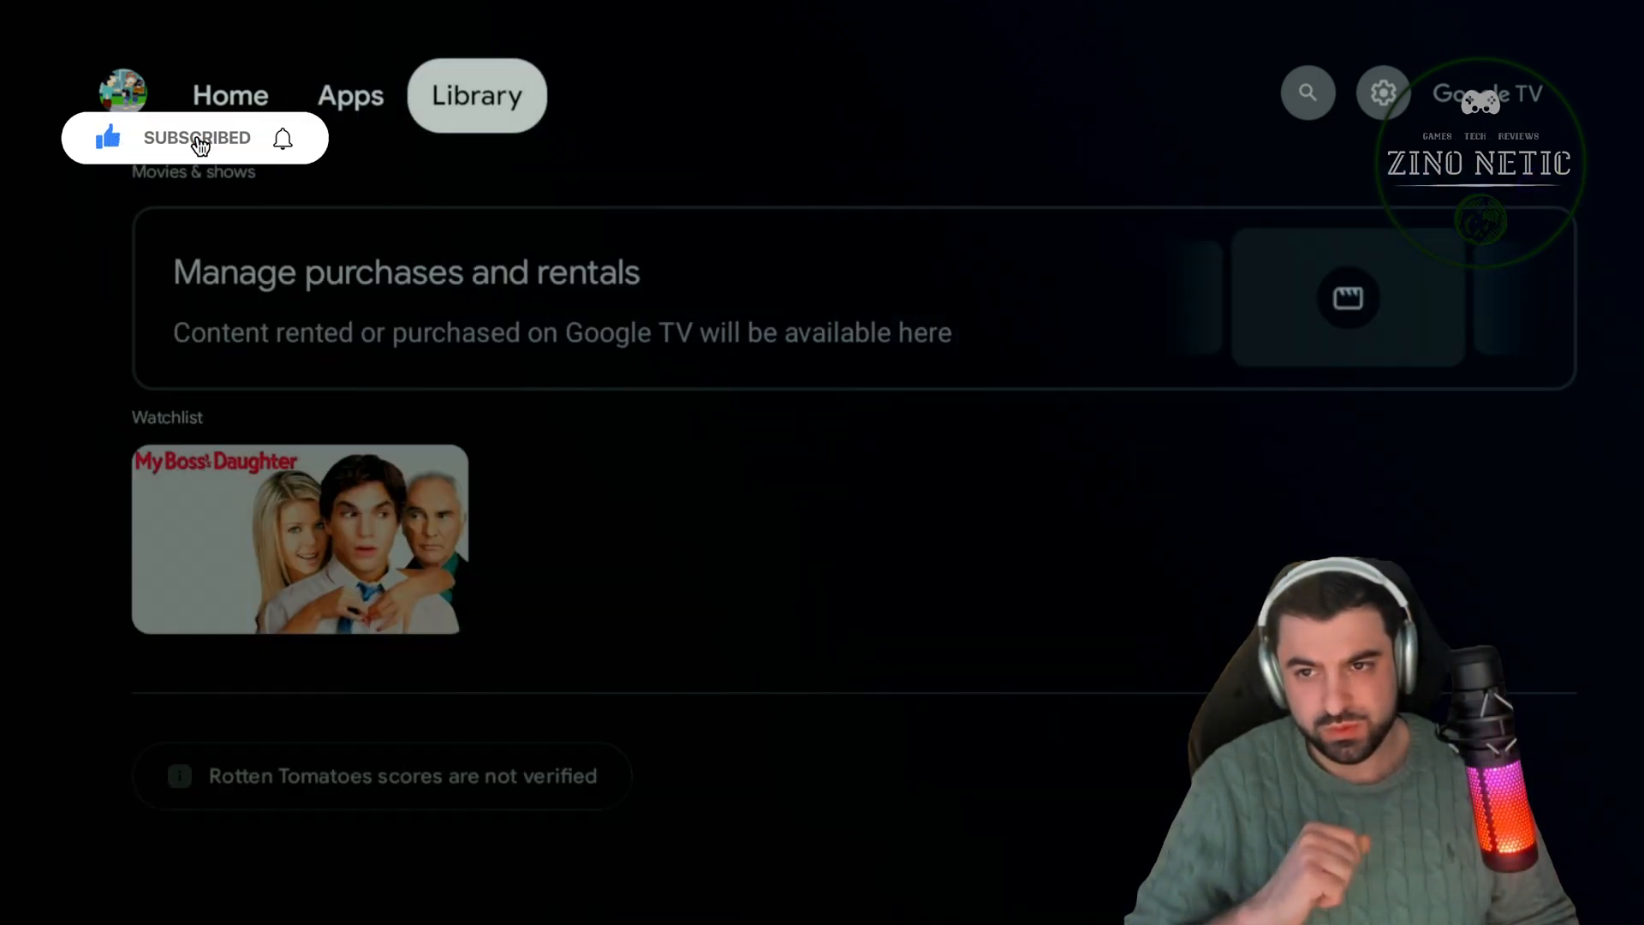
left_click(1382, 93)
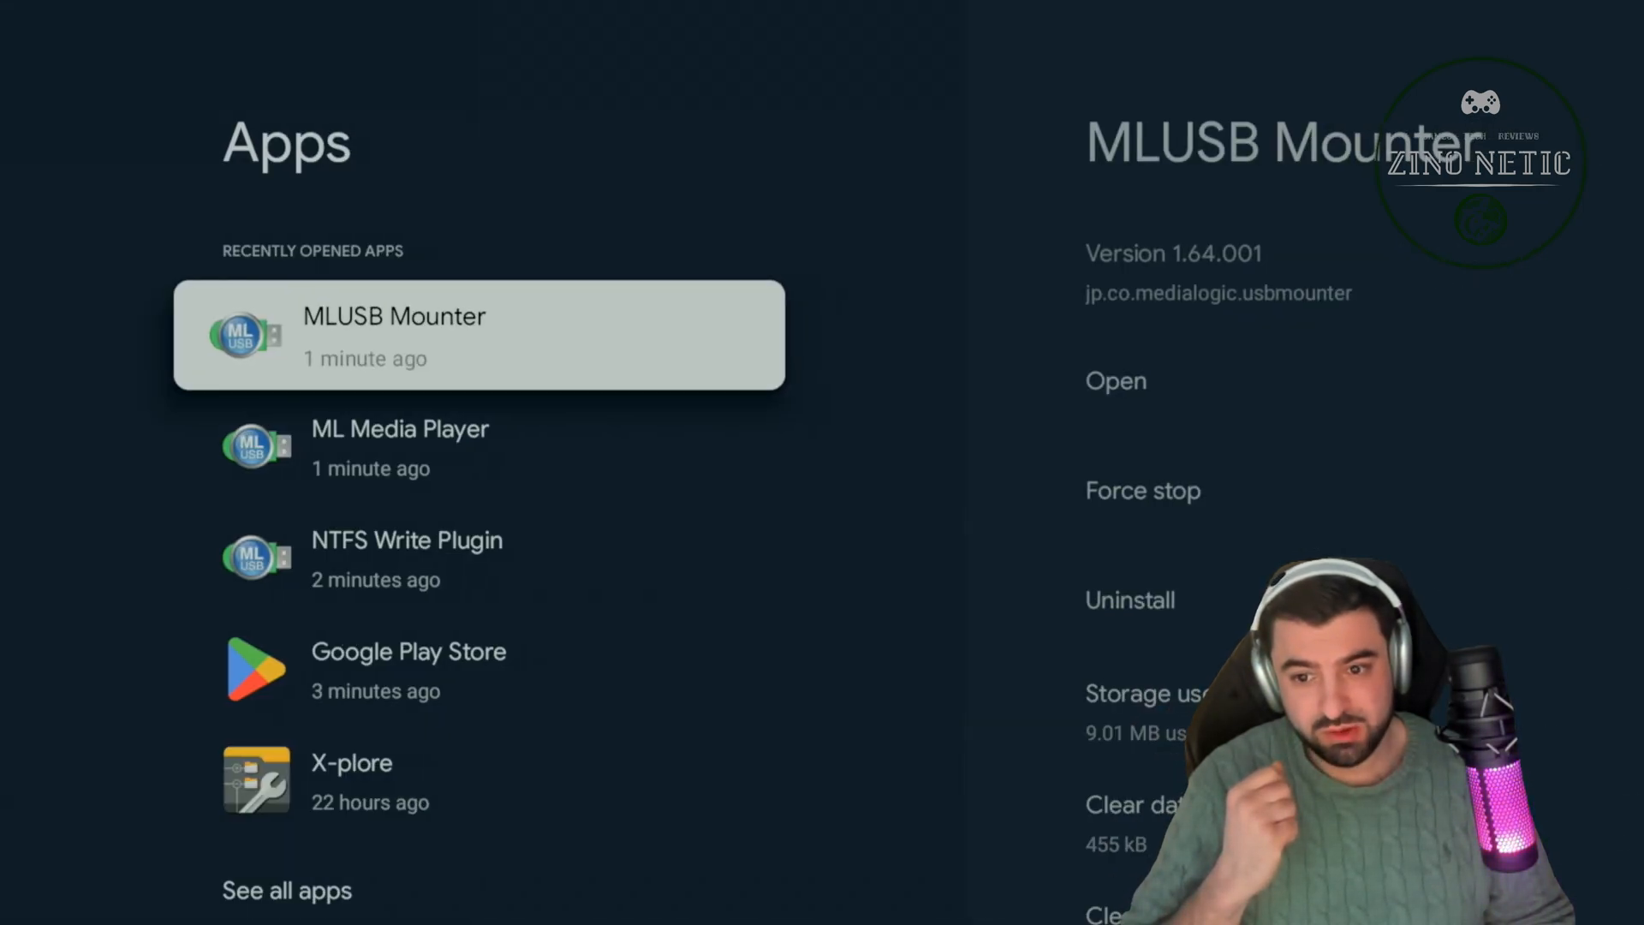
scroll("down", 3)
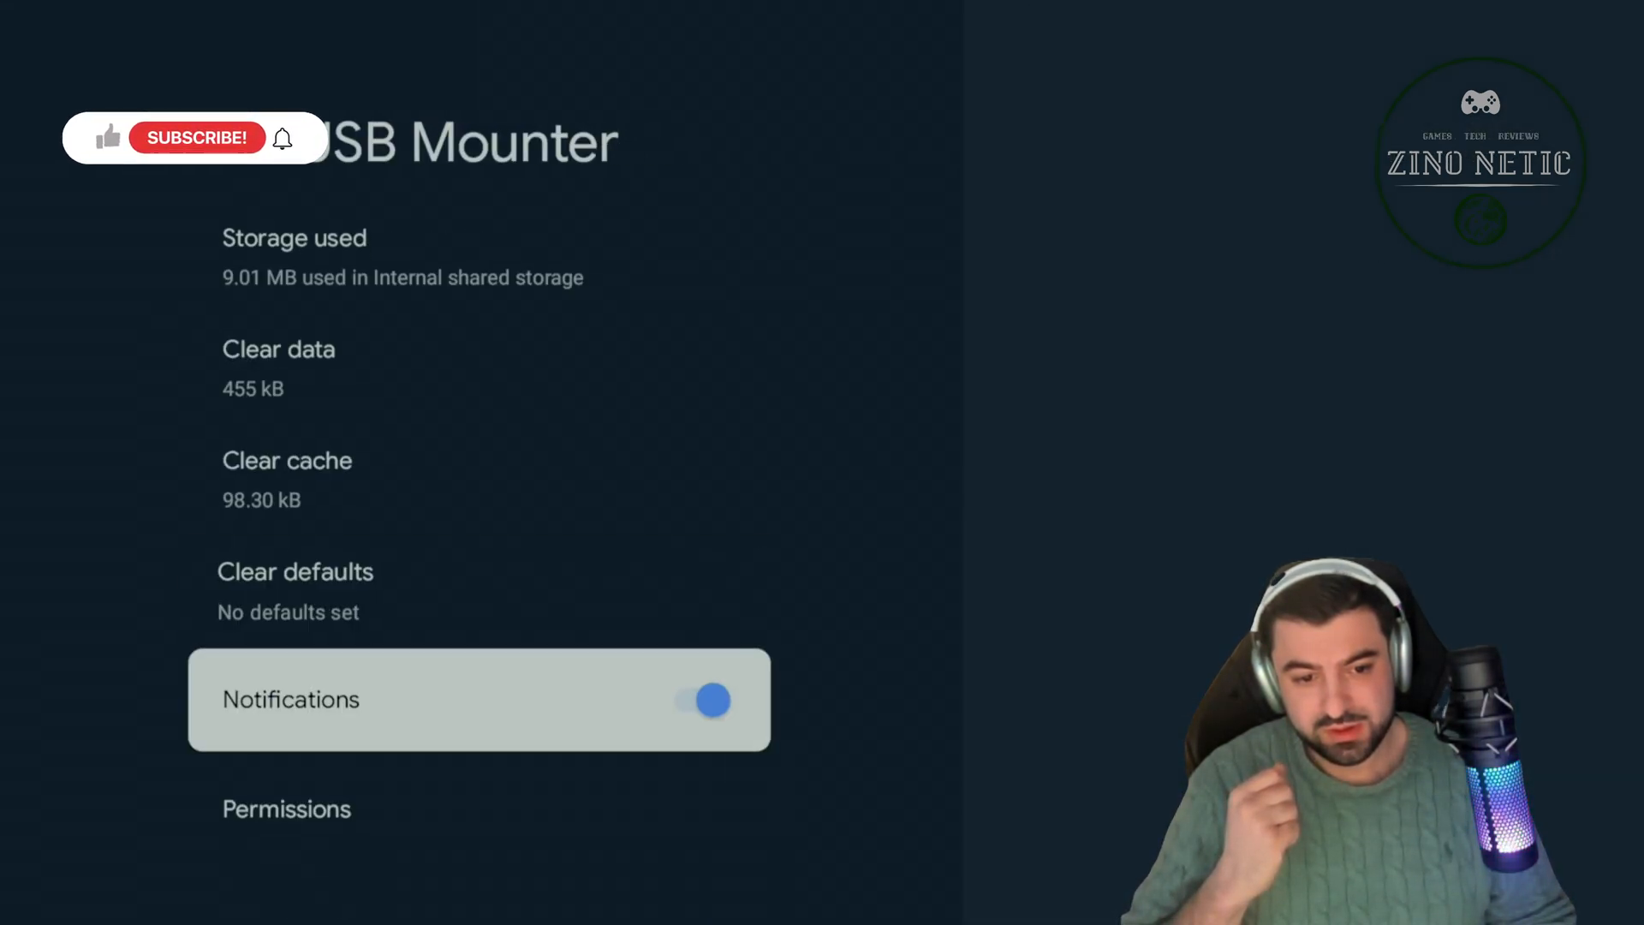
left_click(286, 809)
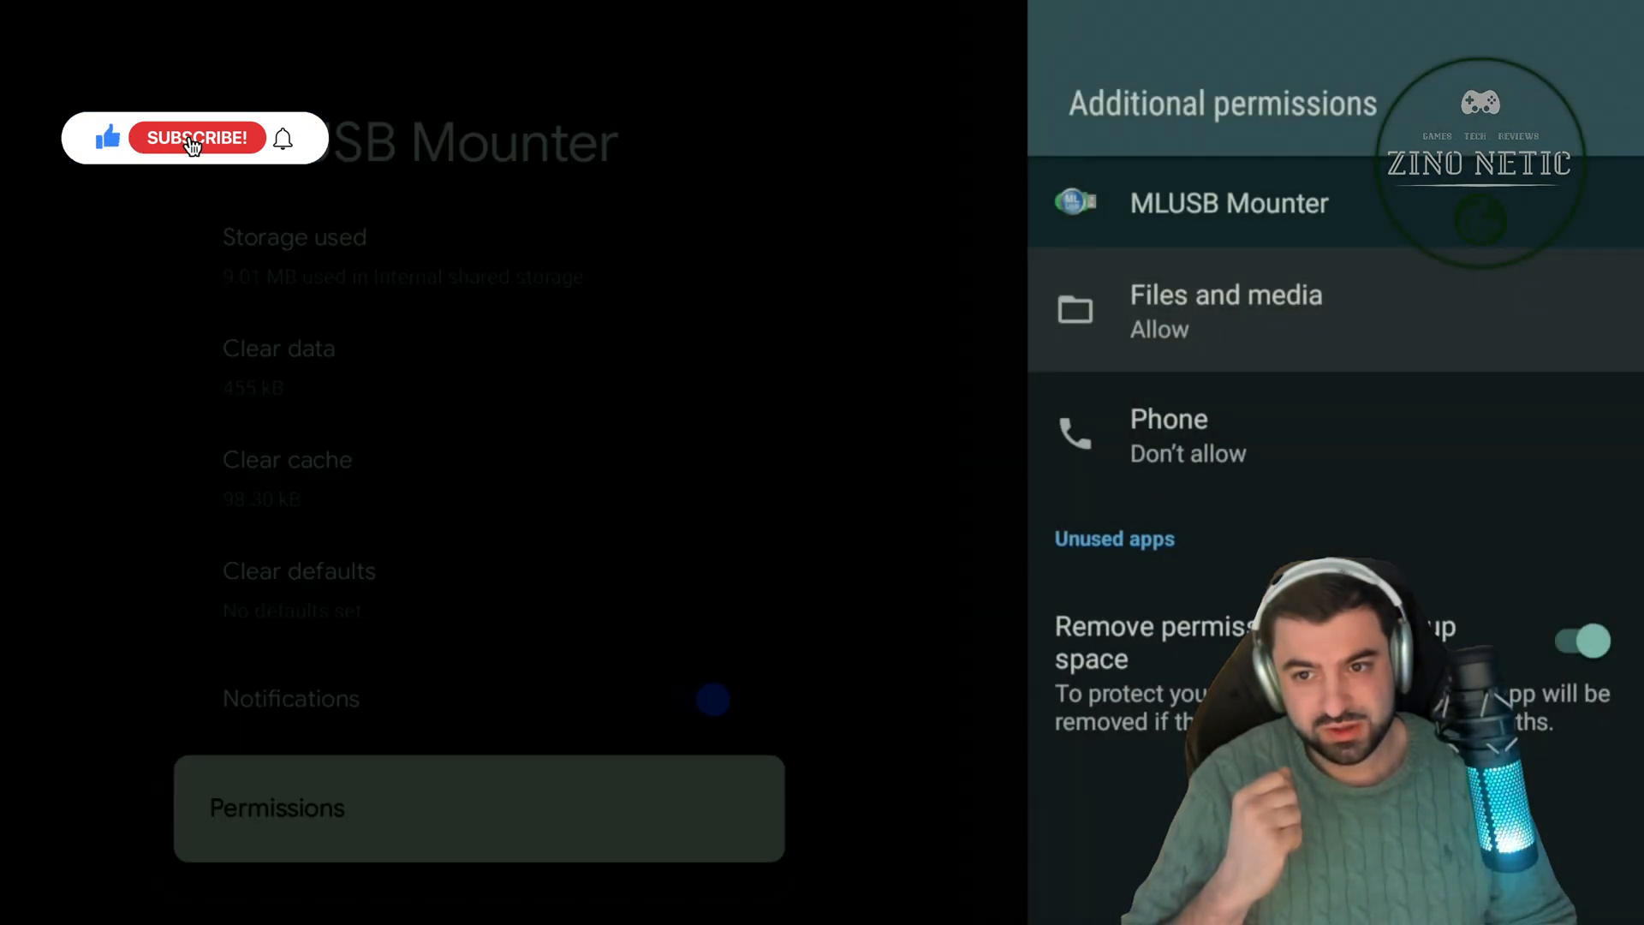
left_click(1227, 310)
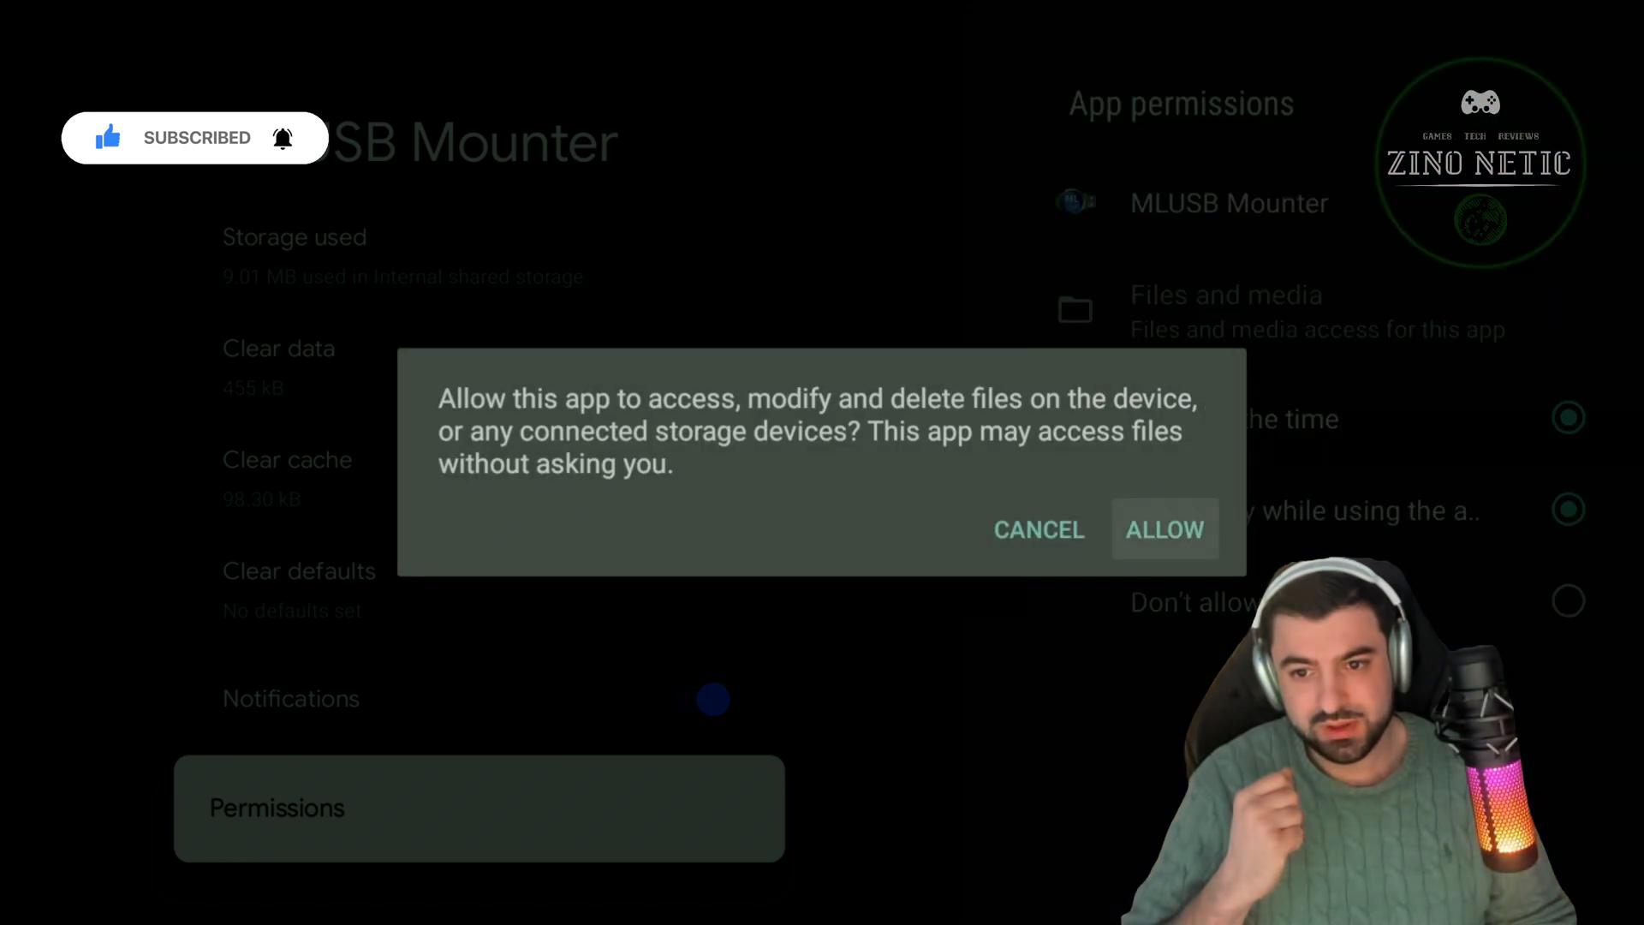
left_click(1165, 529)
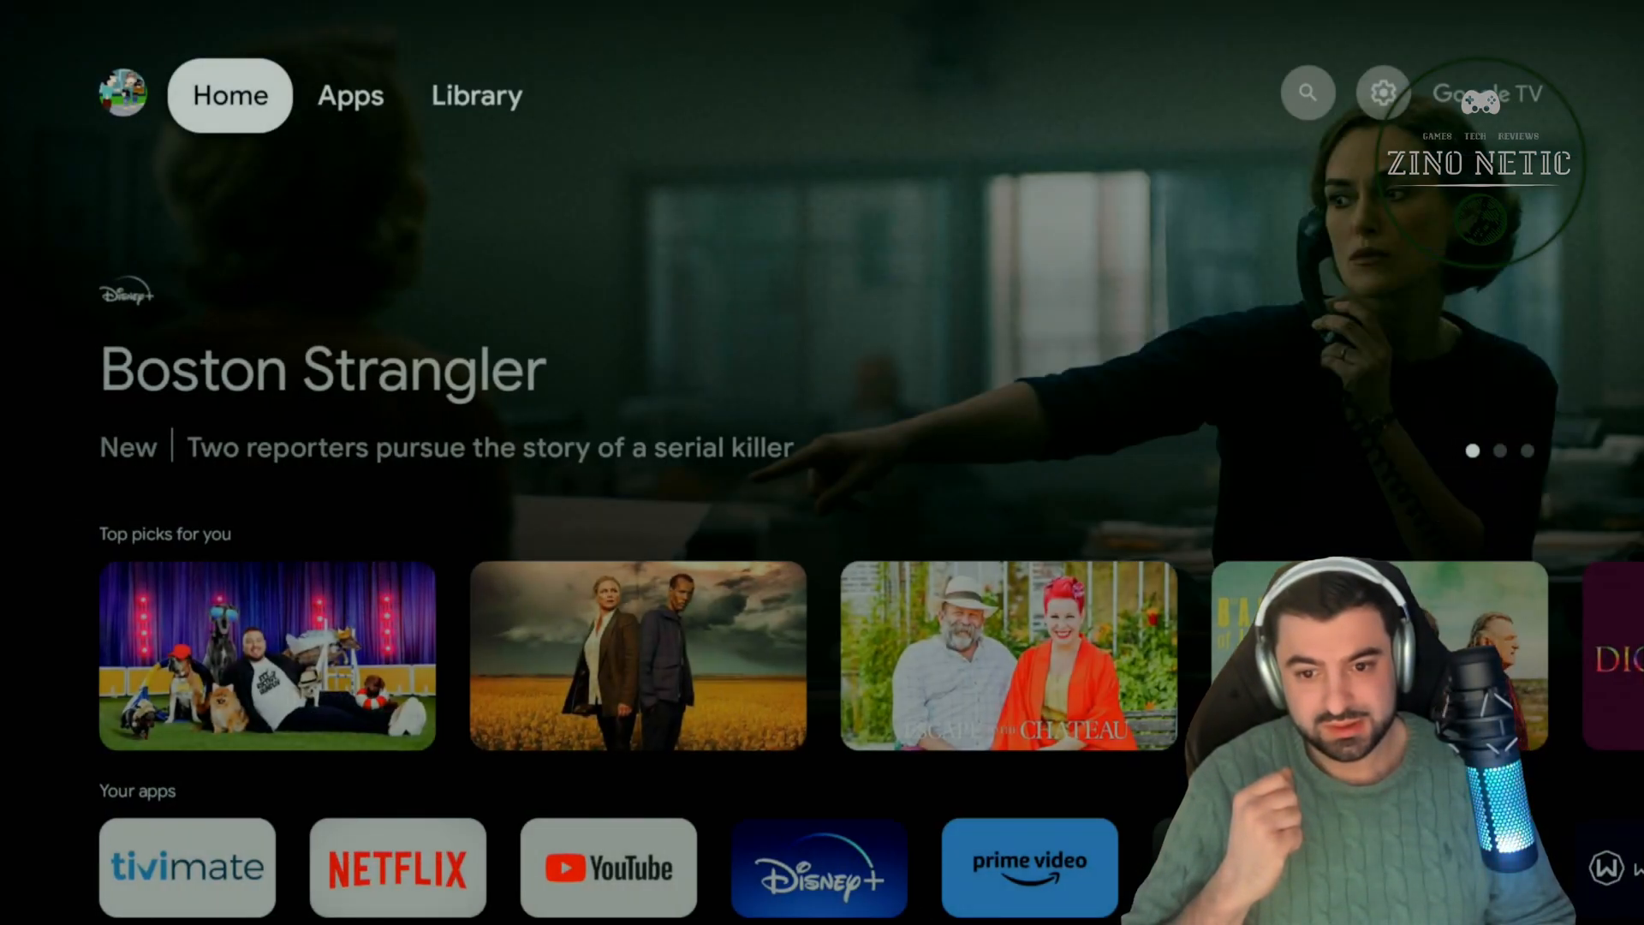
Launch MLUSB Mounter and show its extensions information, scrolling to the NTFS write entry
scroll("down", 3)
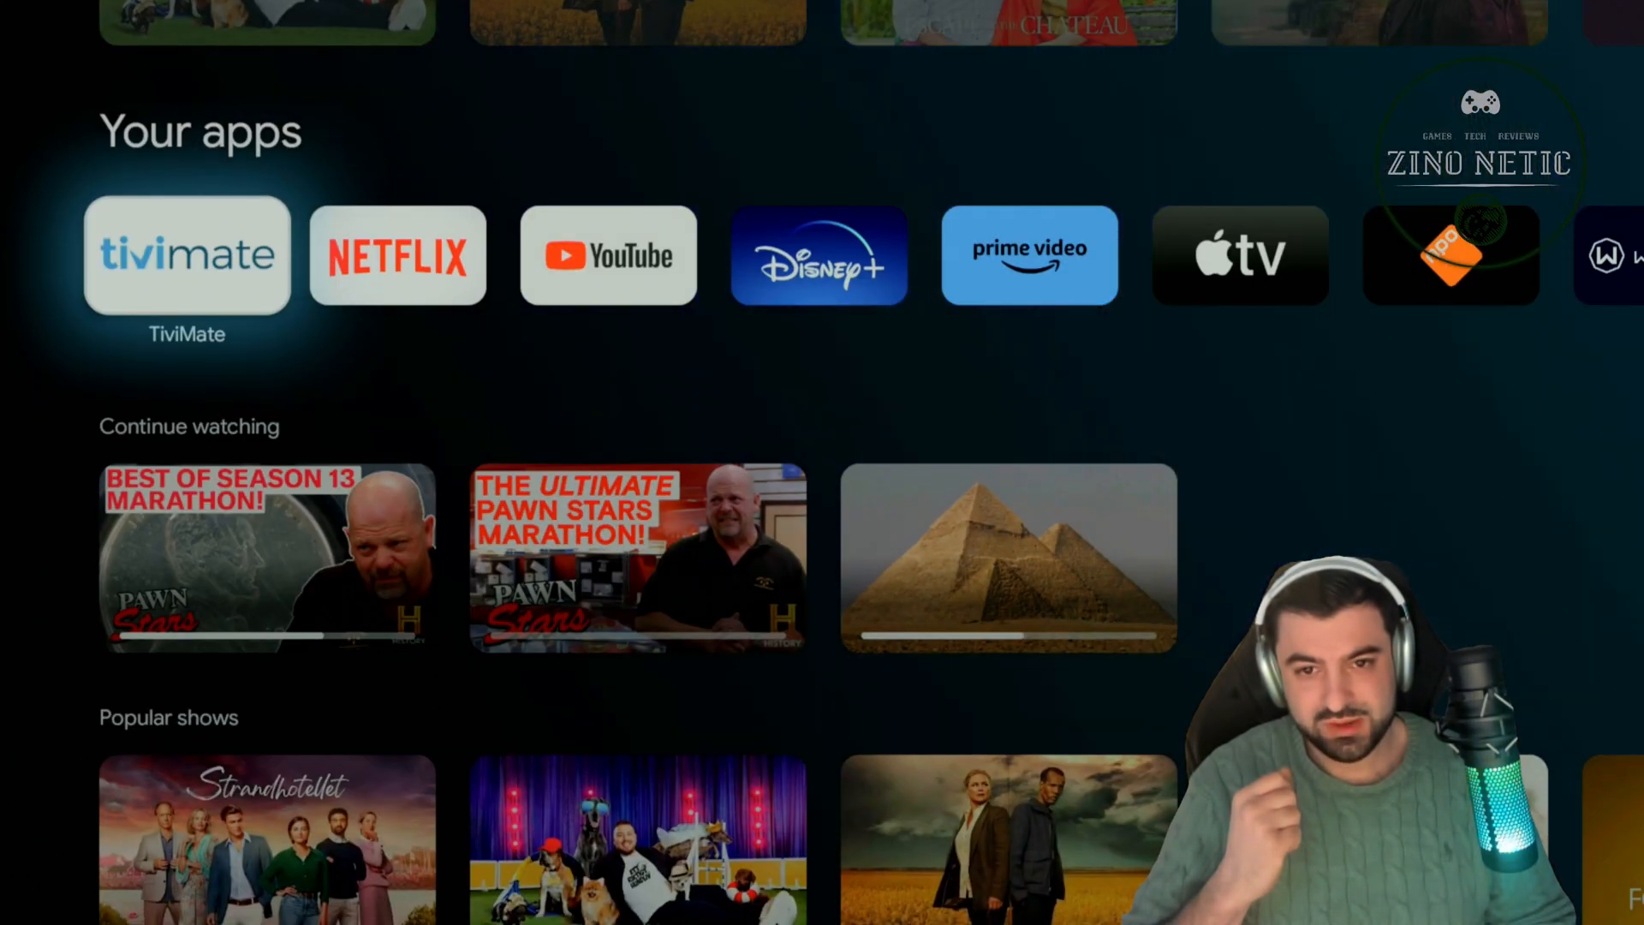
scroll("right", 3)
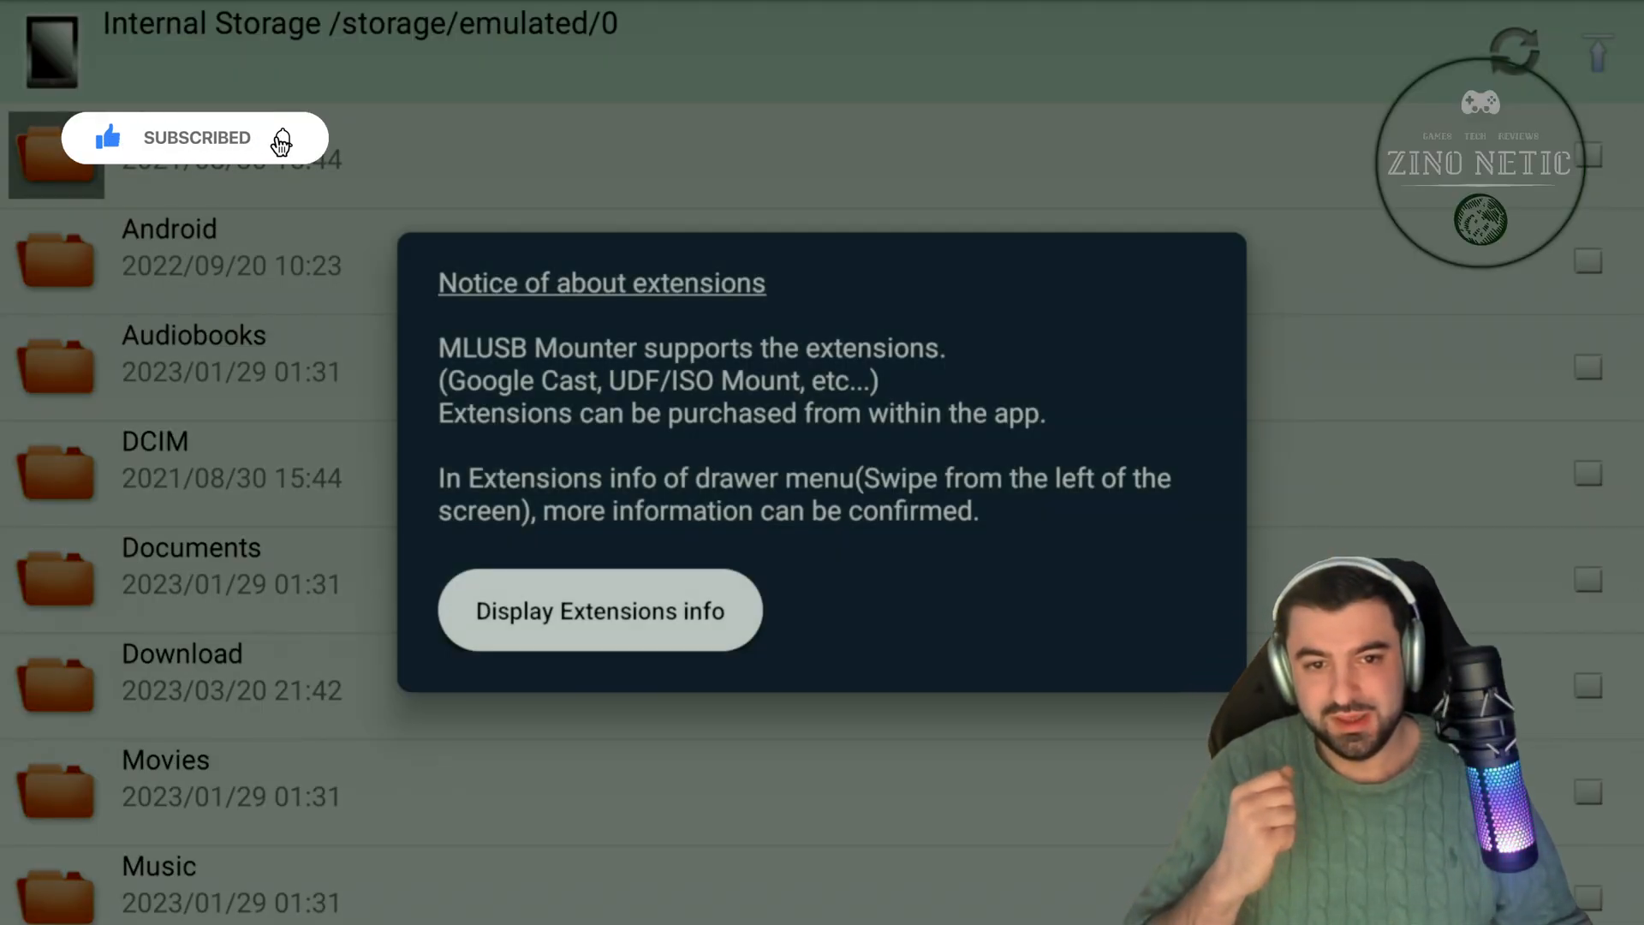
left_click(599, 610)
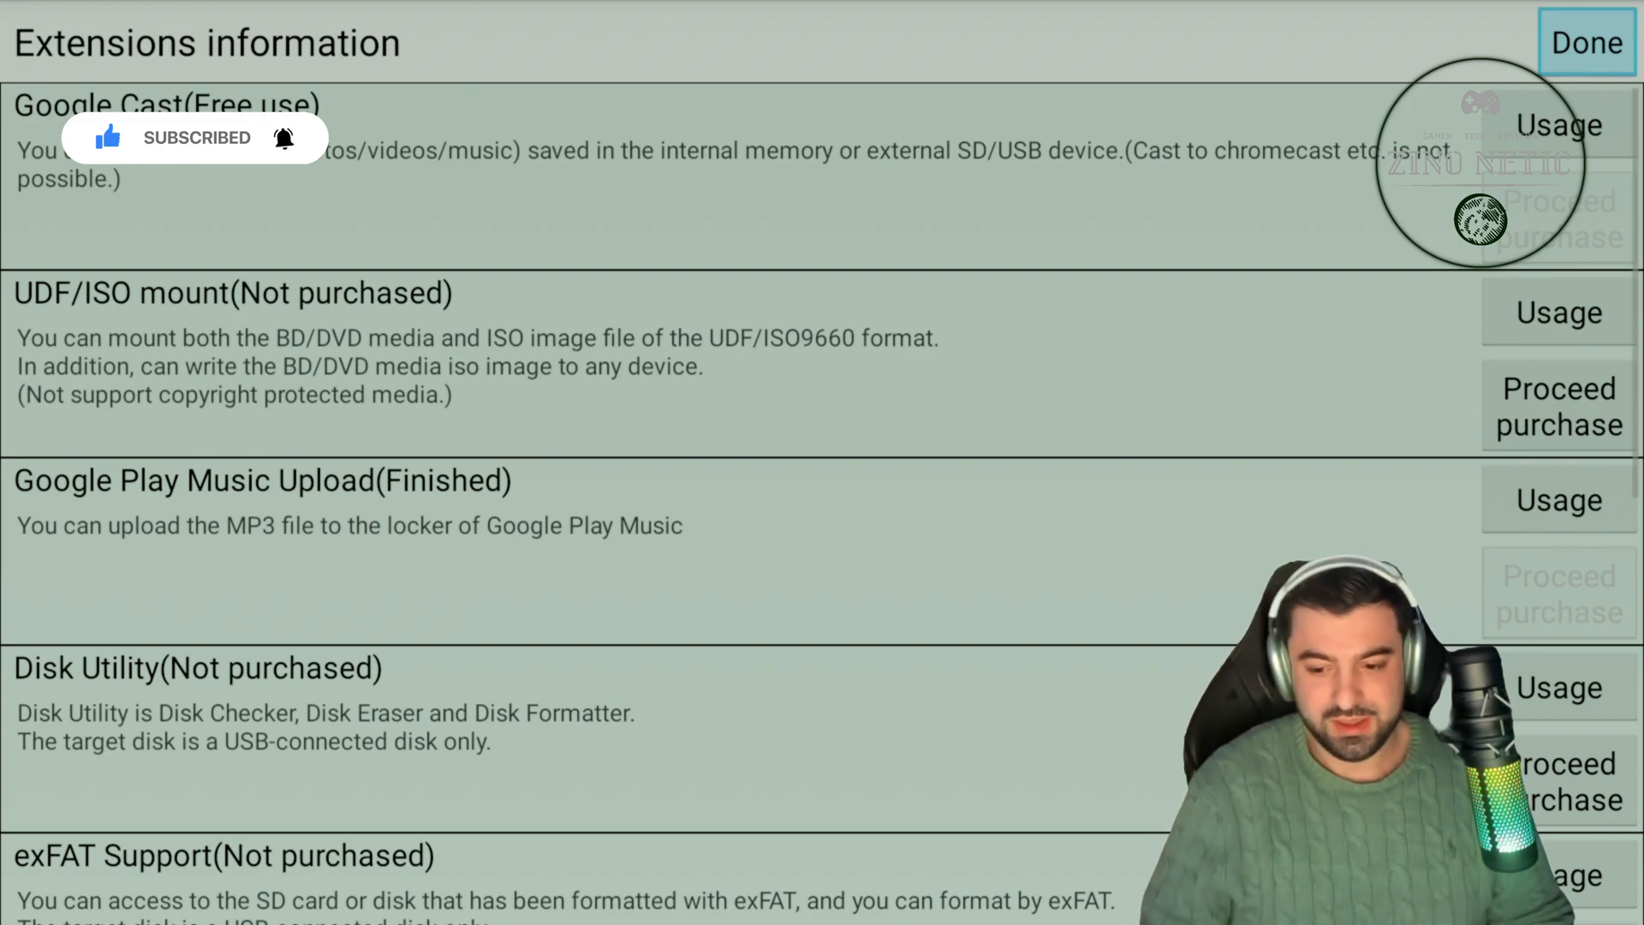
scroll("down", 3)
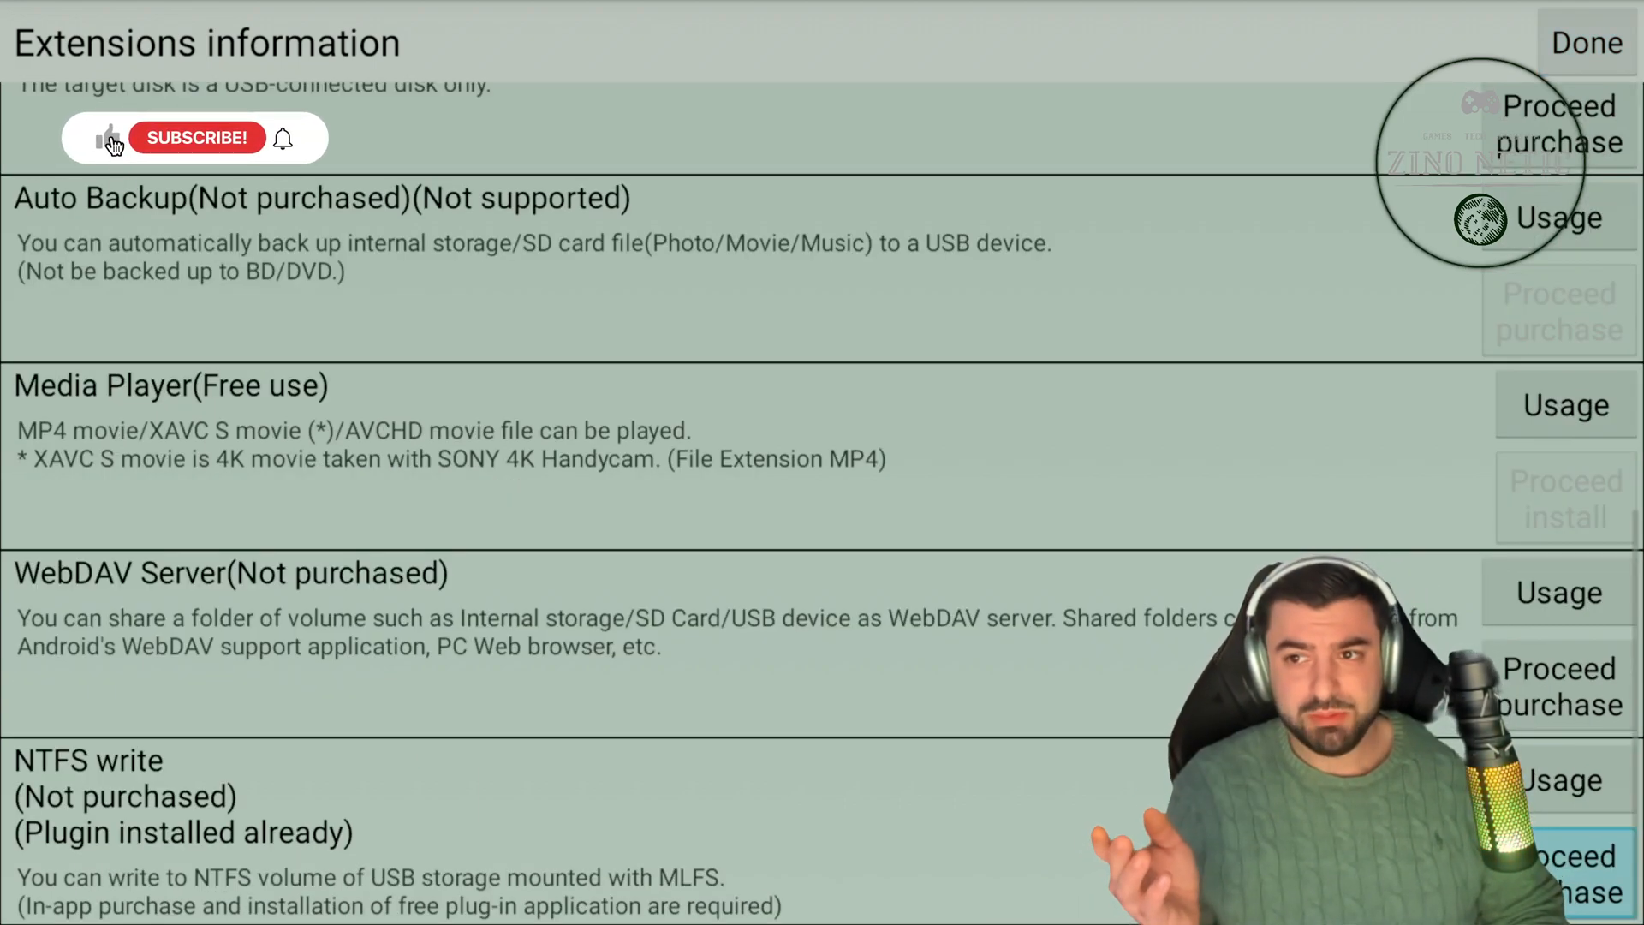
left_click(195, 137)
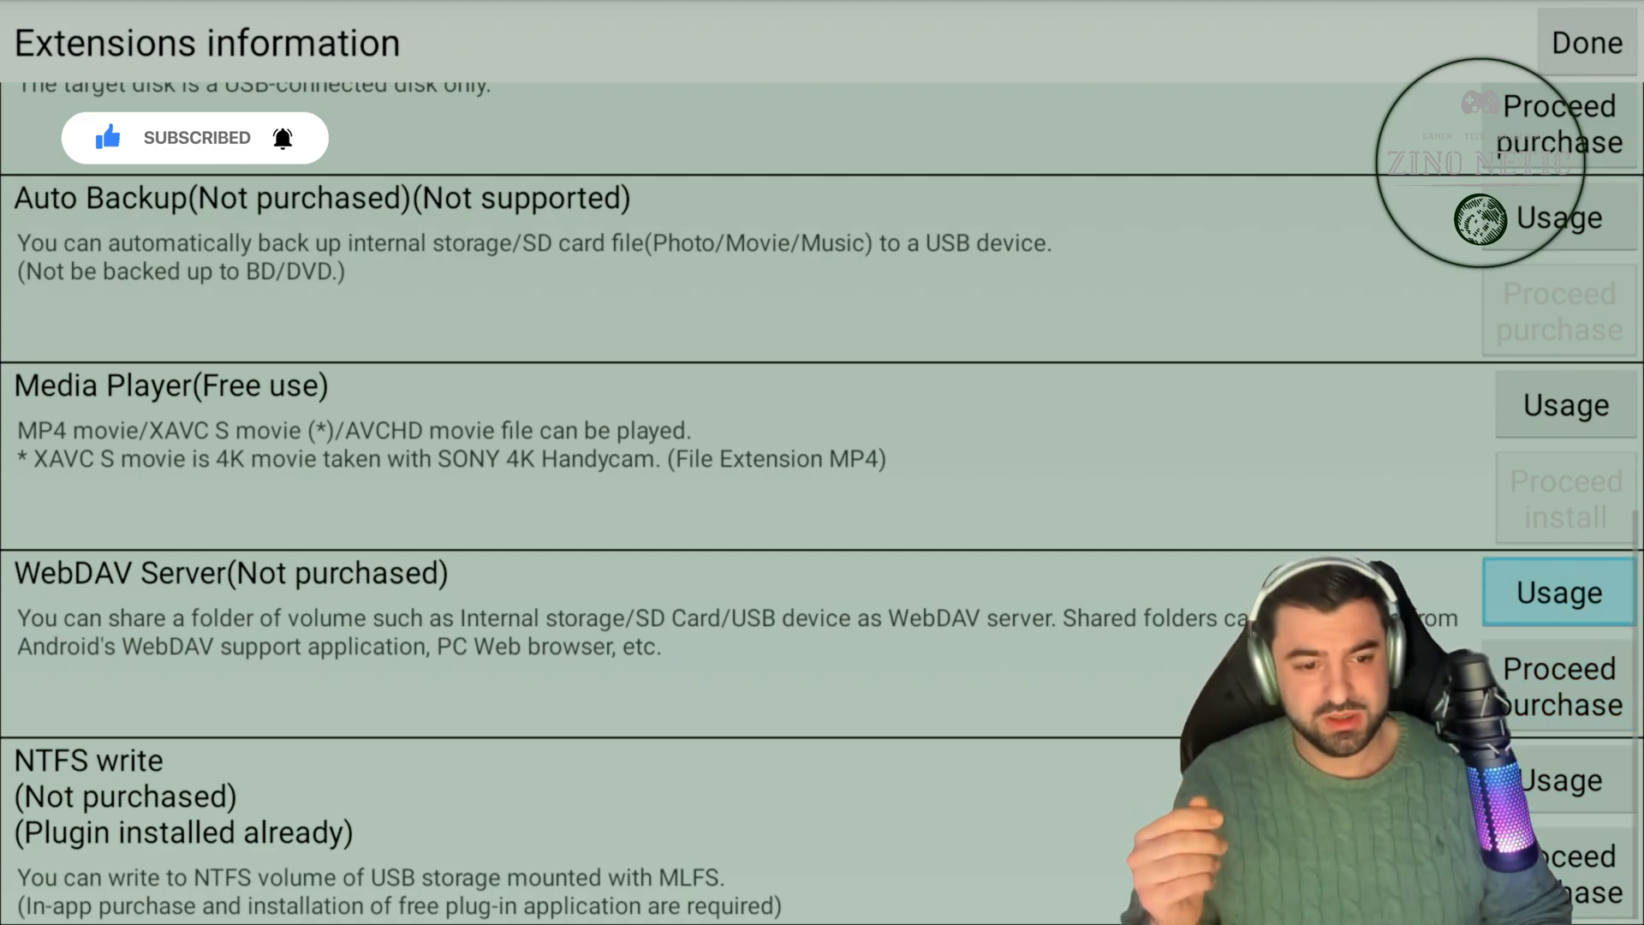
Scroll back through the extensions list and close it with Done, reaching the battery optimization notice
scroll("up", 3)
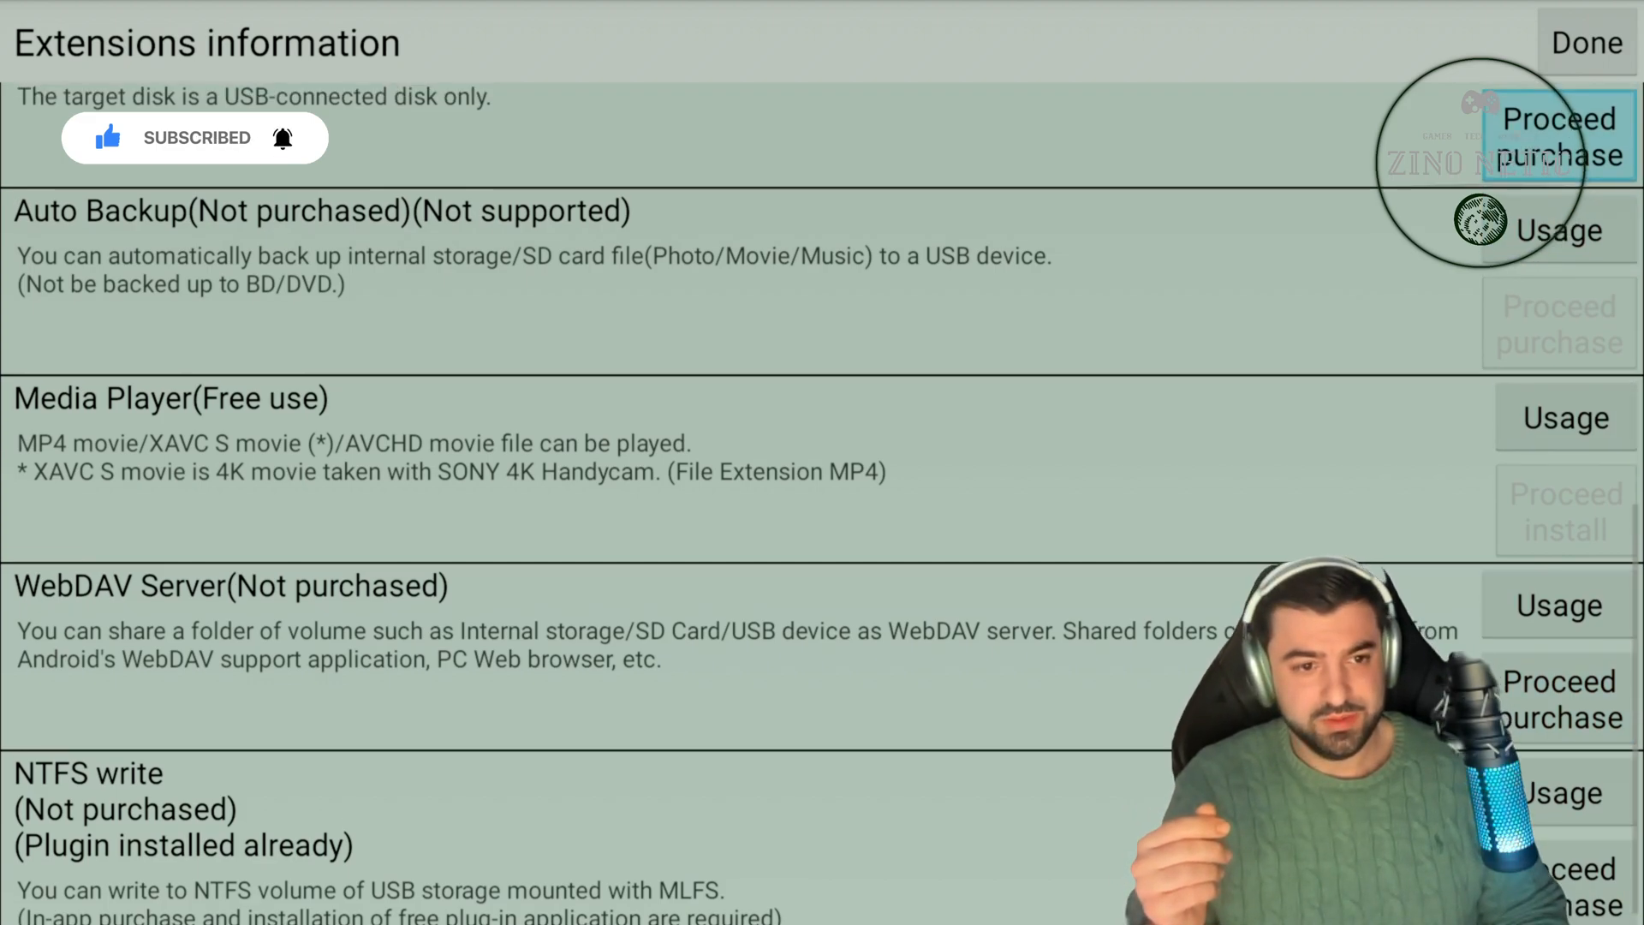
scroll("up", 3)
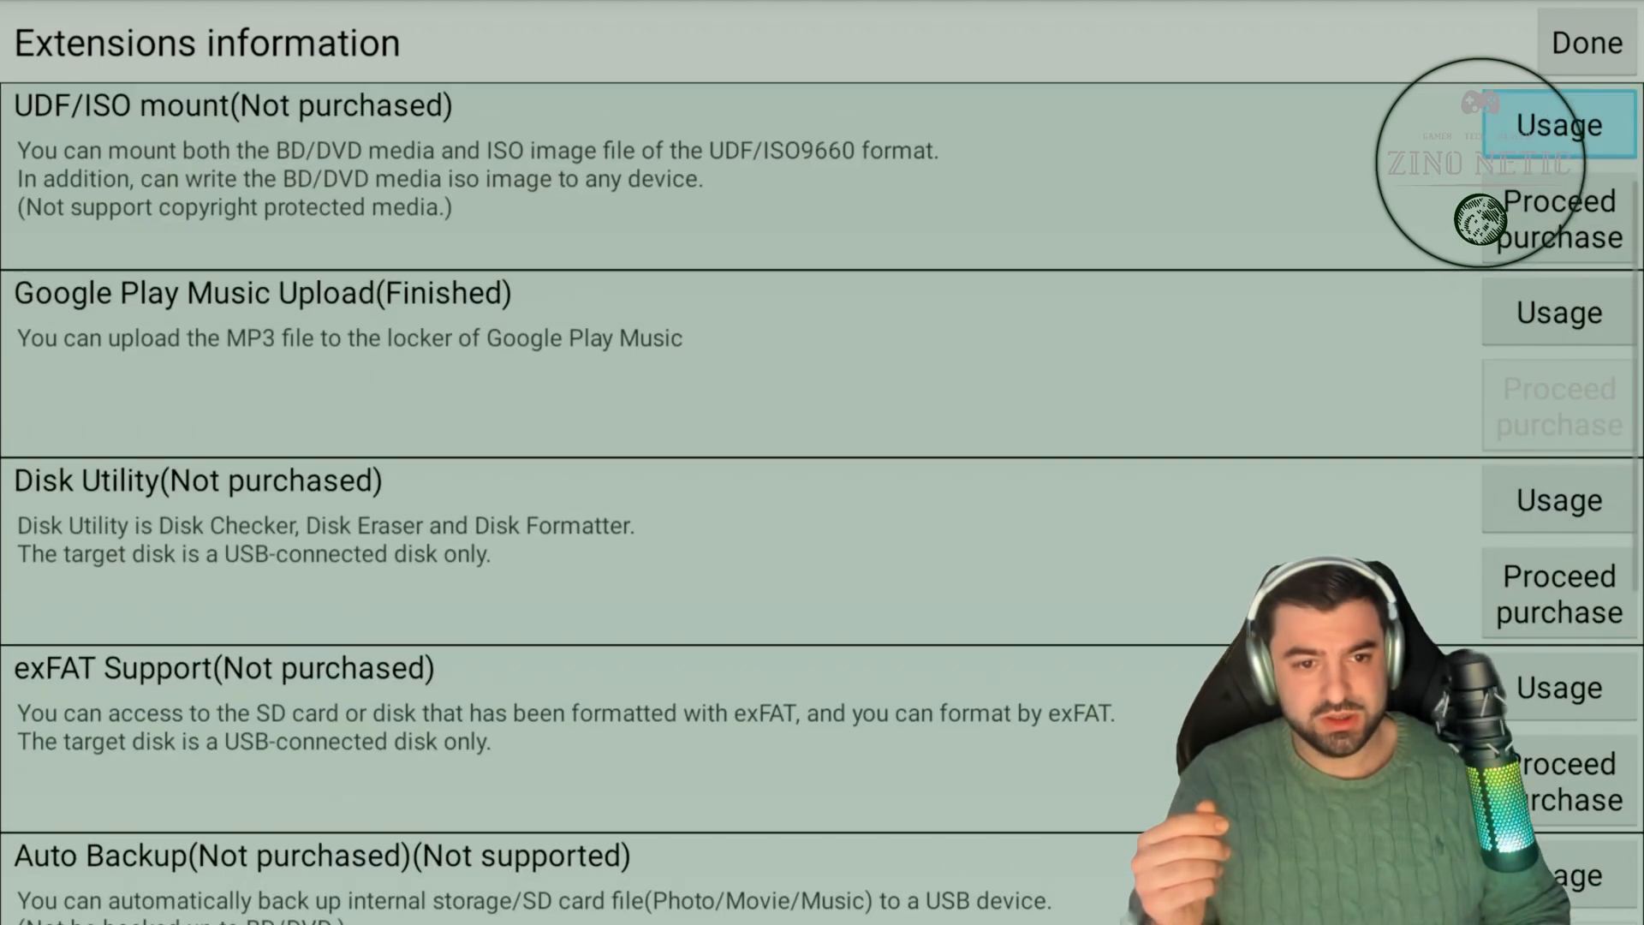
scroll("up", 3)
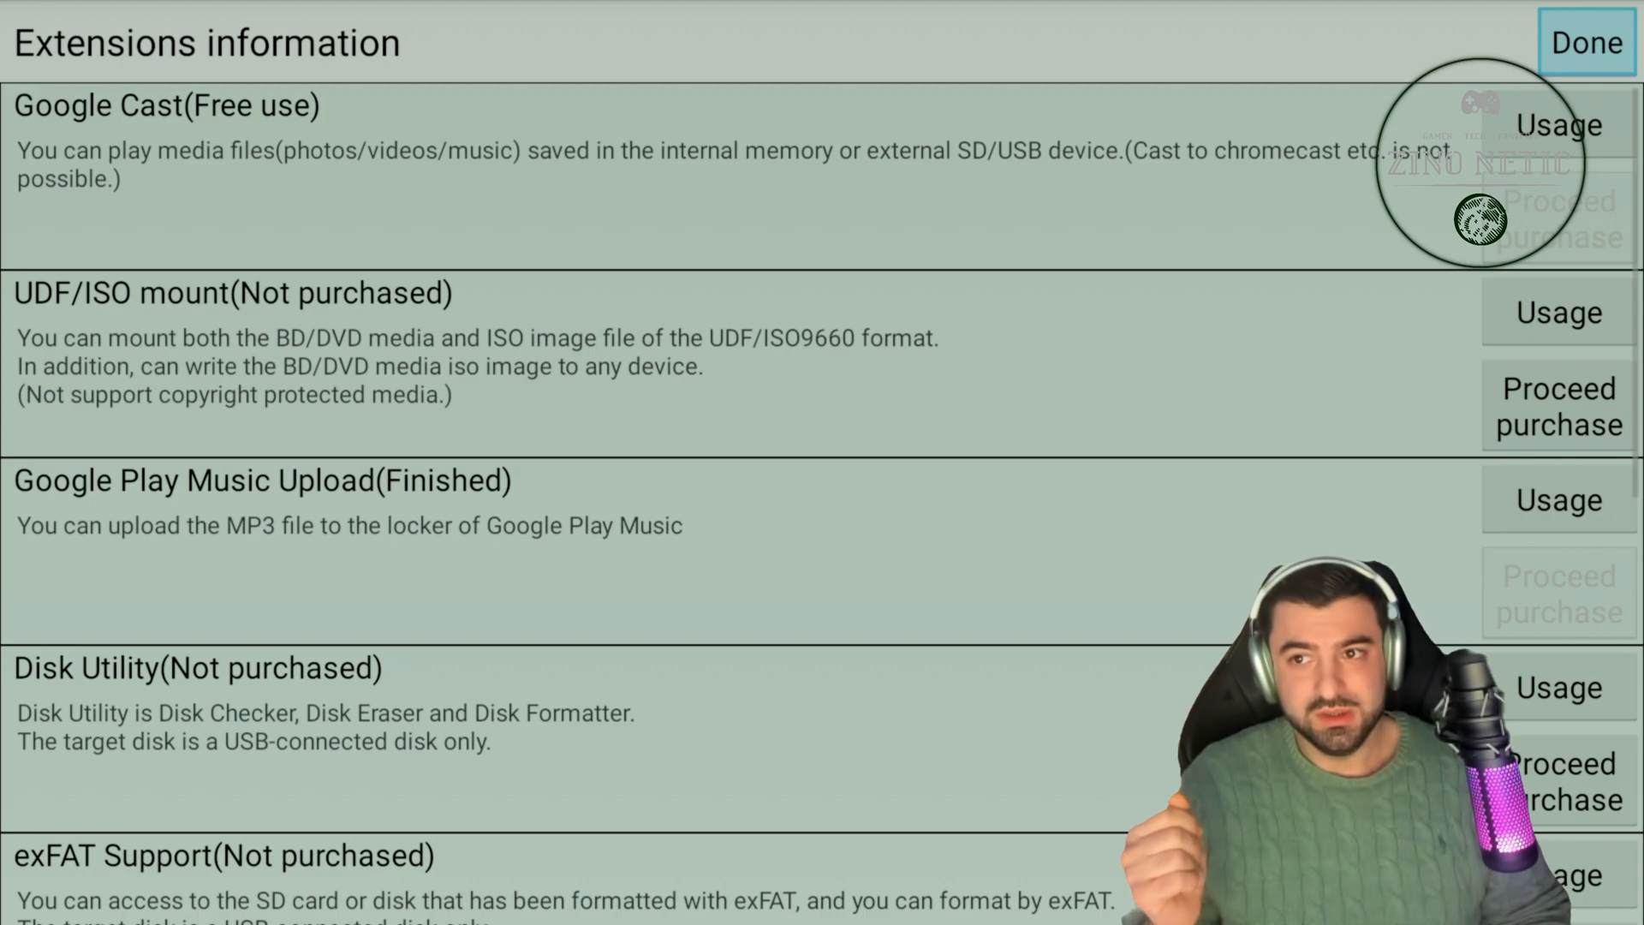
left_click(1584, 41)
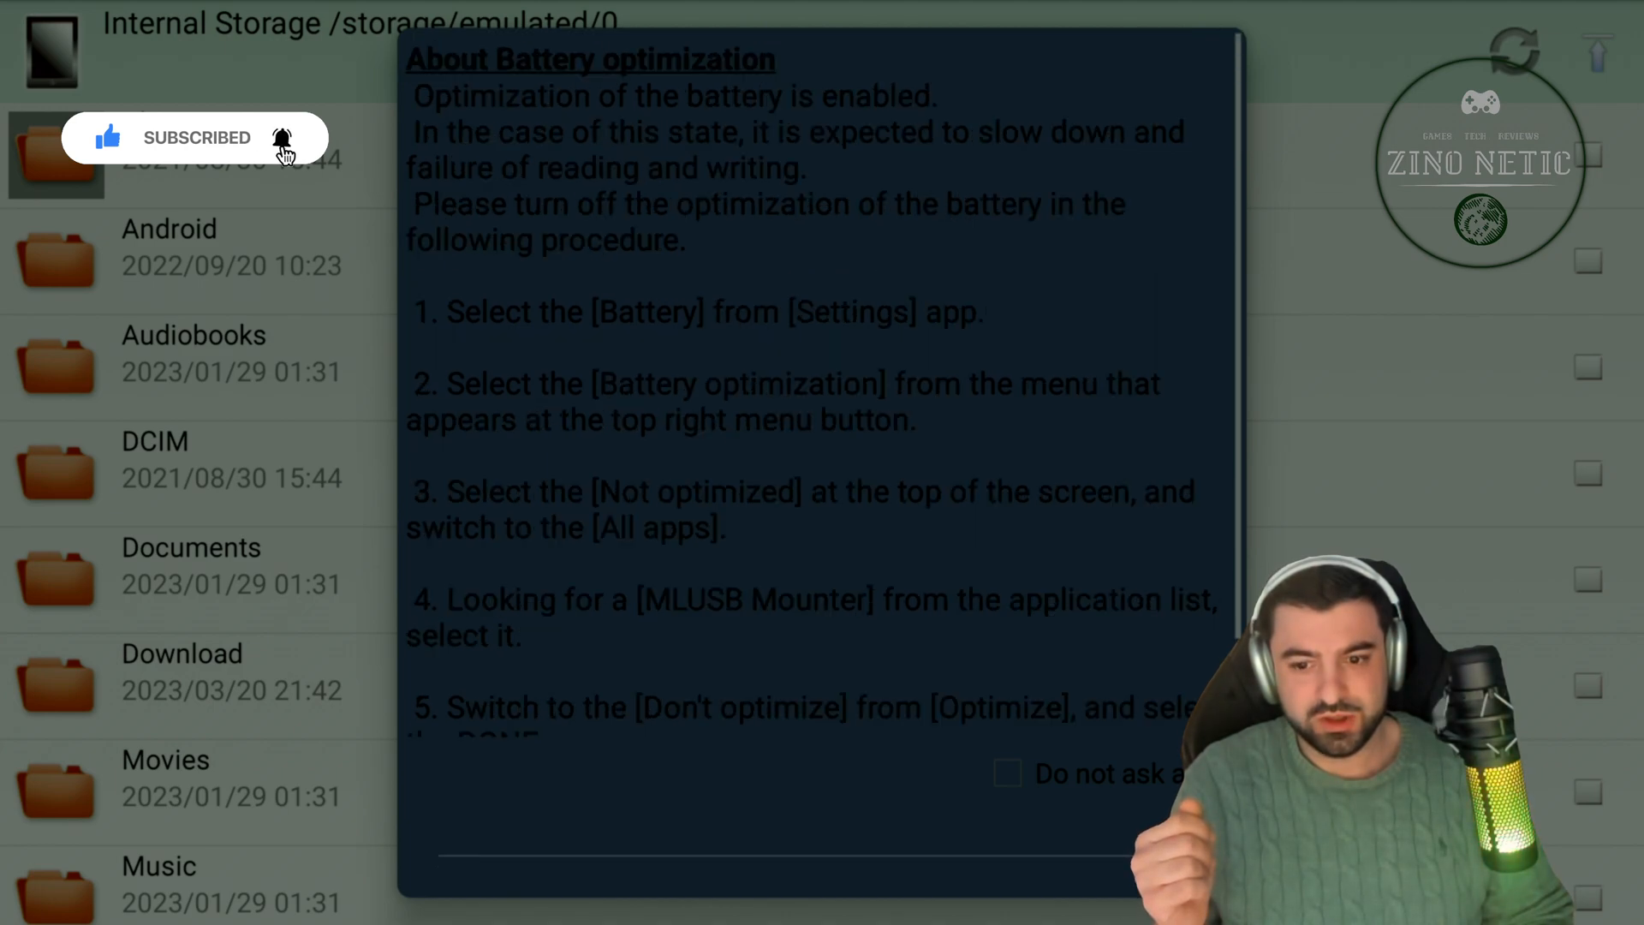
Dismiss the battery optimization notice and show the side drawer's Device Select list including MLFS Mount
scroll("down", 3)
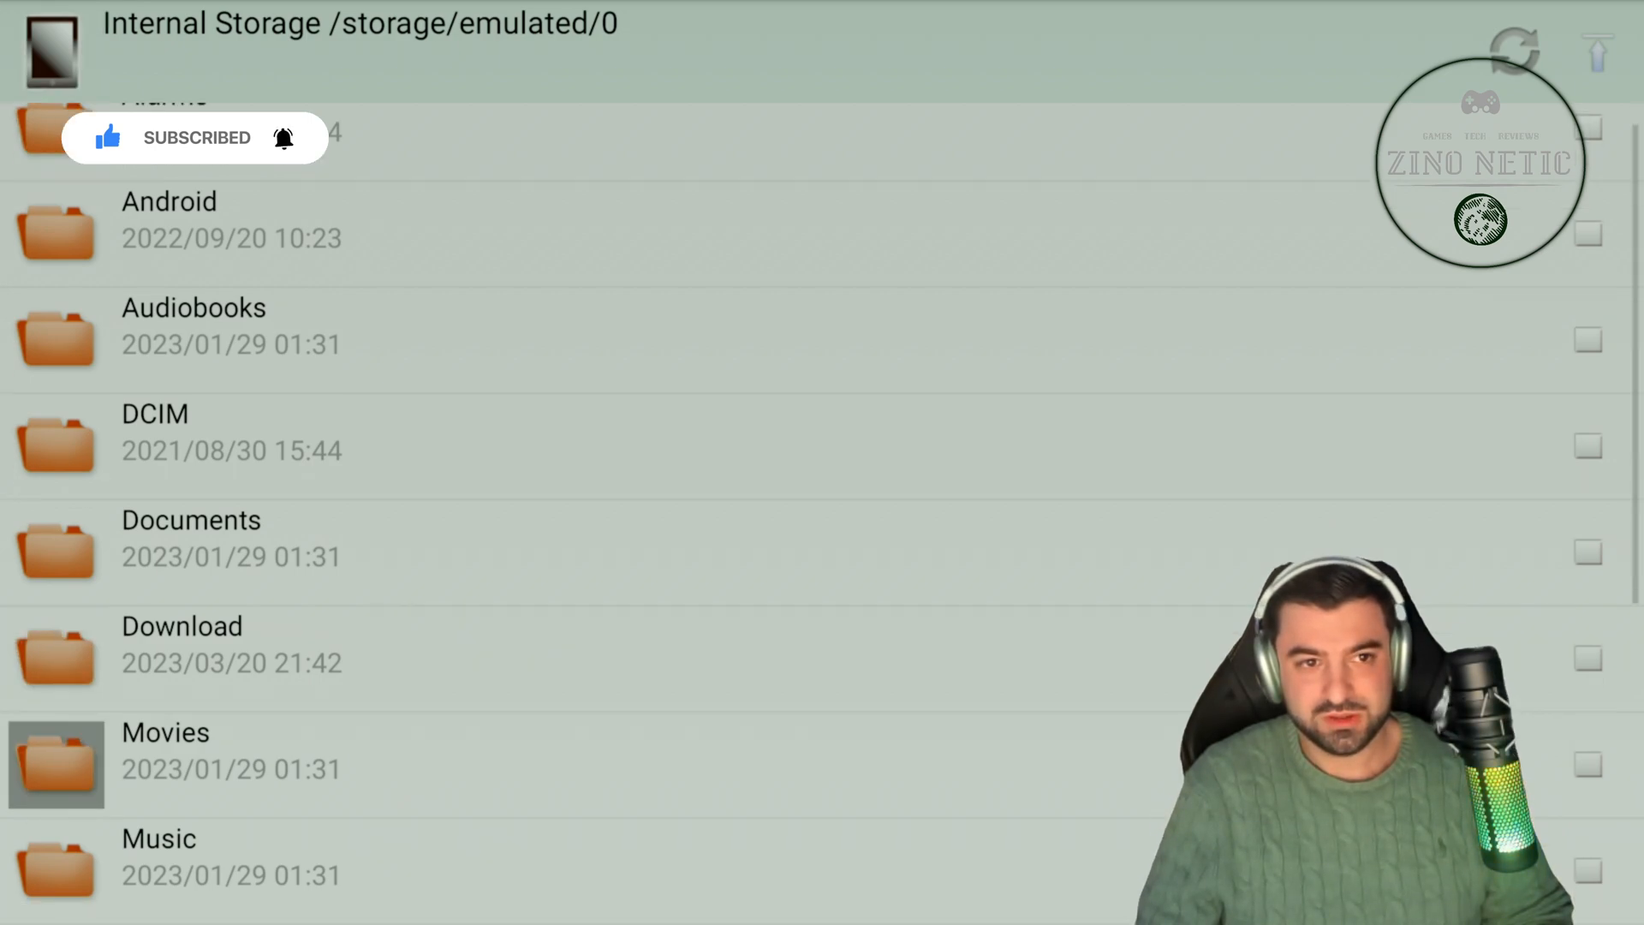
scroll("down", 3)
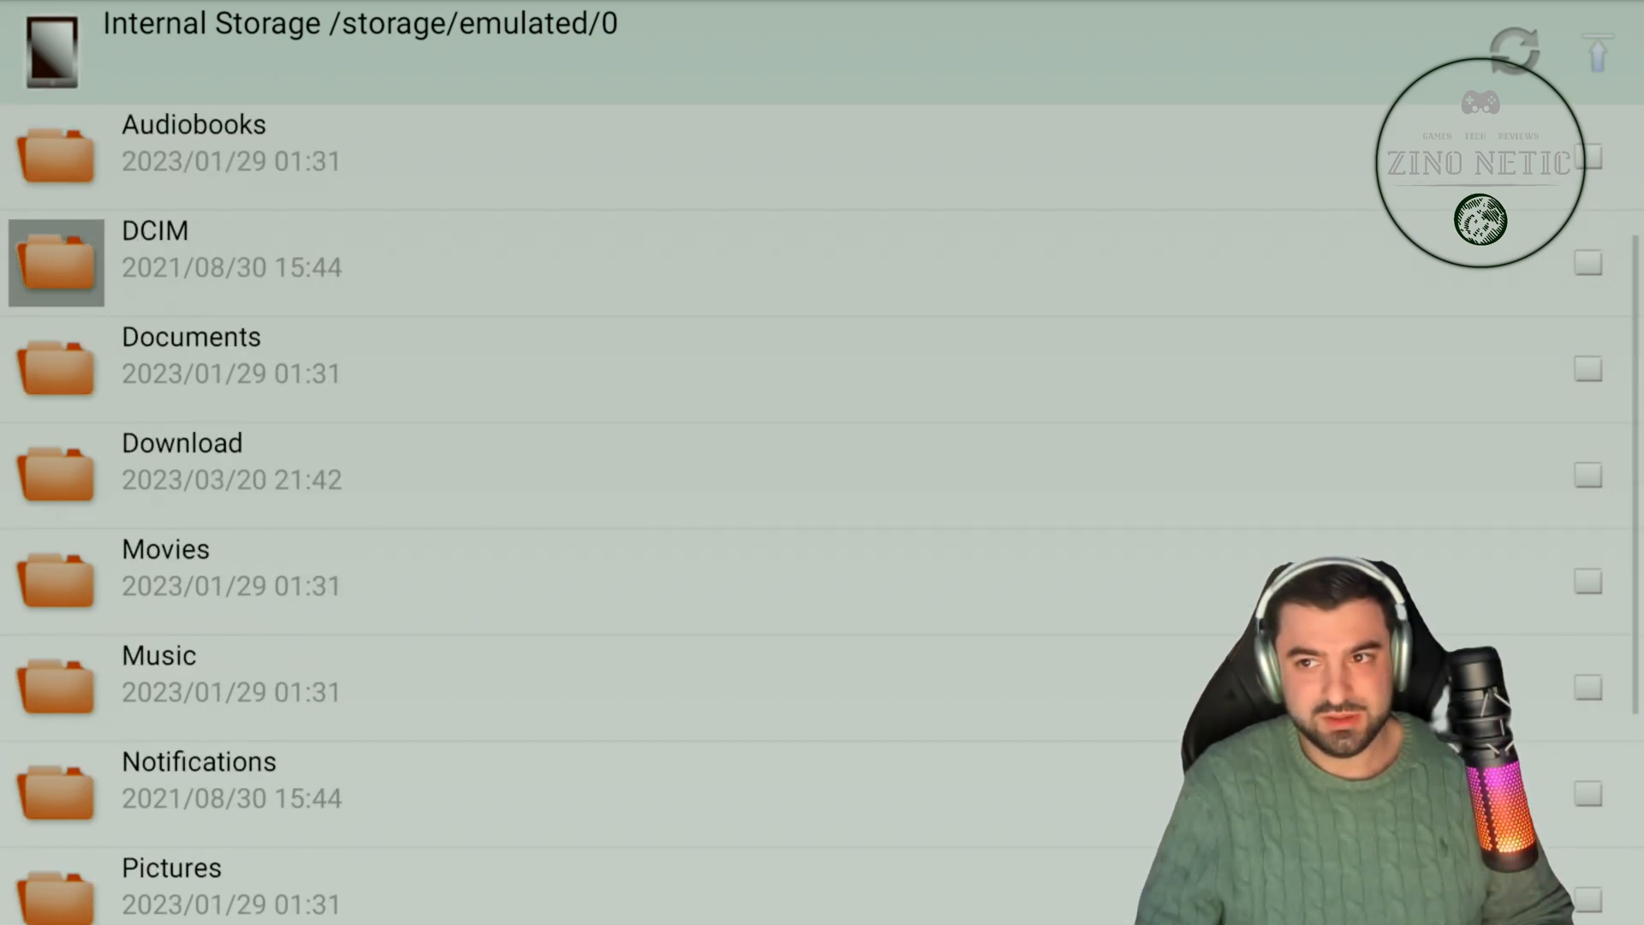
left_click(31, 50)
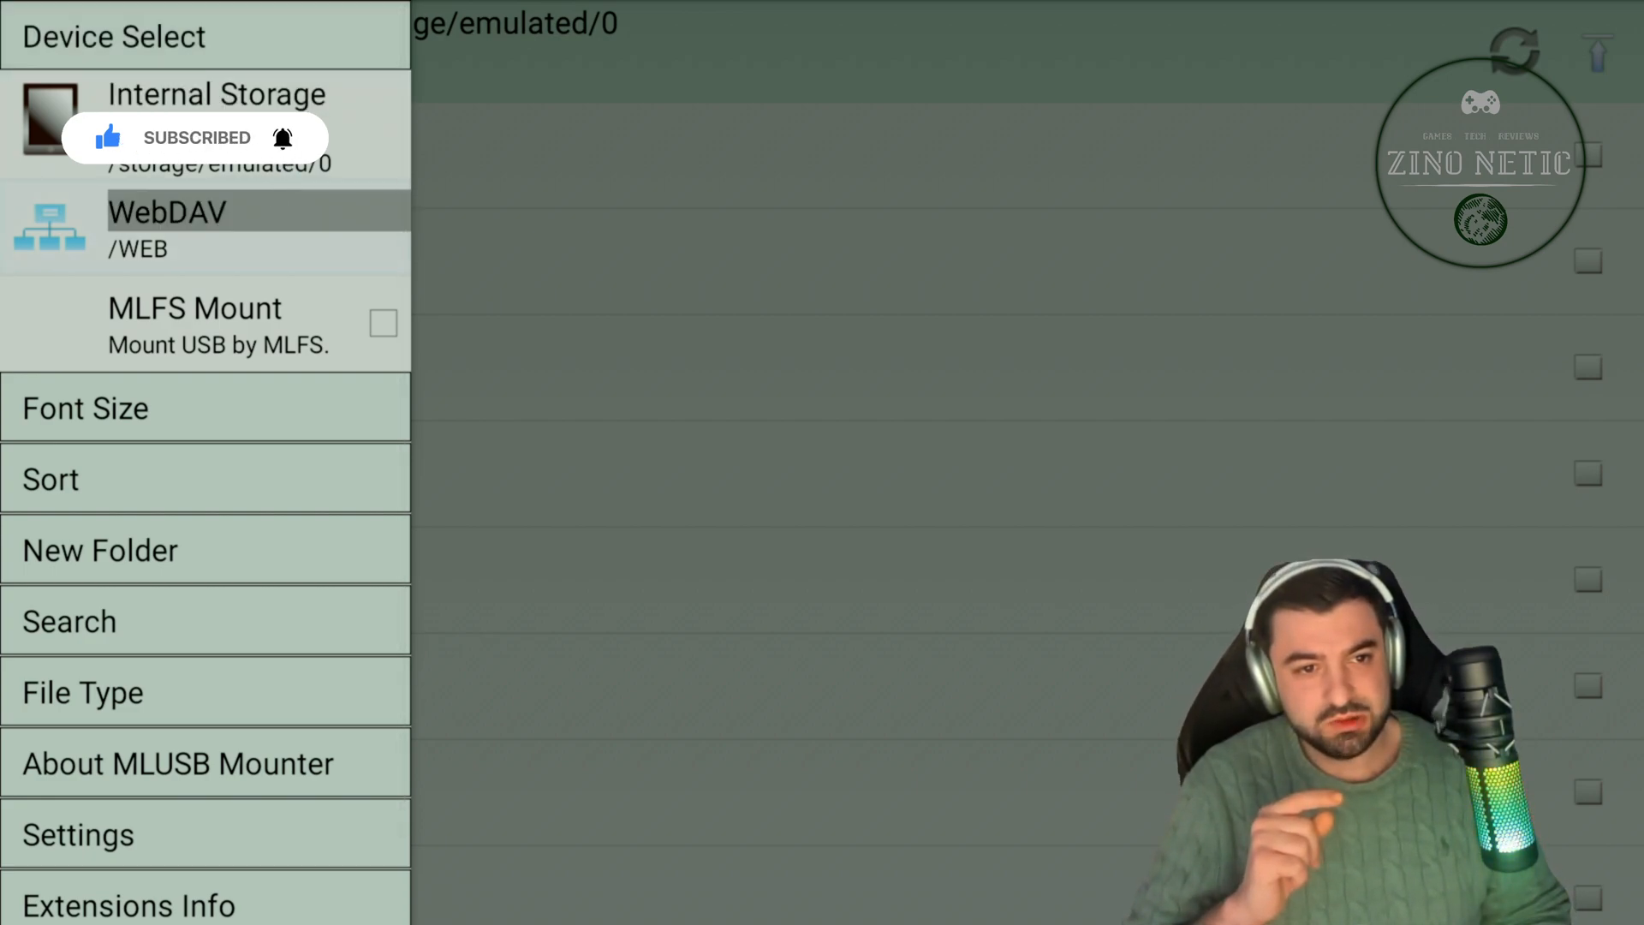
Enable MLFS Mount in MLUSB Mounter so the USB drive is mounted
left_click(204, 326)
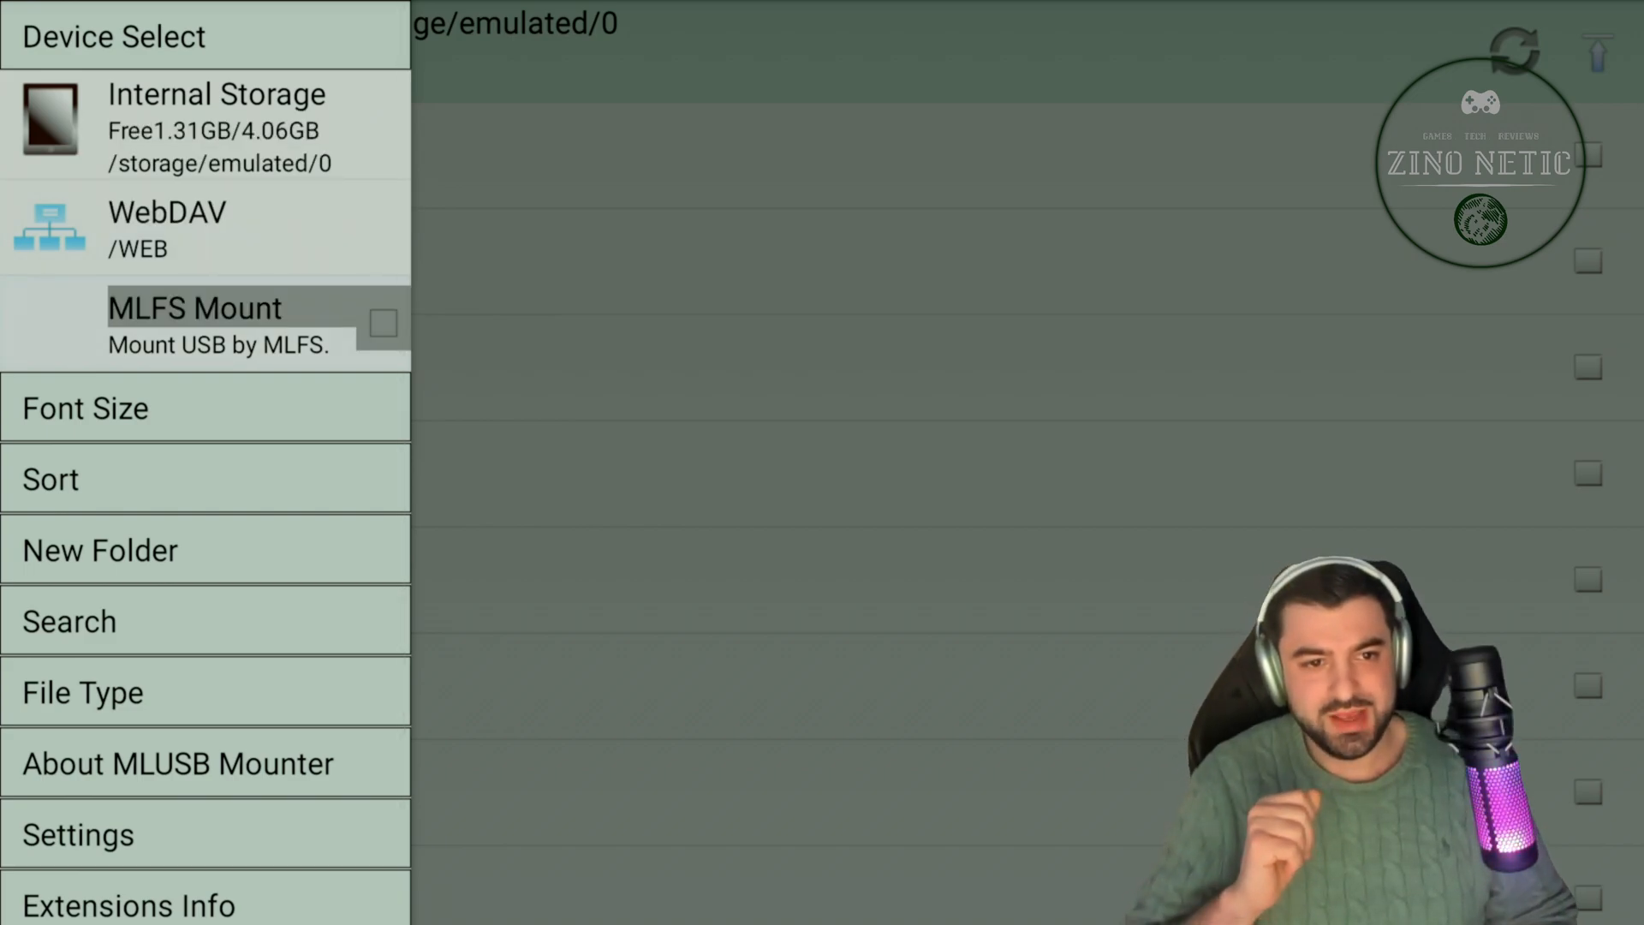
left_click(194, 306)
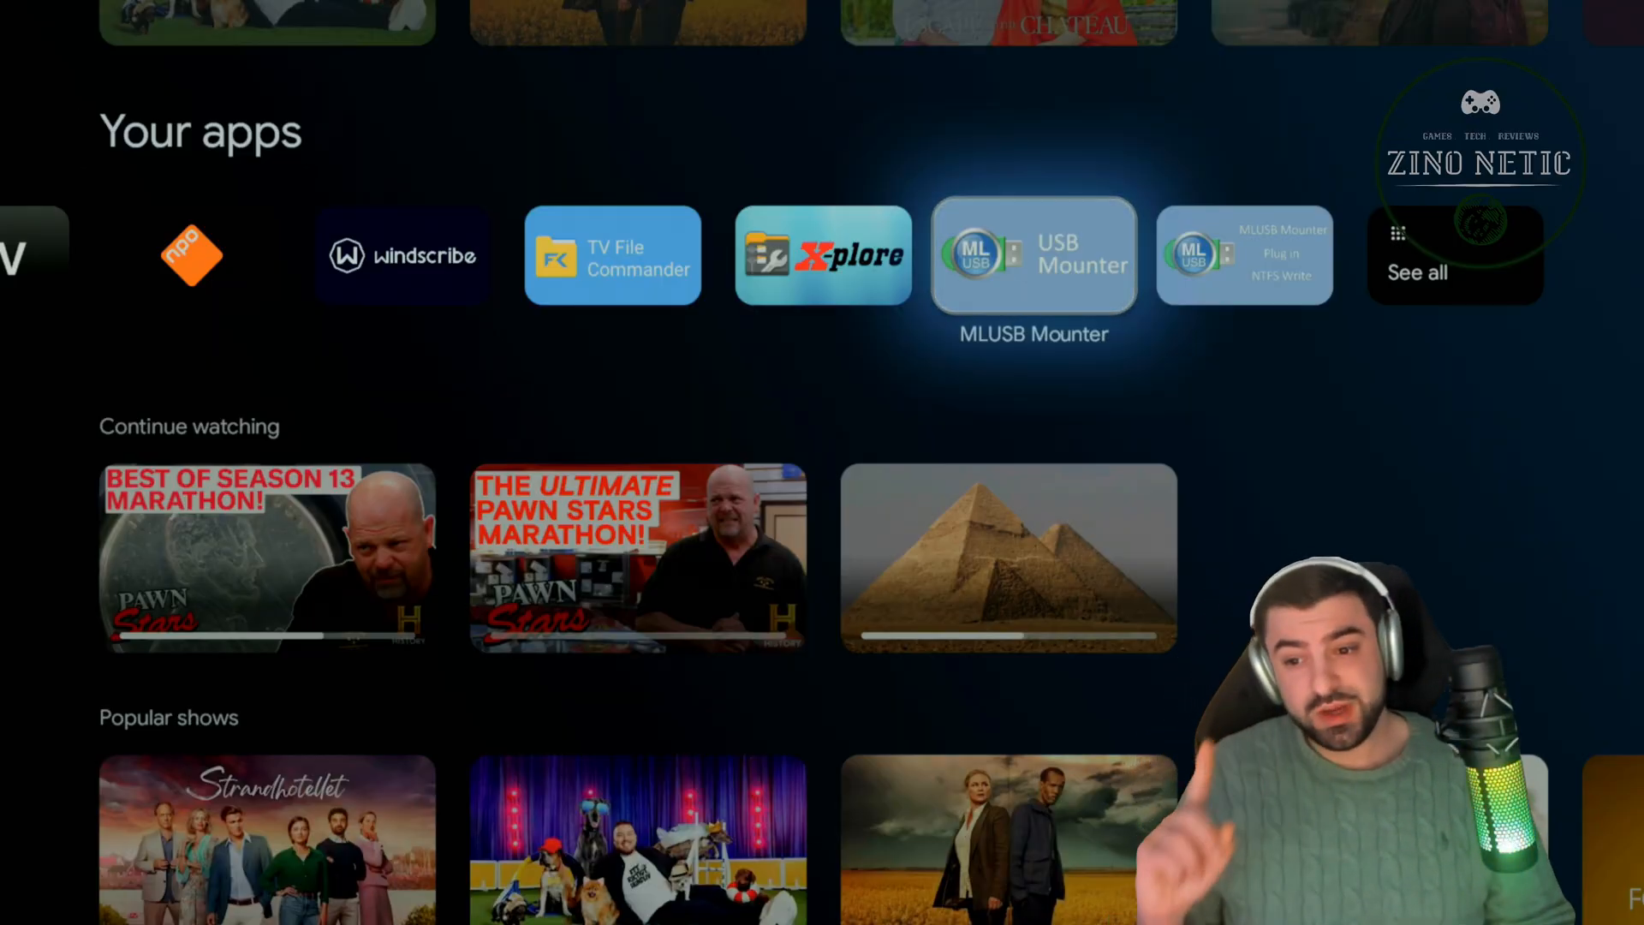
scroll("left", 3)
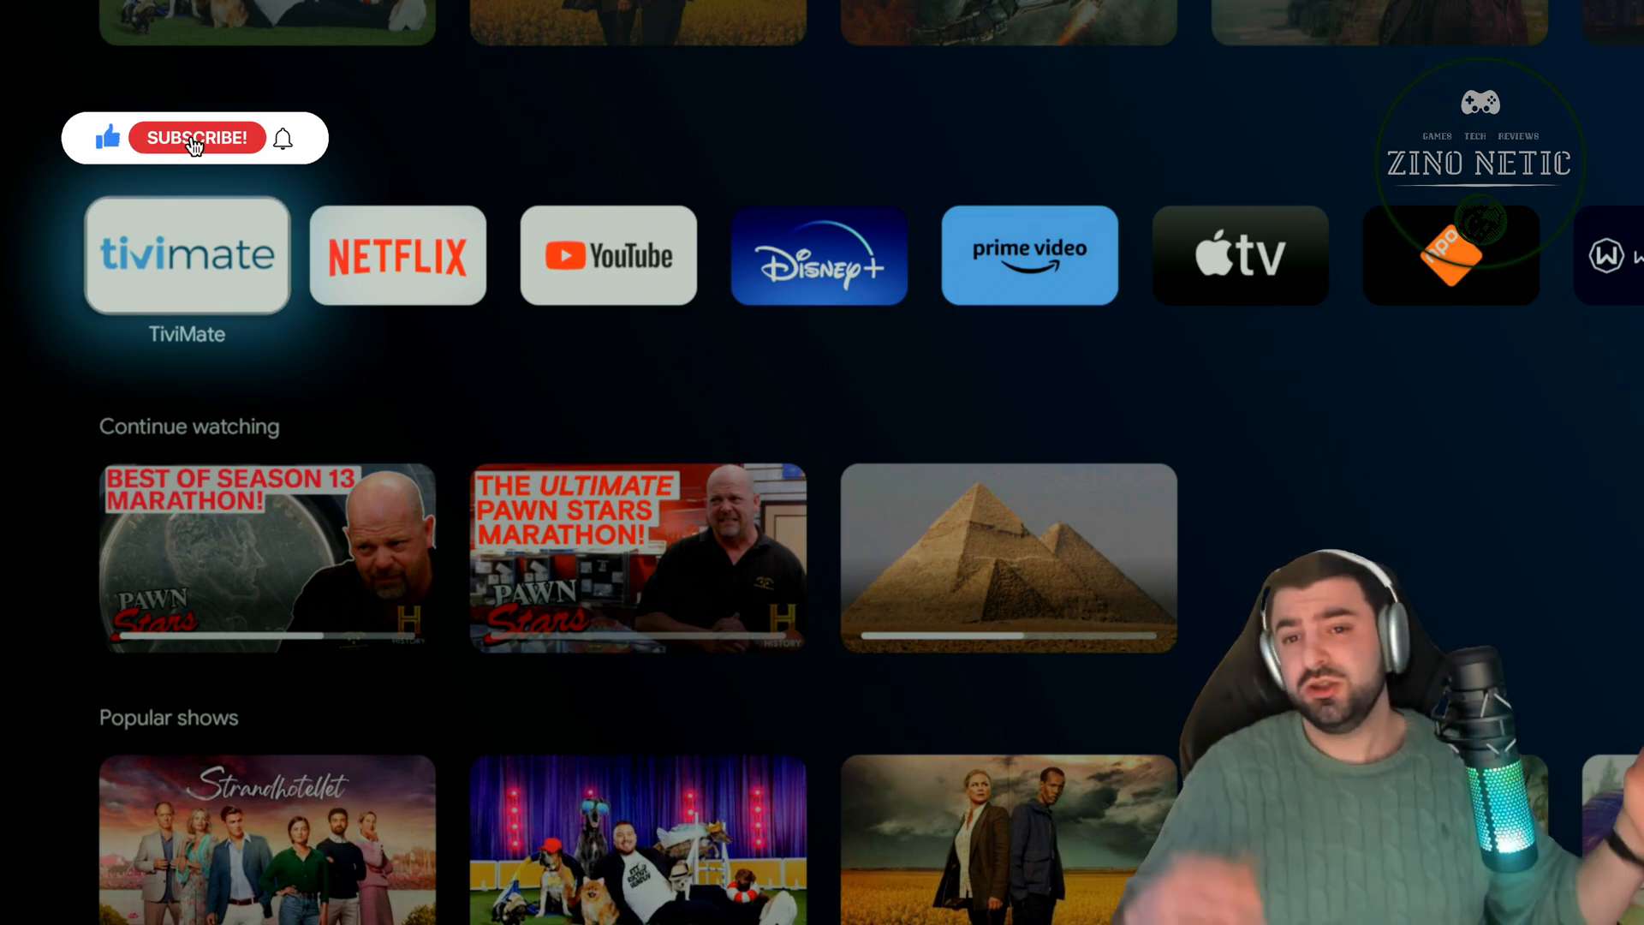
left_click(195, 137)
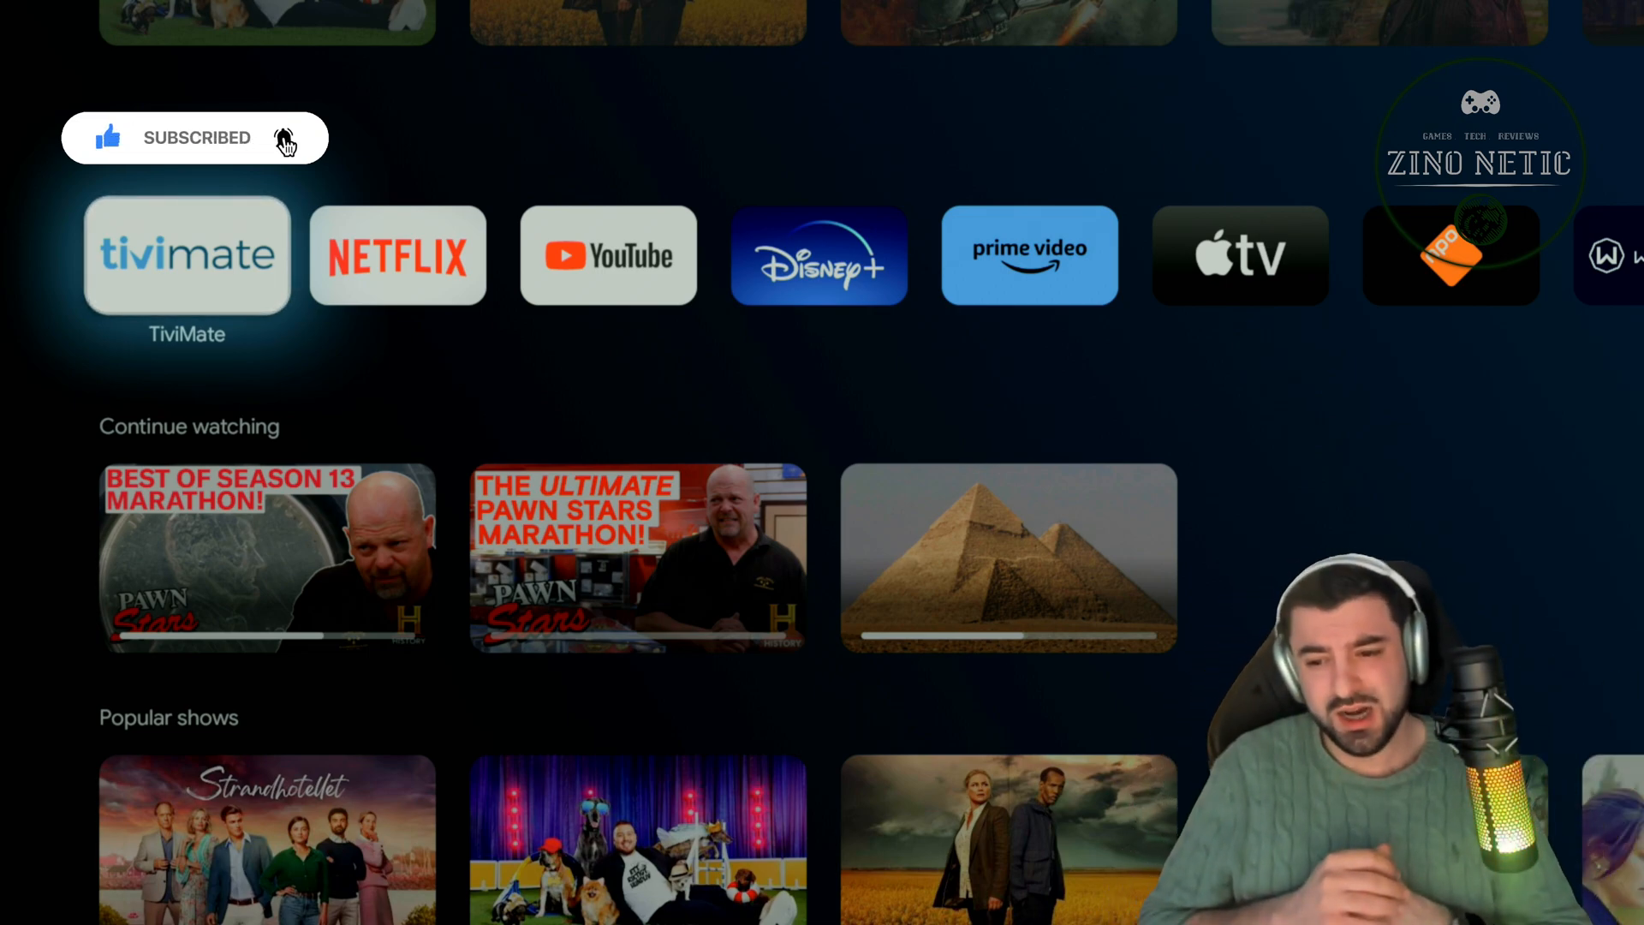